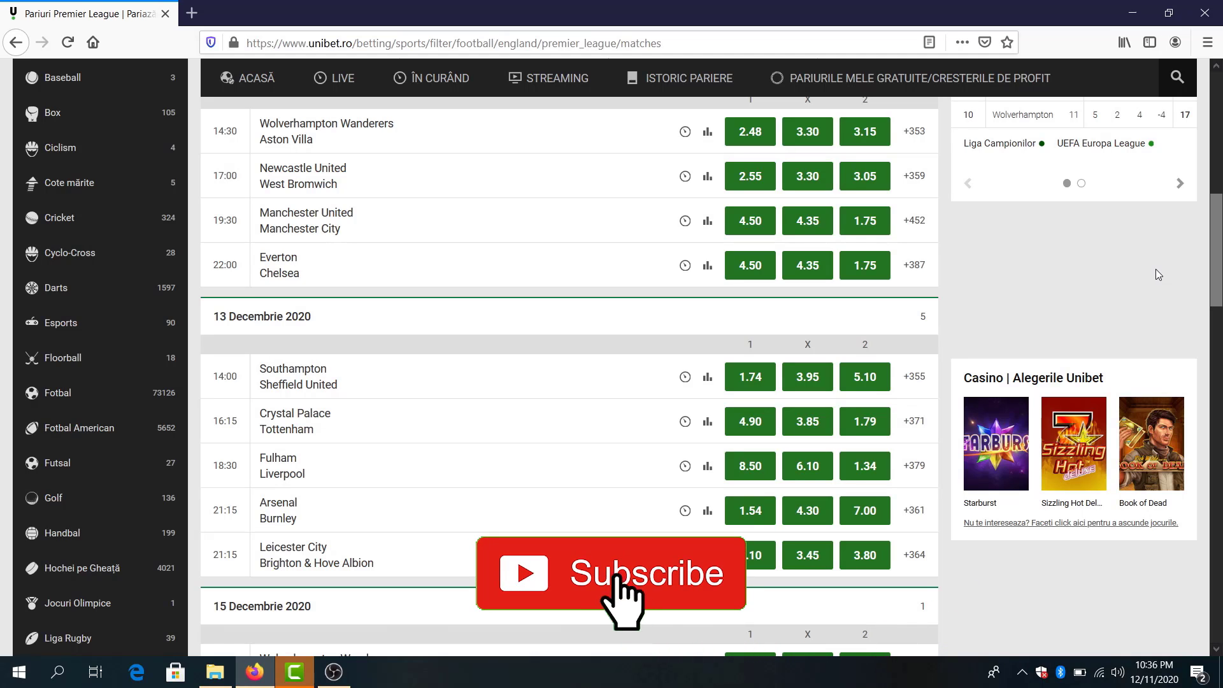
Add over 1.5 total goals at 1.34 for Wolverhampton - Aston Villa to the slip
left_click(623, 586)
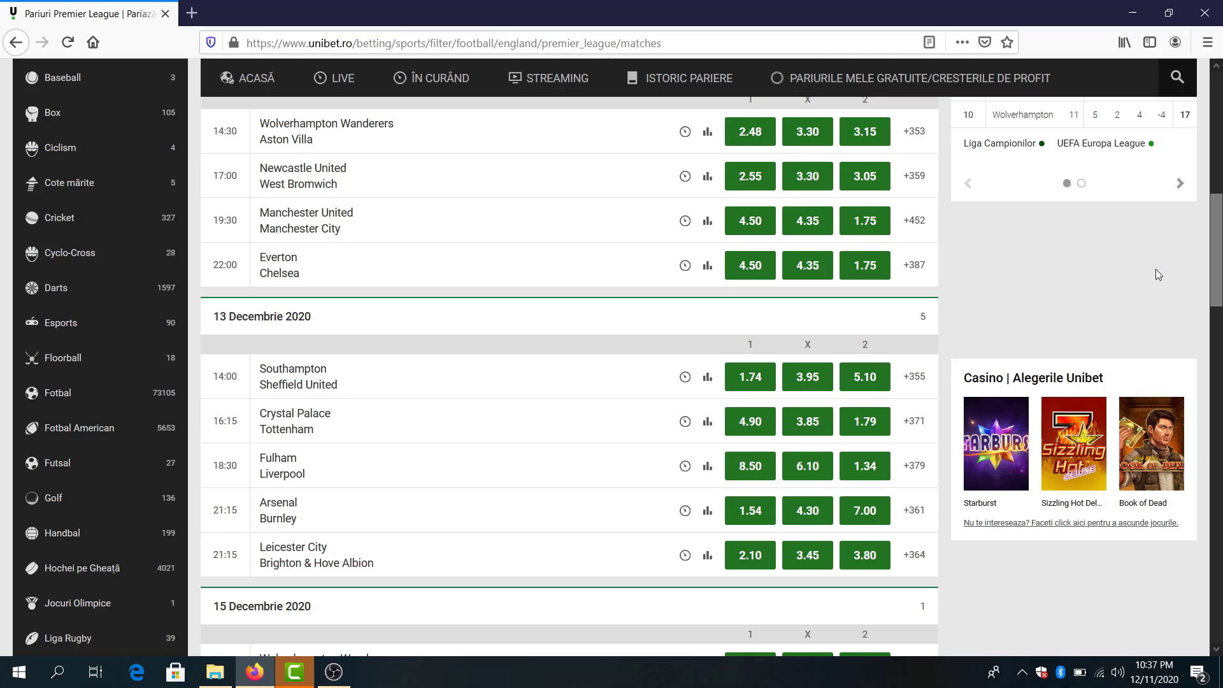
mouse_move(325, 231)
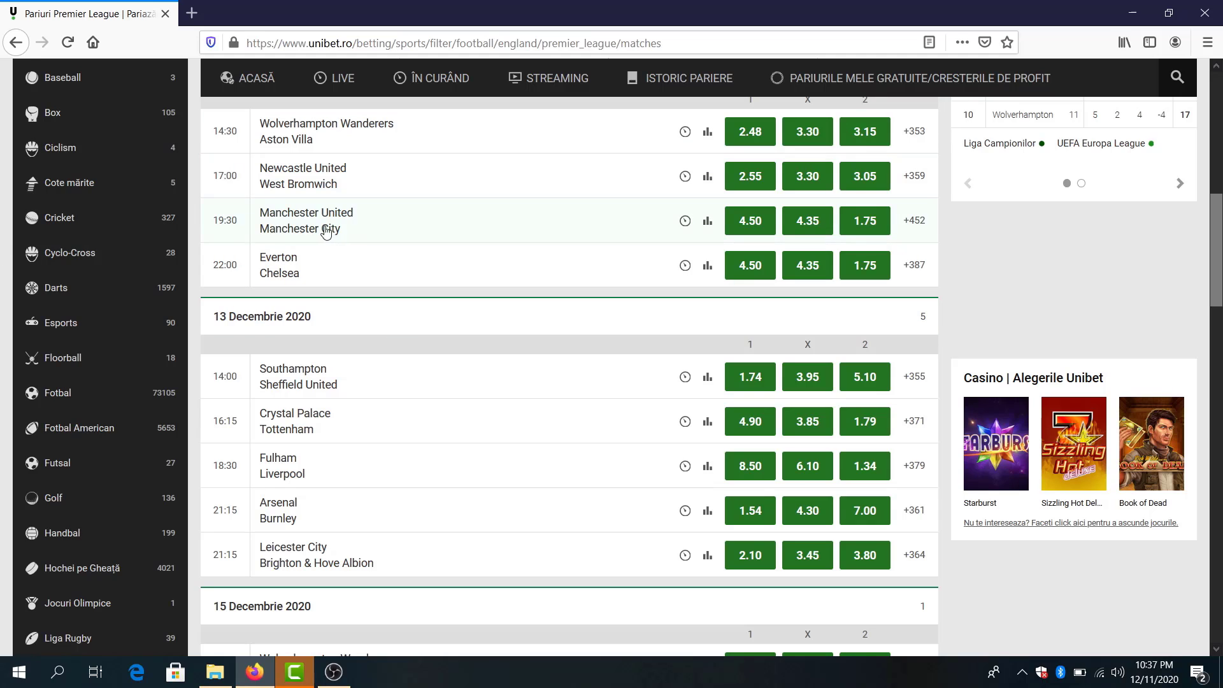
mouse_move(381, 139)
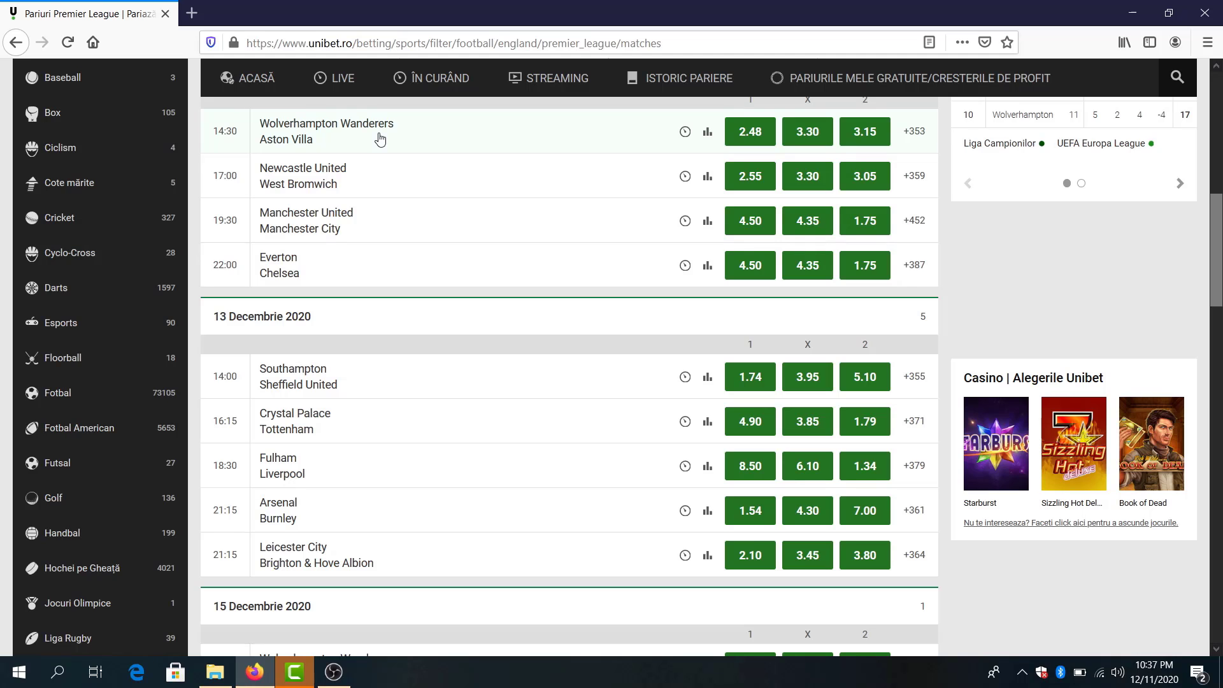
left_click(325, 129)
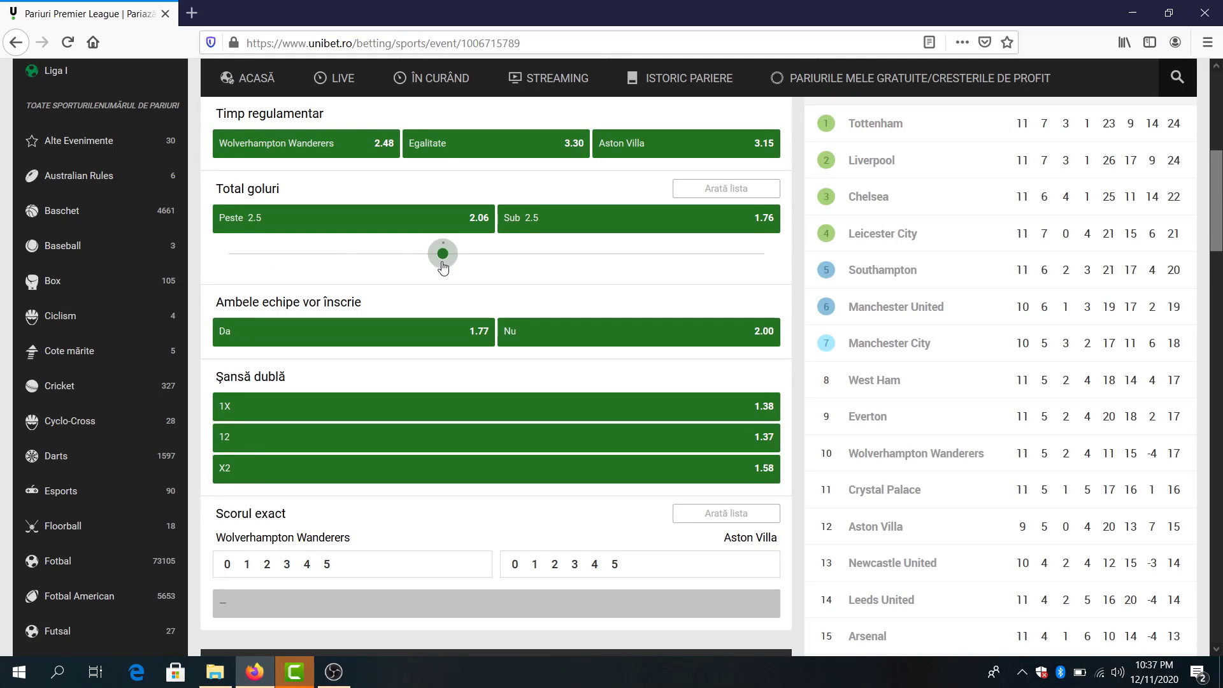
left_click_drag(442, 253, 335, 254)
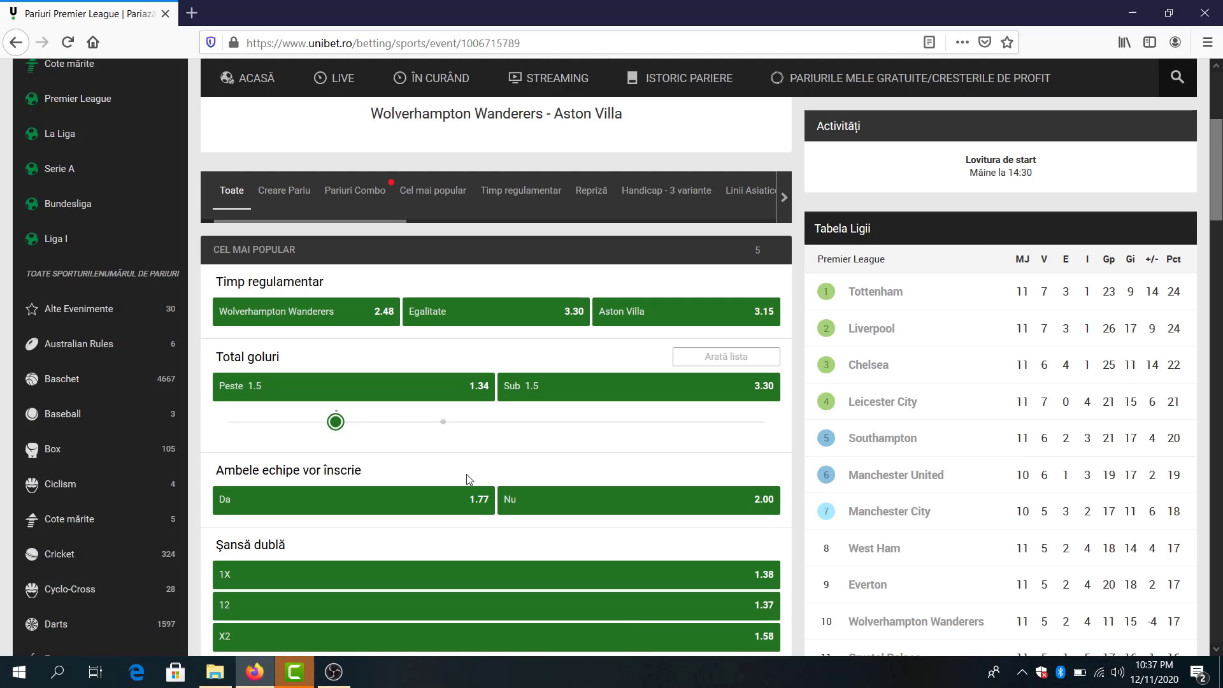
mouse_move(408, 410)
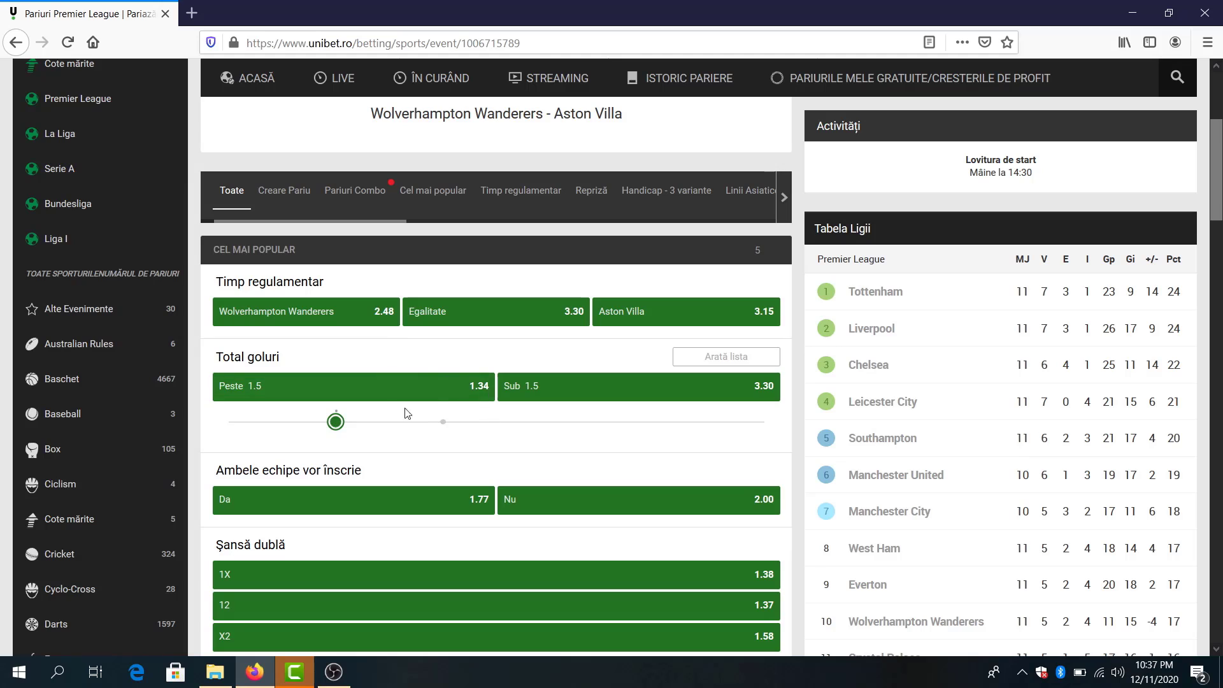
mouse_move(440, 461)
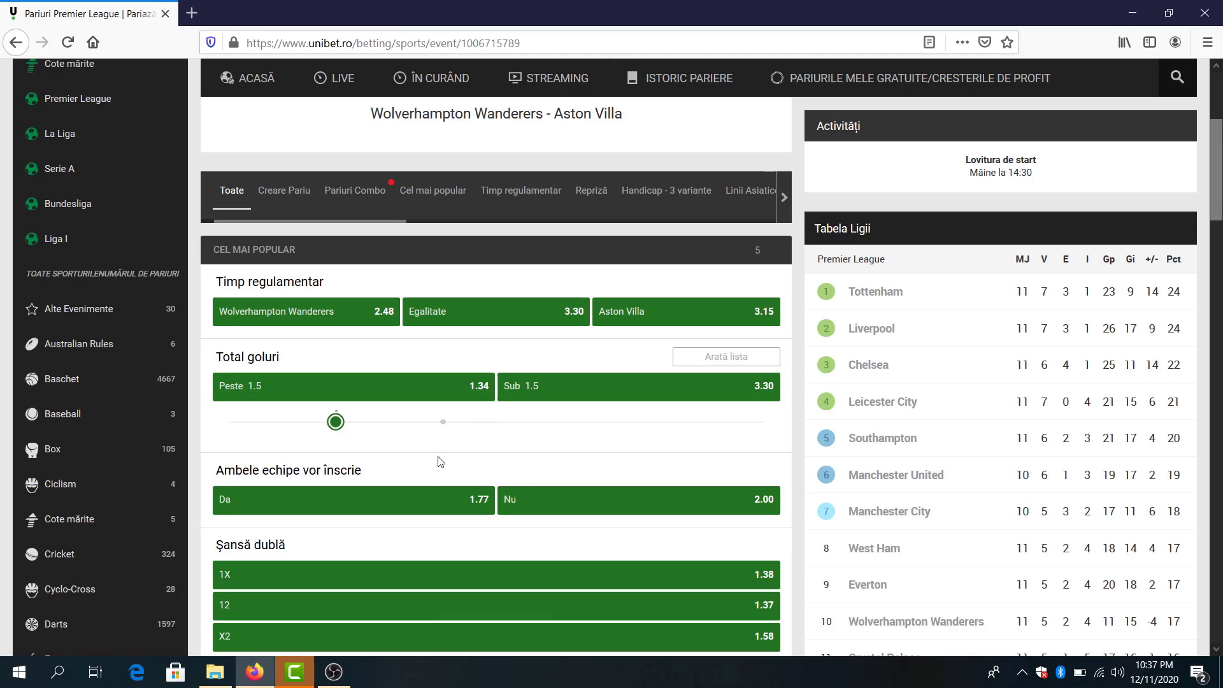
mouse_move(418, 390)
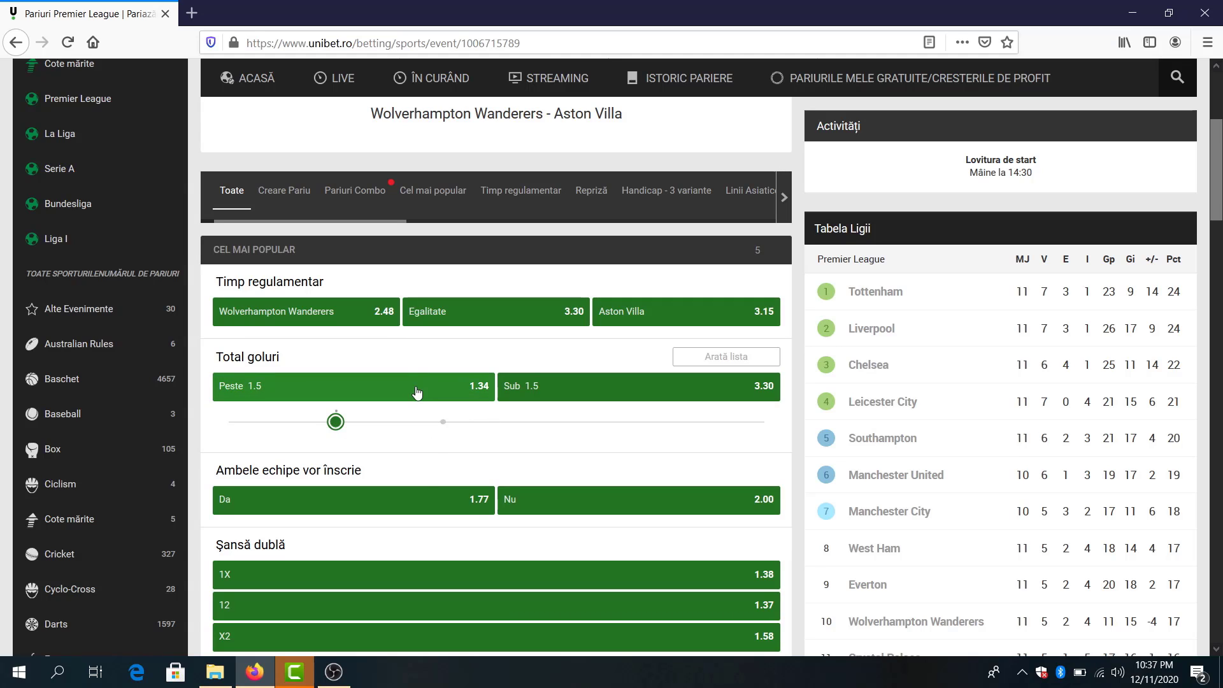
left_click(354, 386)
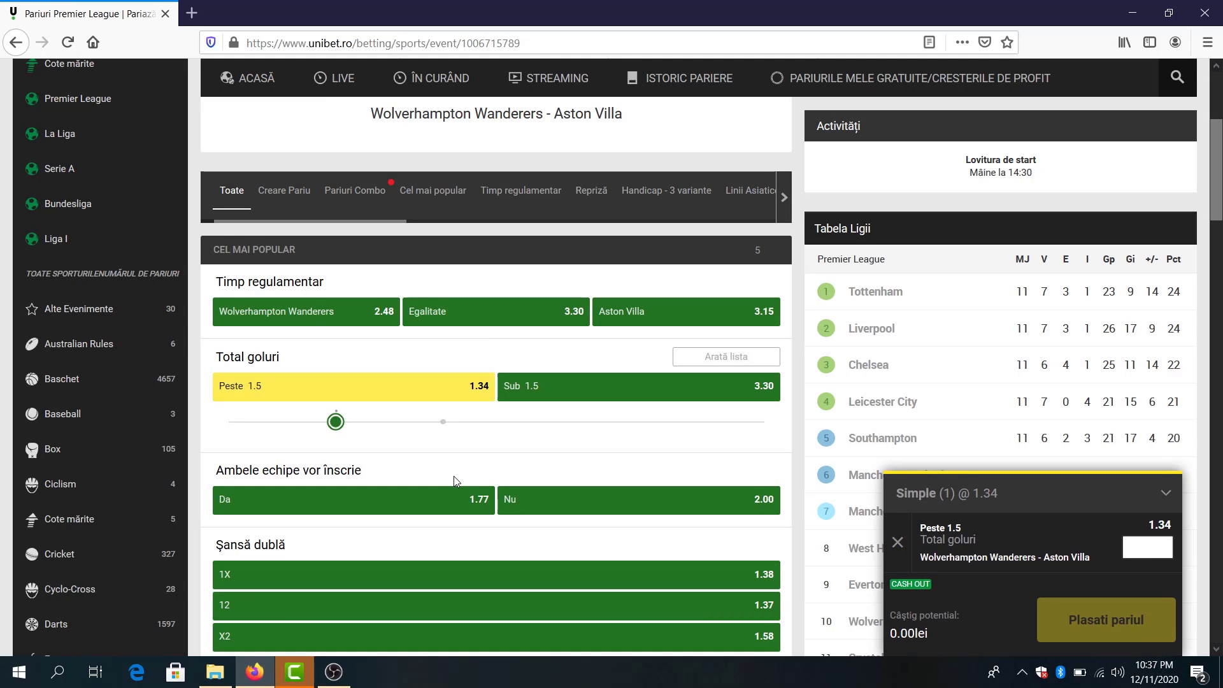
mouse_move(270, 433)
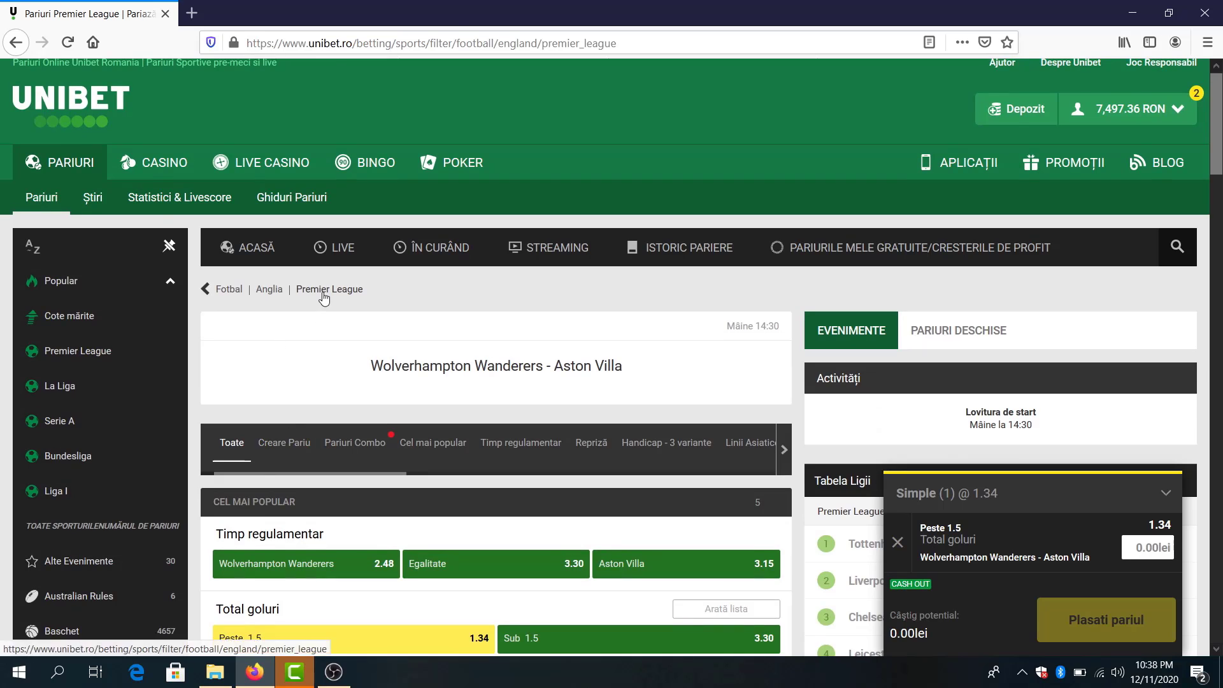
Add both teams to score Yes for Manchester United - Manchester City from the Premier League list
left_click(329, 289)
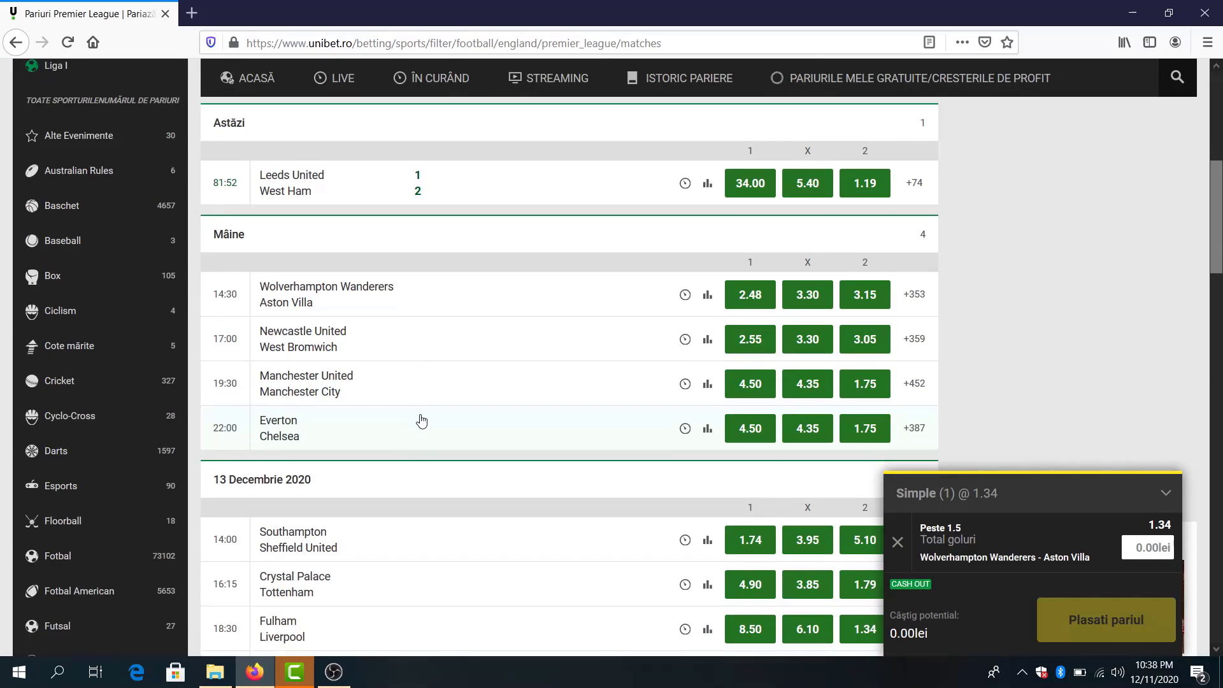
left_click(306, 382)
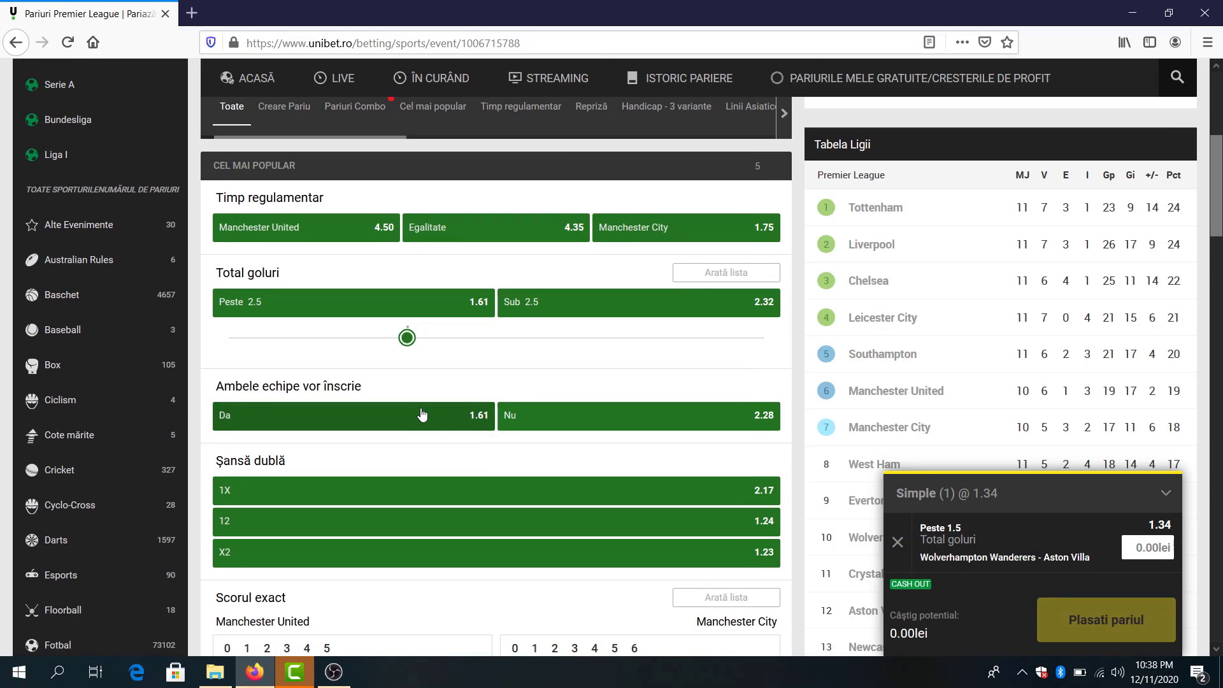
left_click(354, 415)
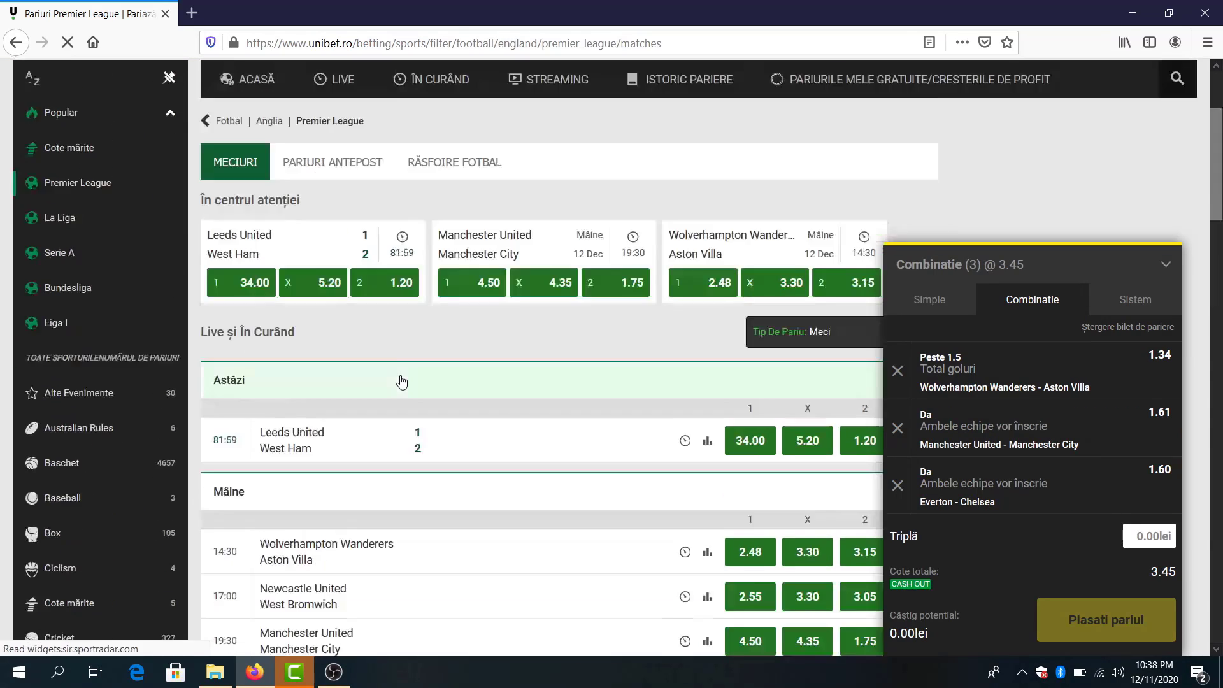
Add Real Madrid or draw (1X at 1.37) for Real Madrid - Atlético Madrid, making four picks at 4.73
scroll("down", 3)
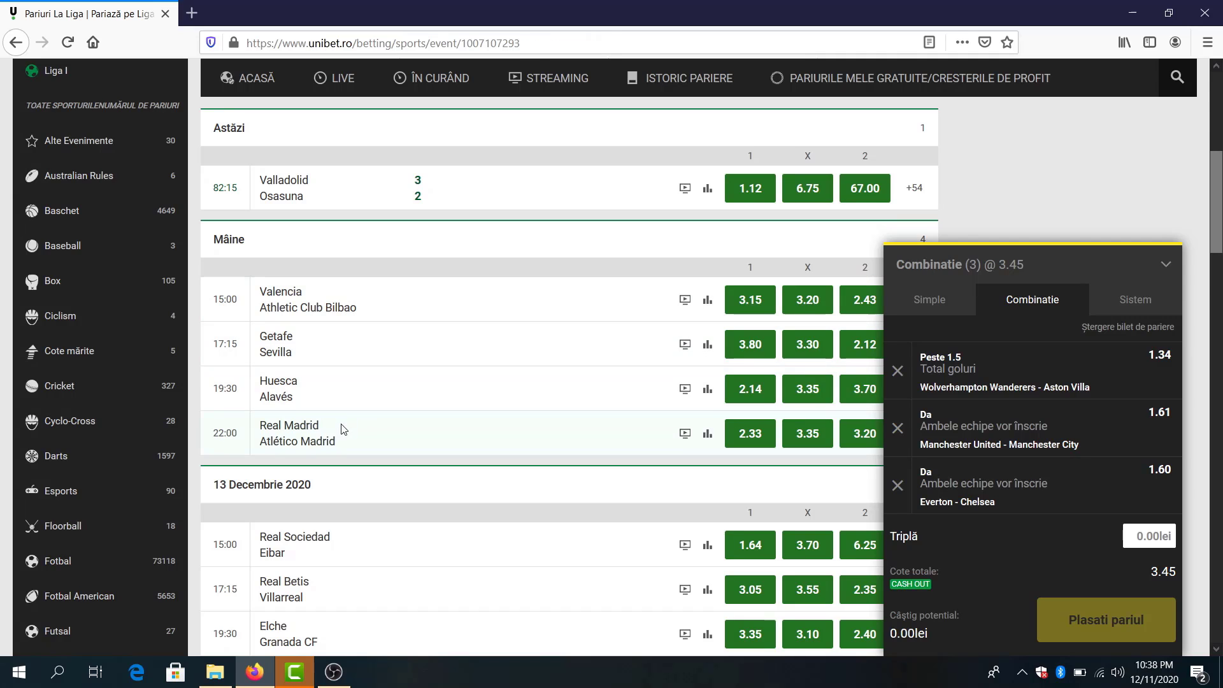
left_click(288, 426)
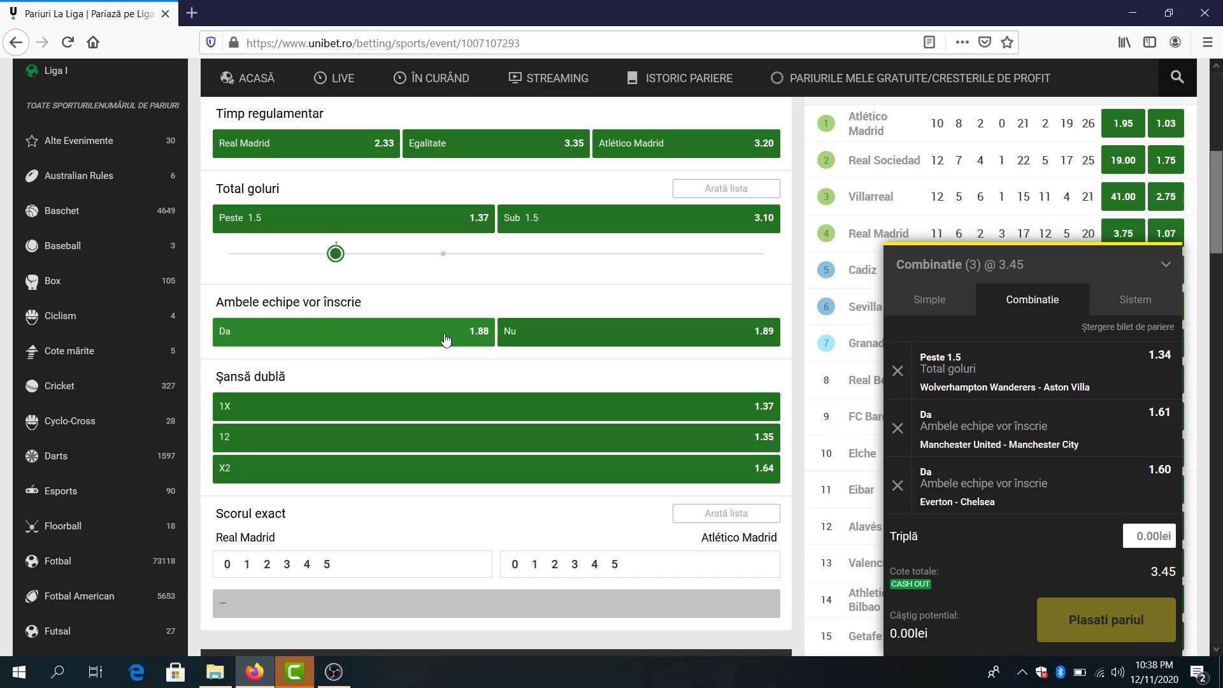
mouse_move(489, 420)
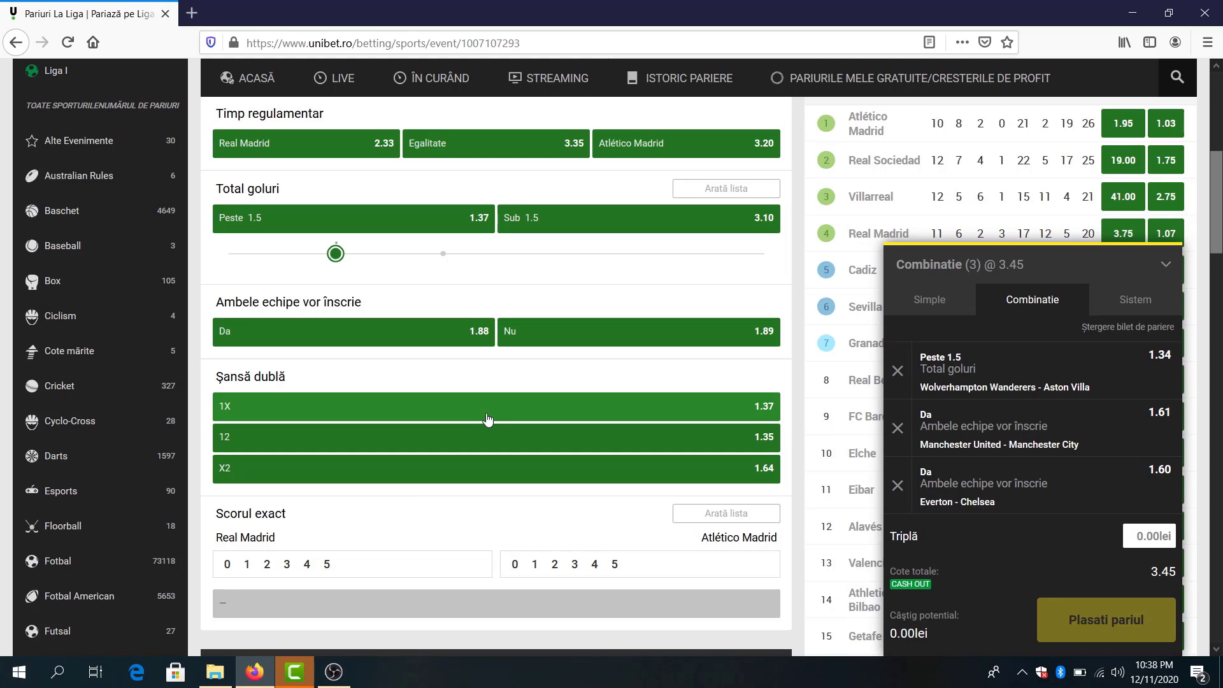
left_click(488, 407)
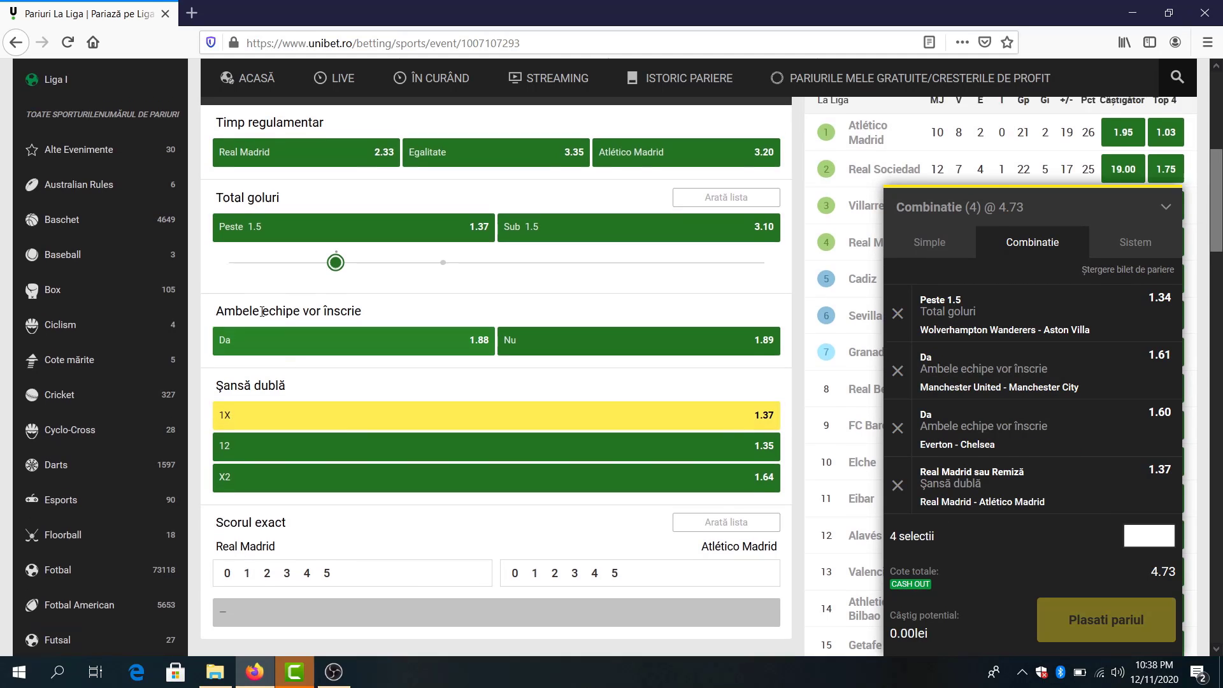
left_click(58, 336)
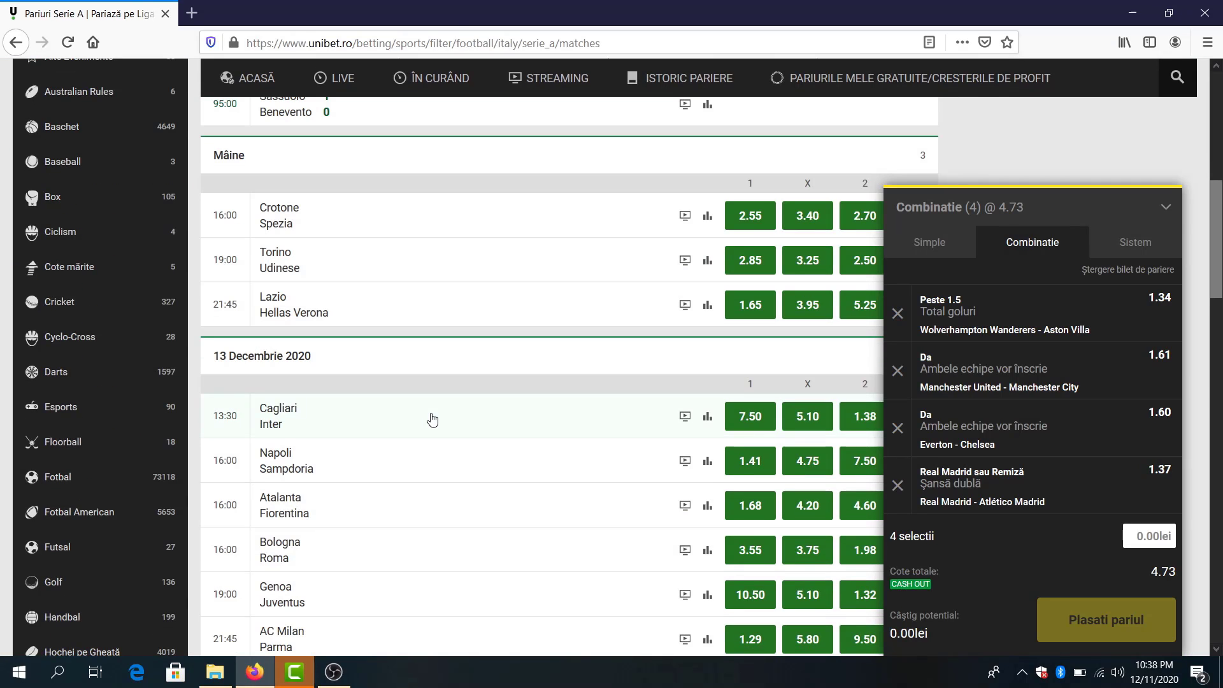
mouse_move(356, 339)
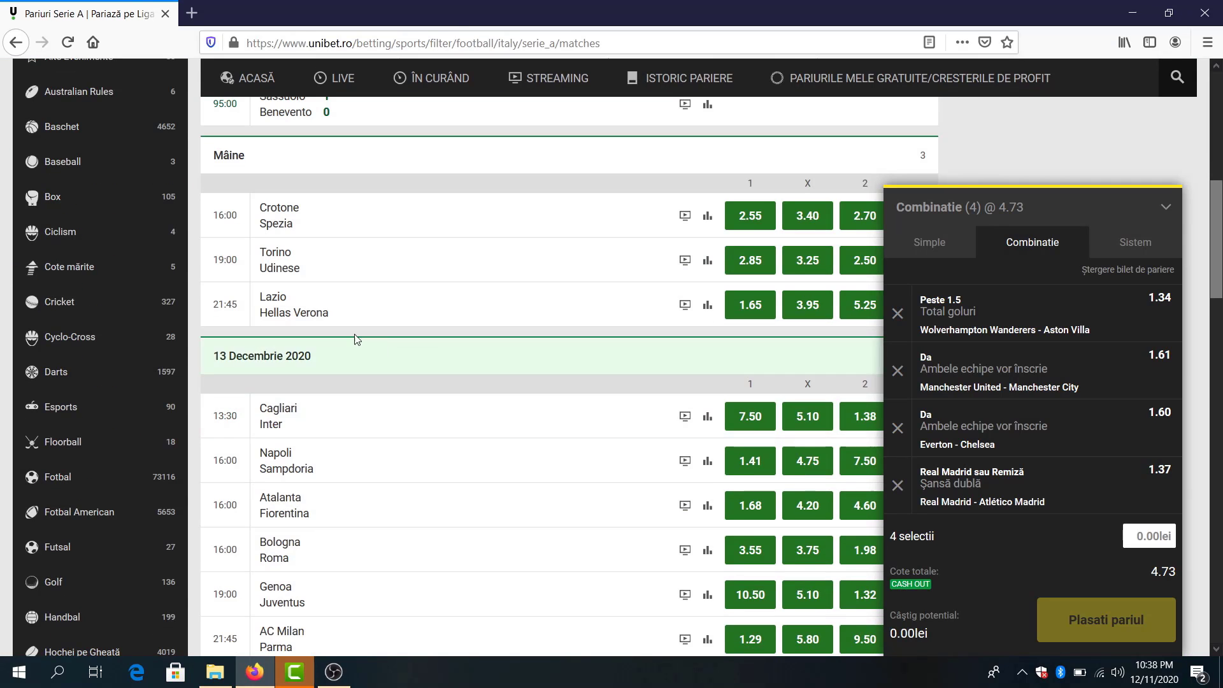
mouse_move(300, 321)
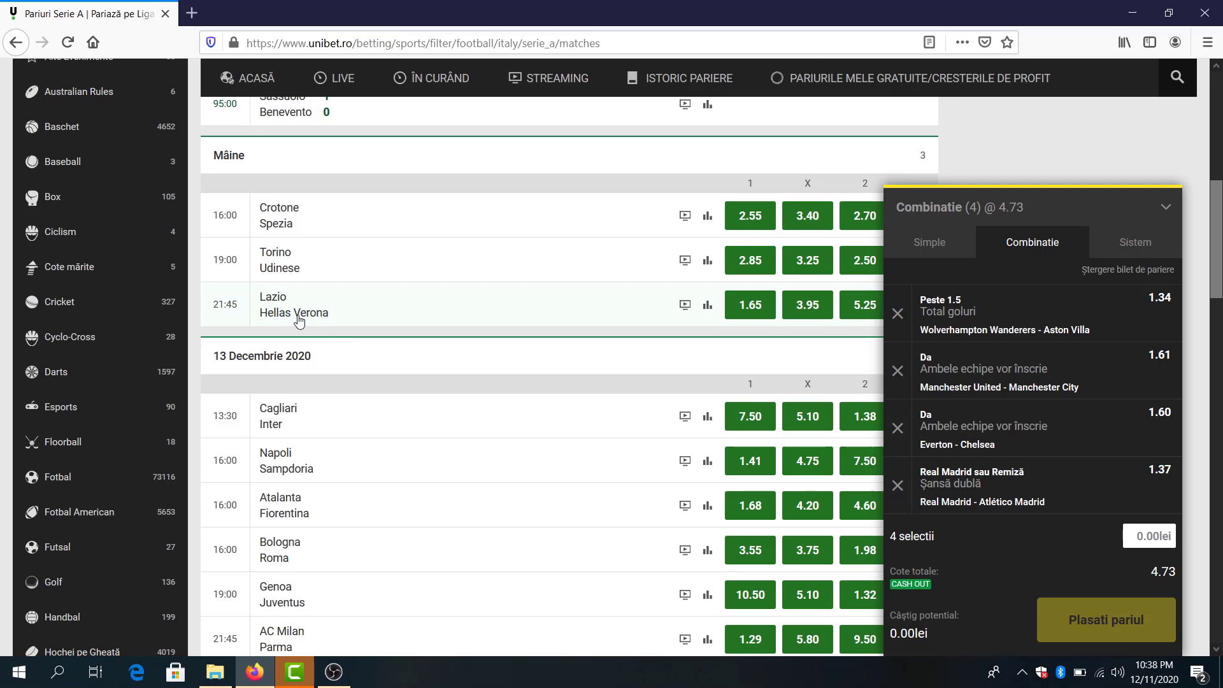
Switch to the Bundesliga match list for the Dortmund - Stuttgart both-teams-to-score pick
left_click(69, 288)
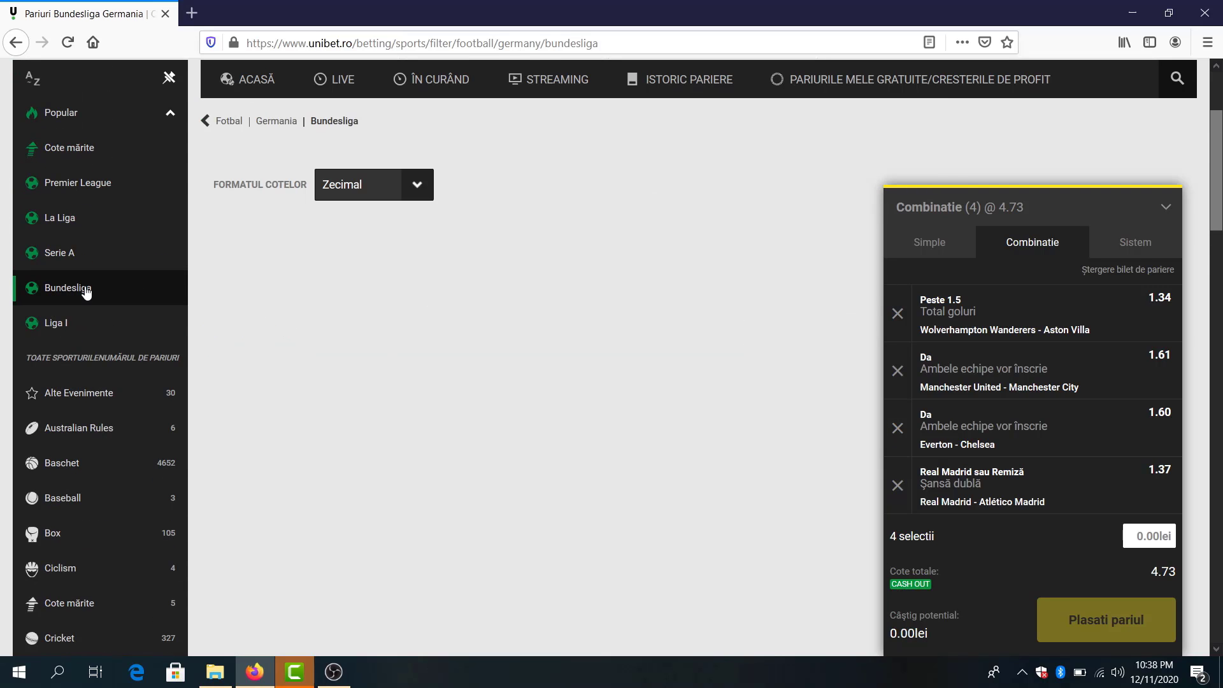
left_click(69, 288)
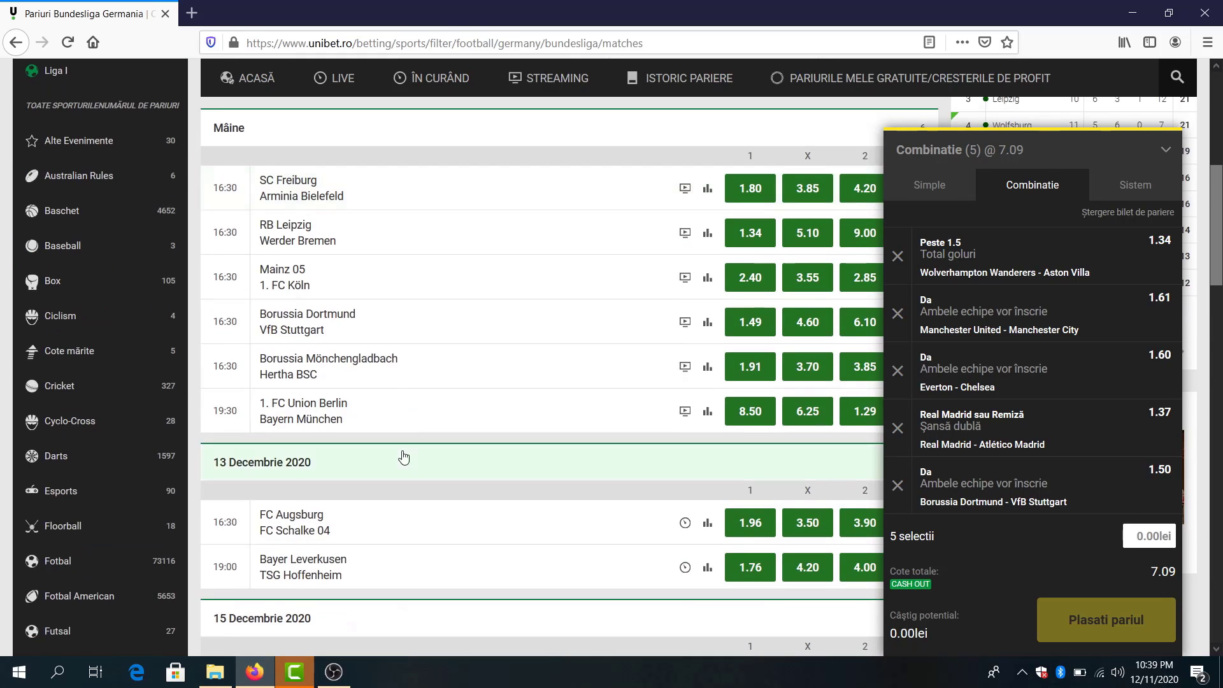
mouse_move(420, 440)
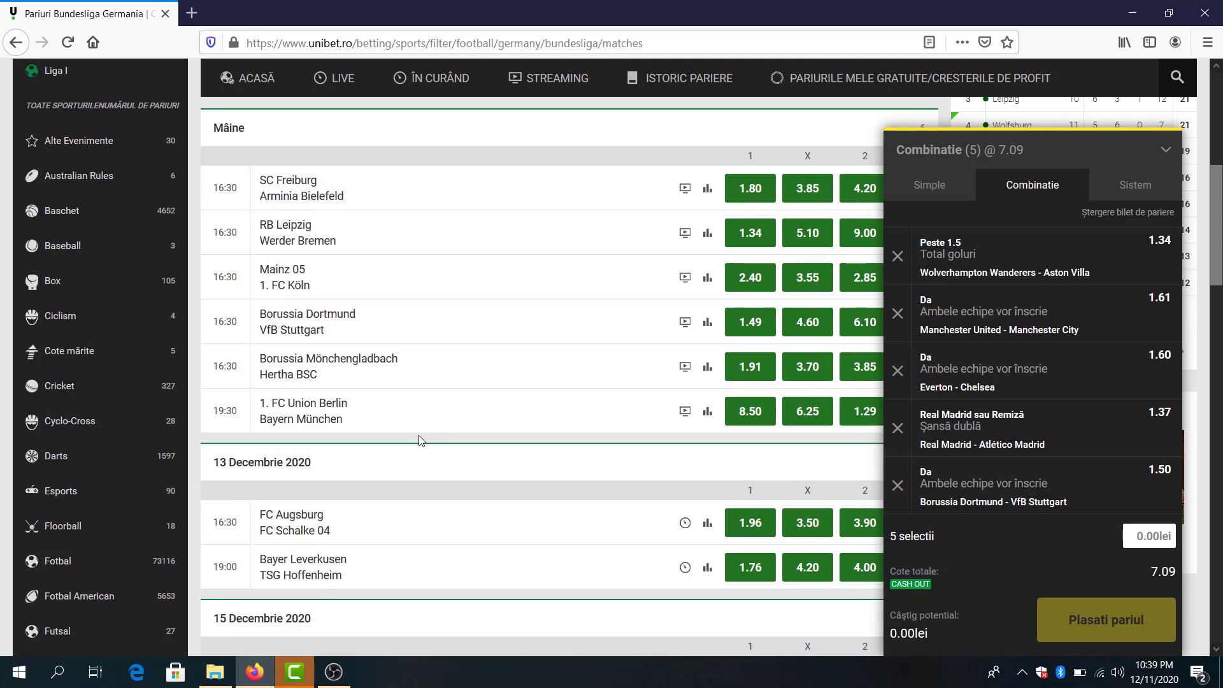
mouse_move(408, 387)
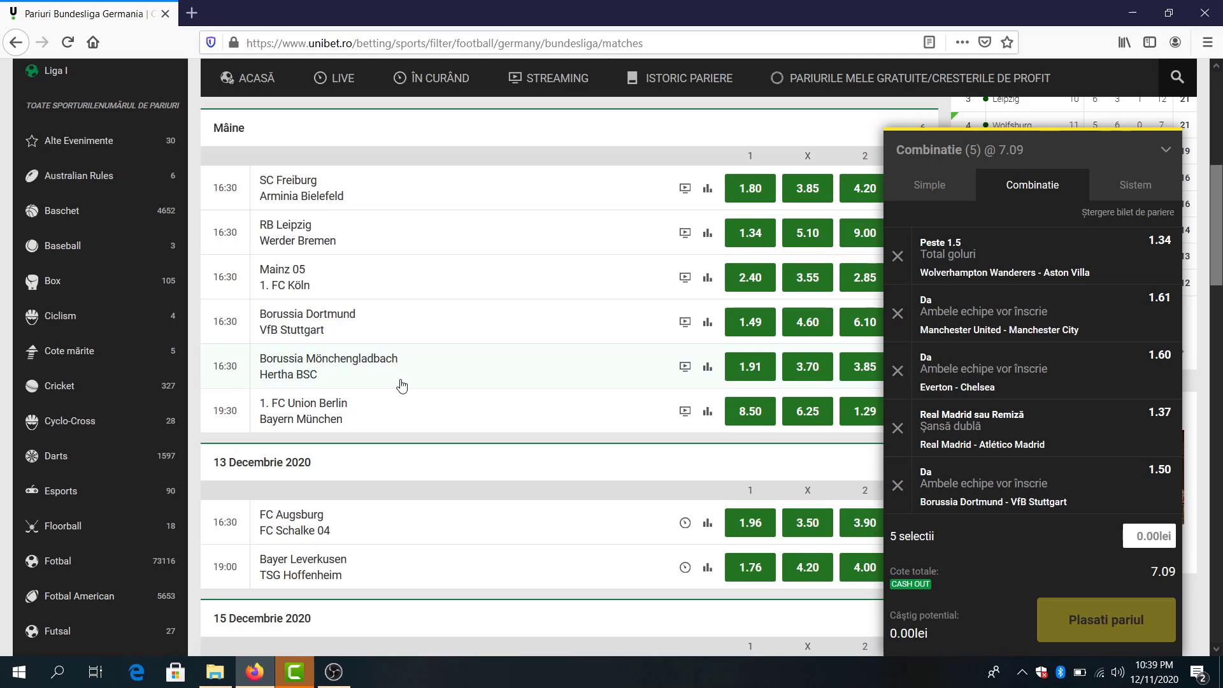
mouse_move(396, 373)
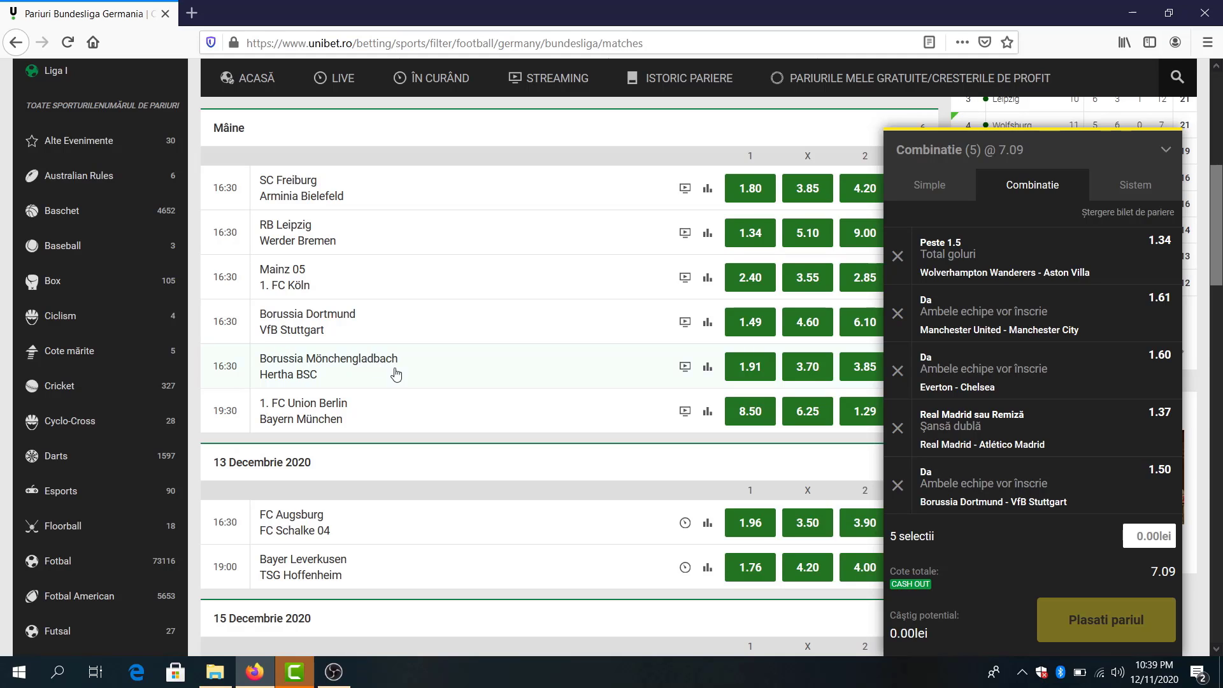
mouse_move(1009, 397)
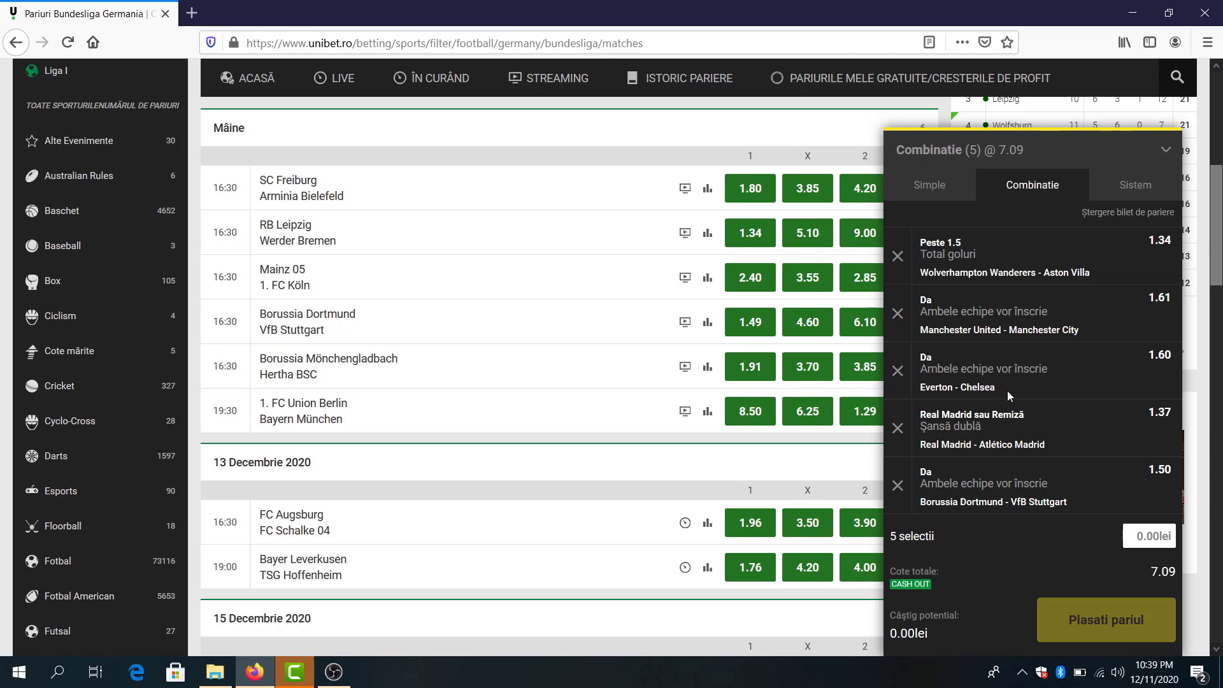
mouse_move(1077, 480)
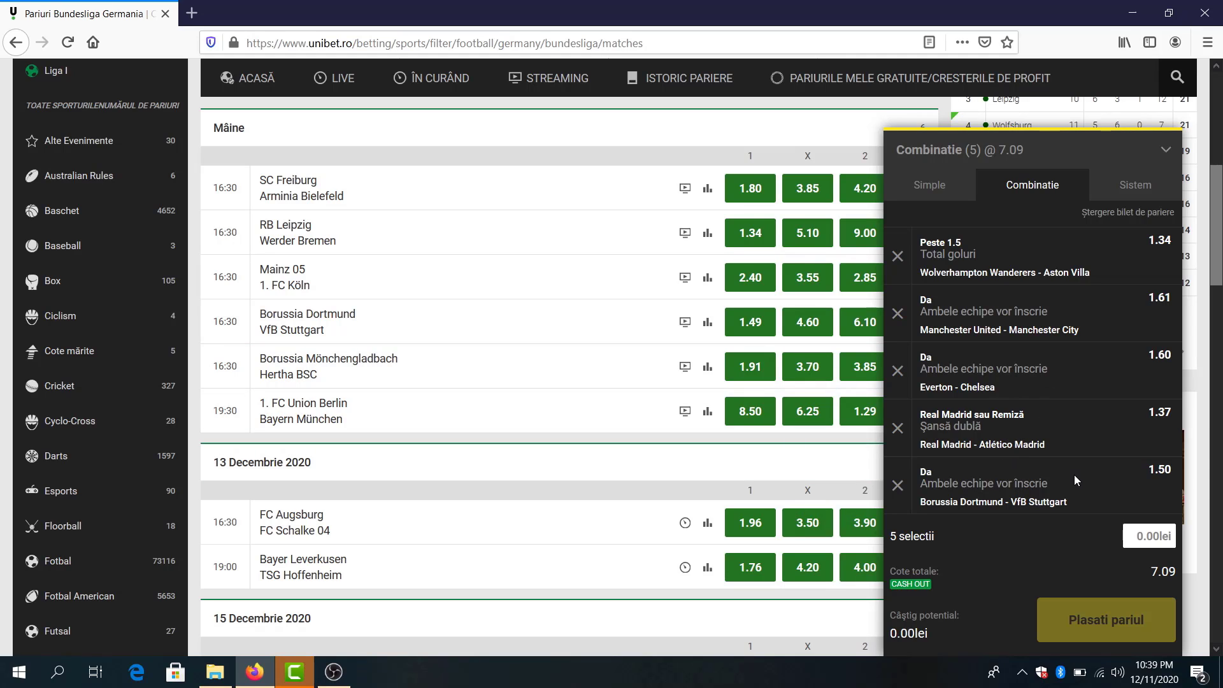
mouse_move(1039, 439)
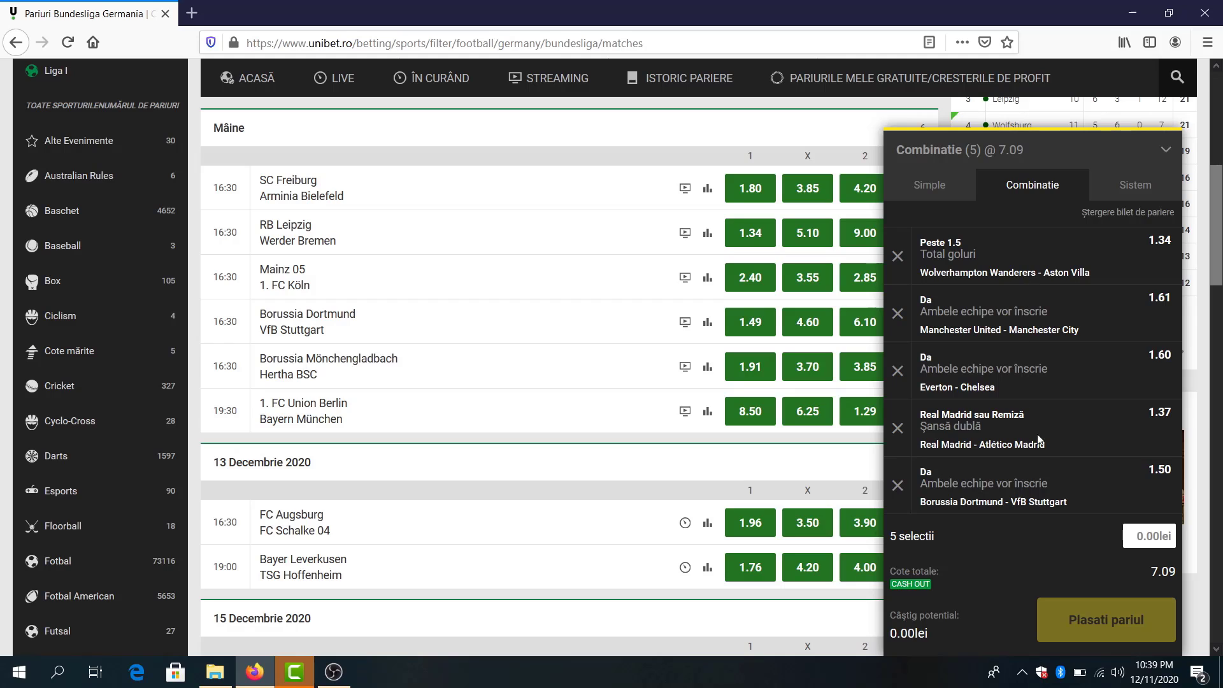
View the Bayer Leverkusen – Hoffenheim total goals odds at the 2.5 line without adding a pick
left_click(1149, 537)
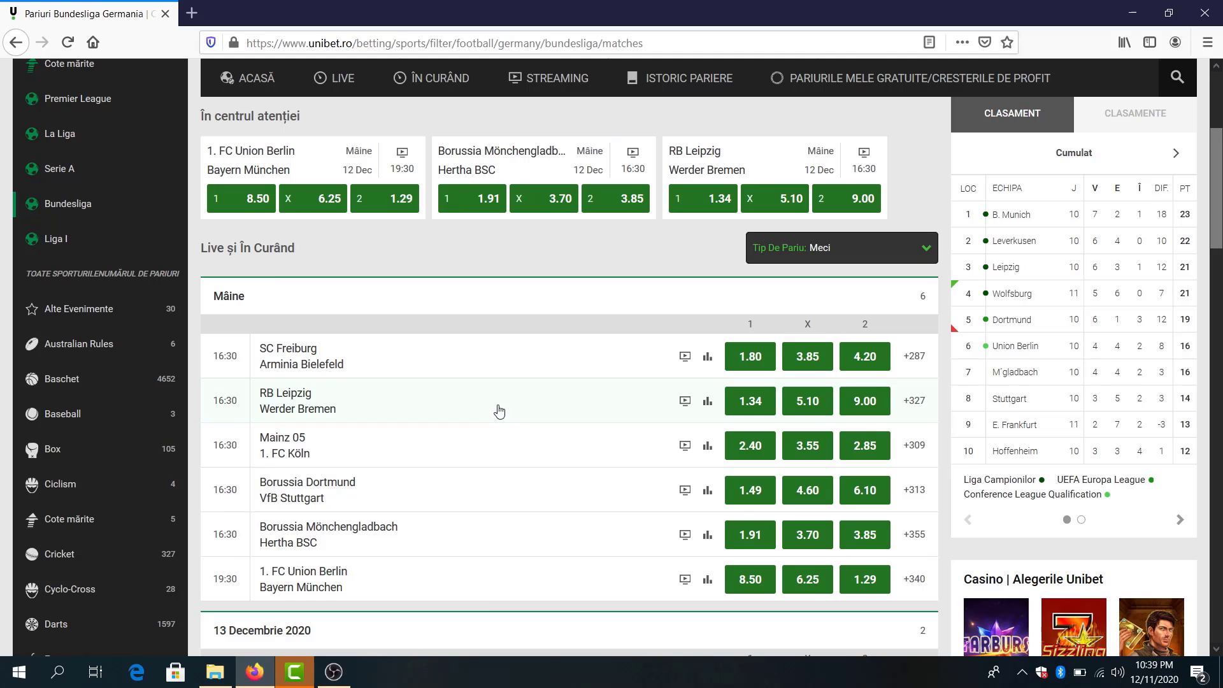
scroll("down", 3)
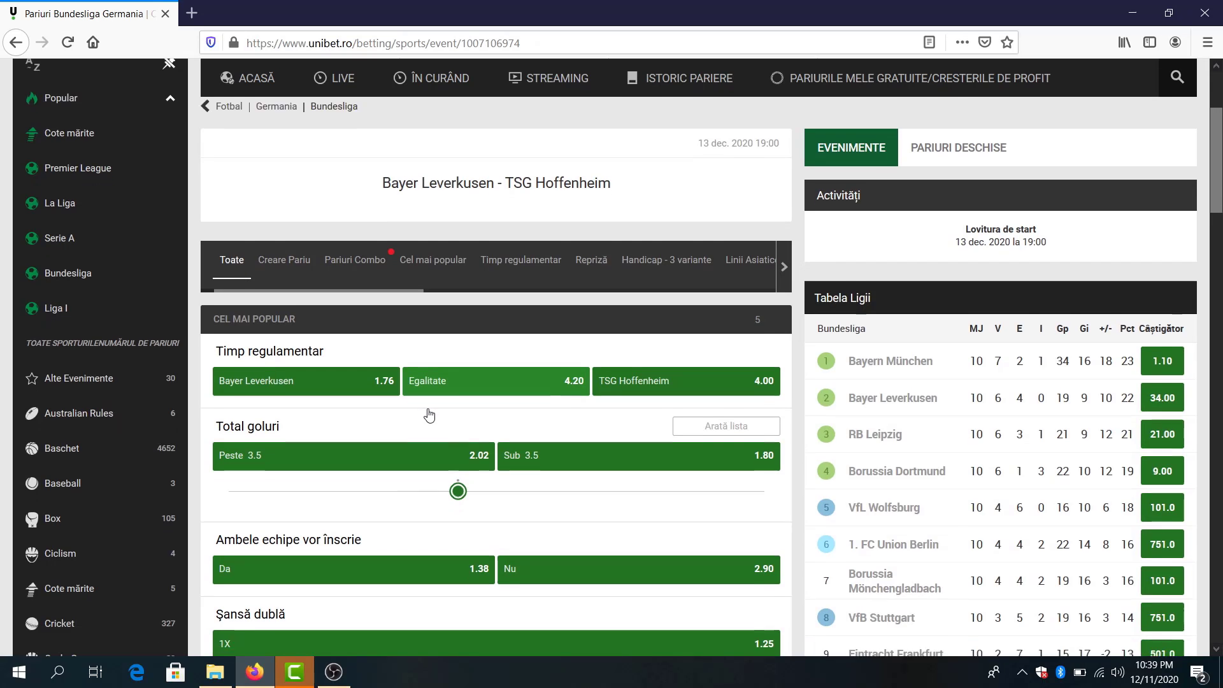
scroll("down", 3)
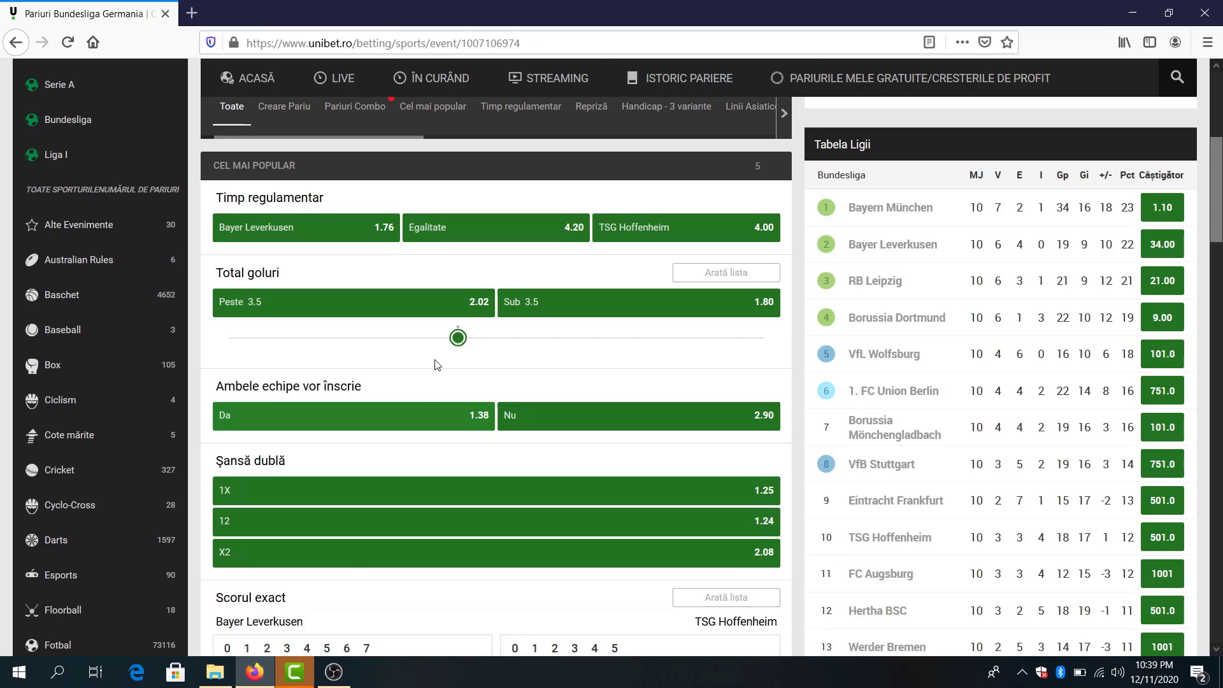
left_click_drag(458, 337, 379, 337)
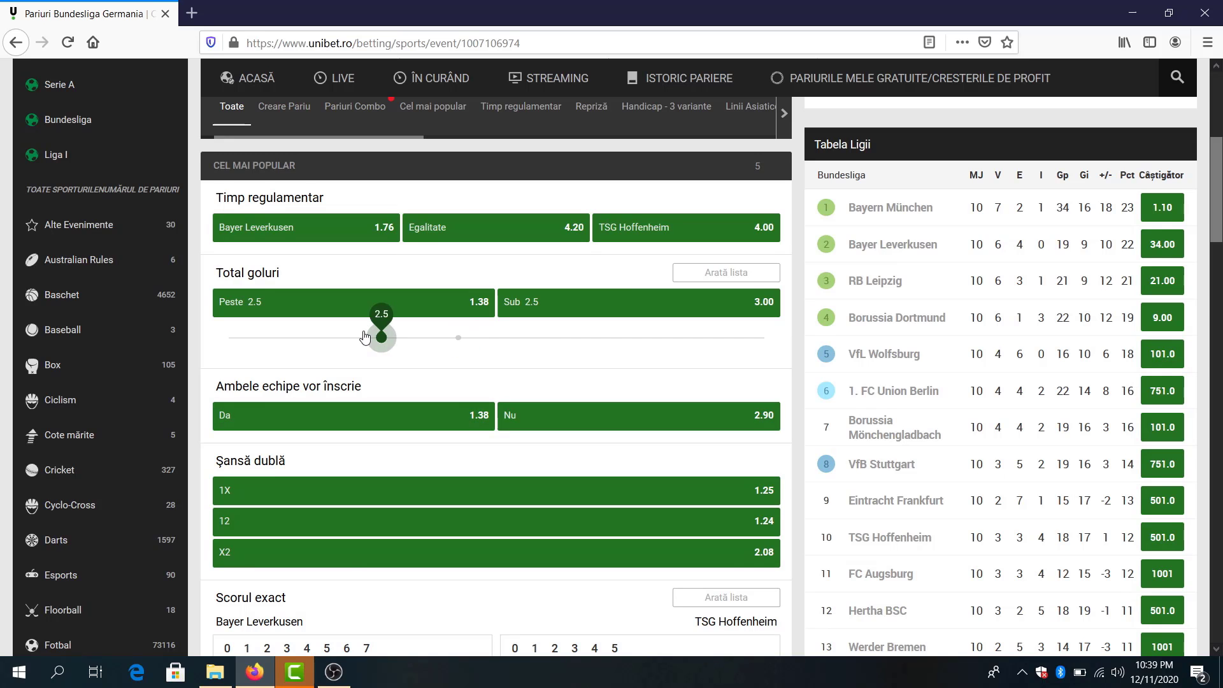
scroll("down", 3)
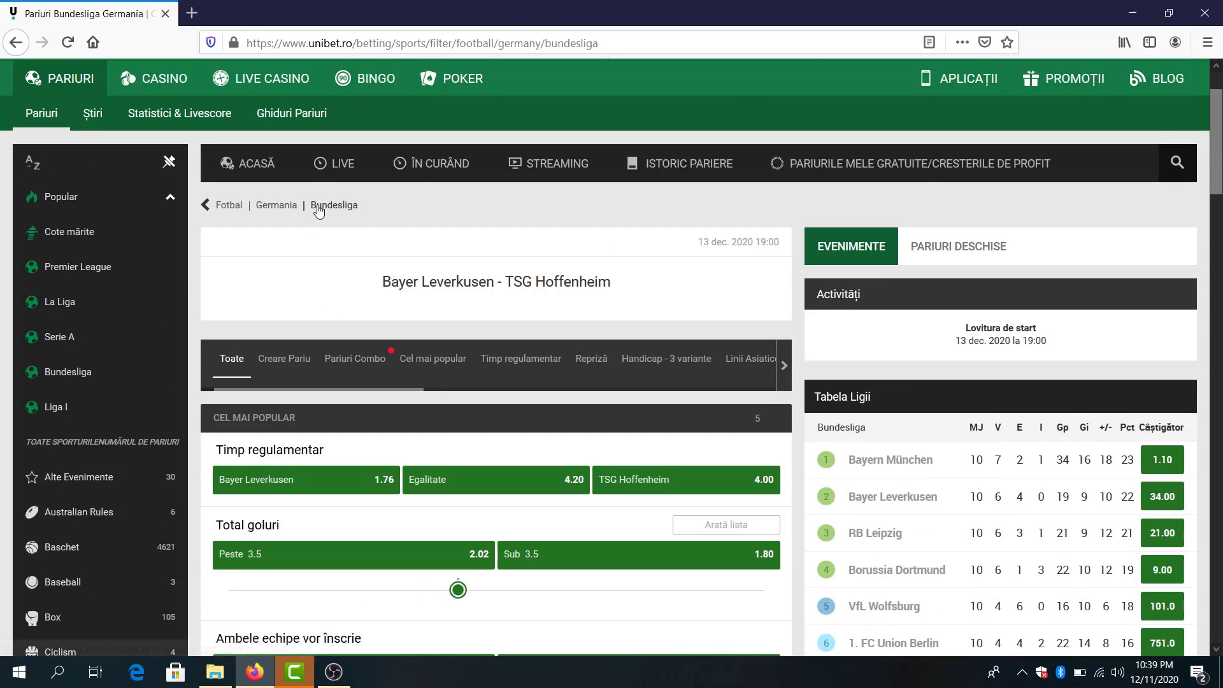
Add both teams to score Yes for Union Berlin – Bayern München from the Bundesliga list
left_click(334, 206)
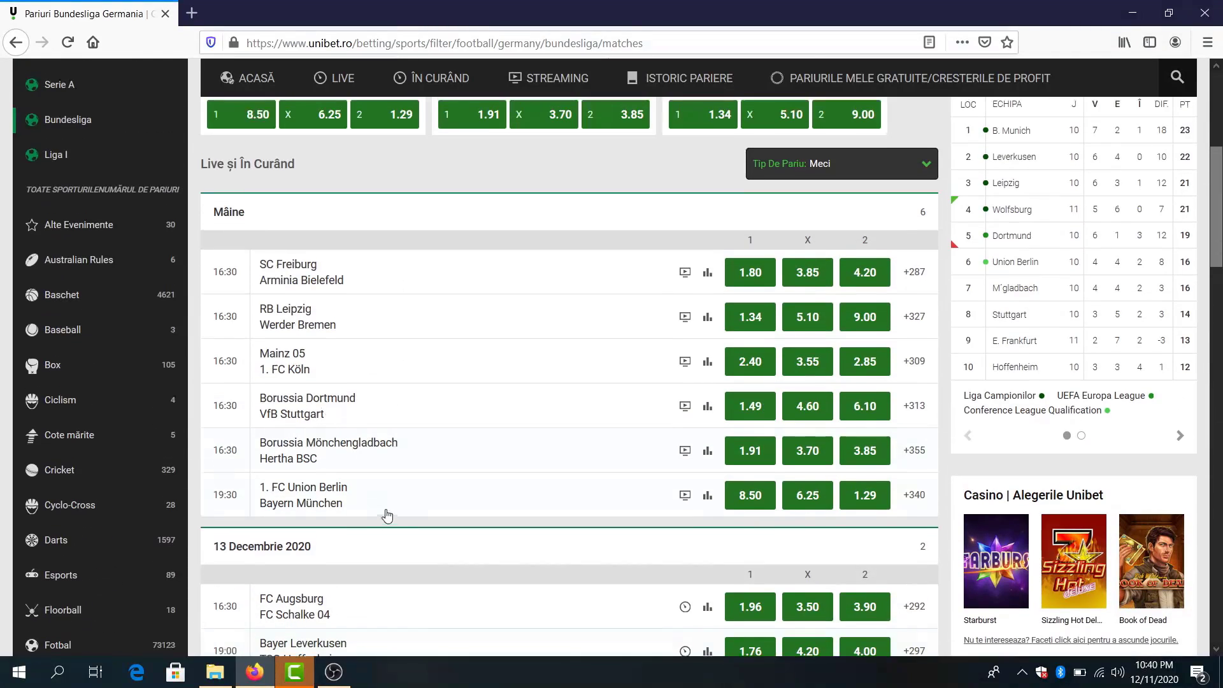
mouse_move(408, 519)
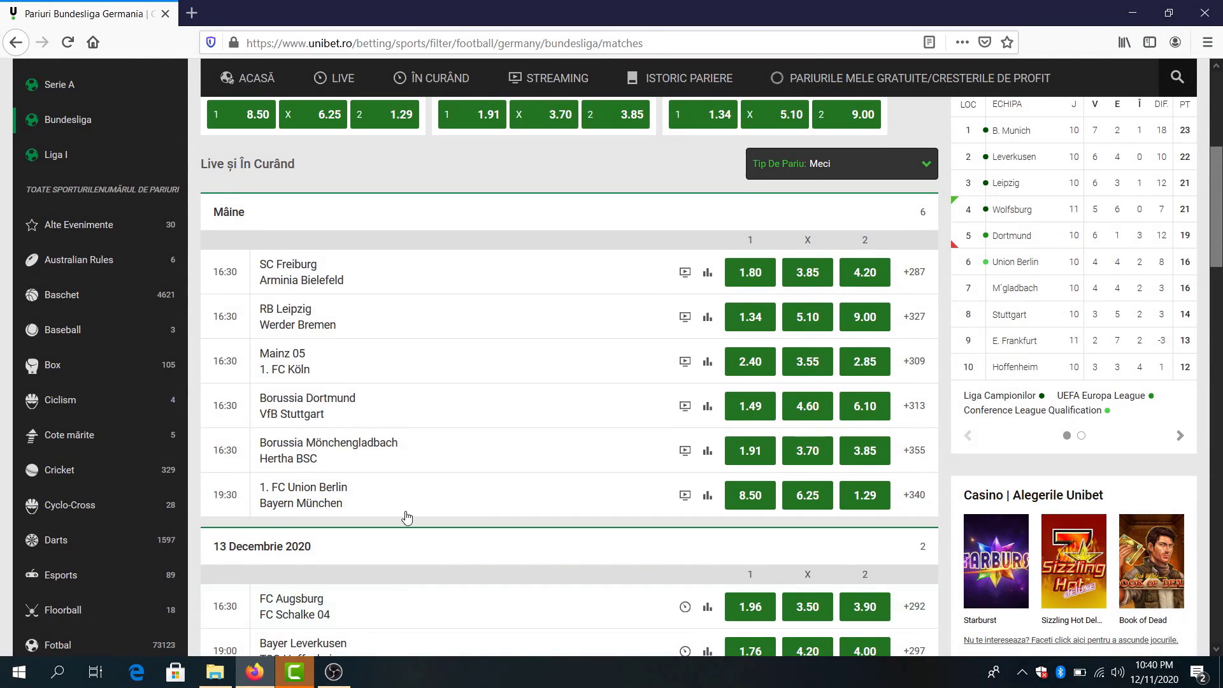
left_click(304, 494)
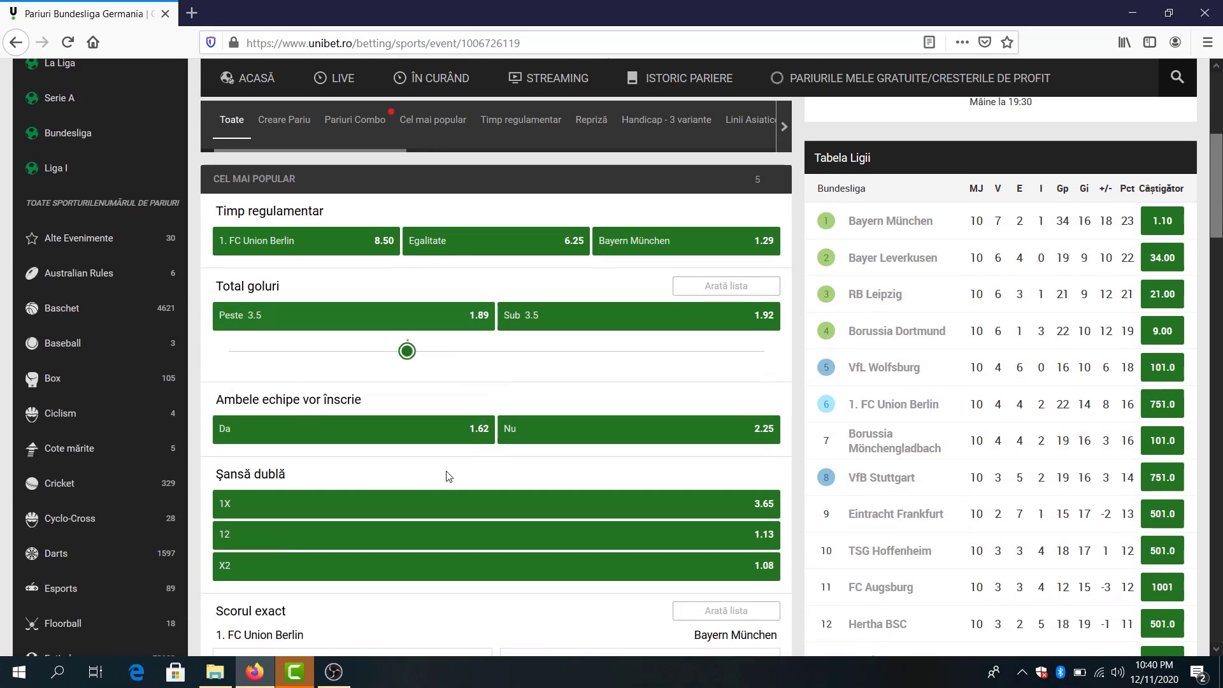
scroll("down", 3)
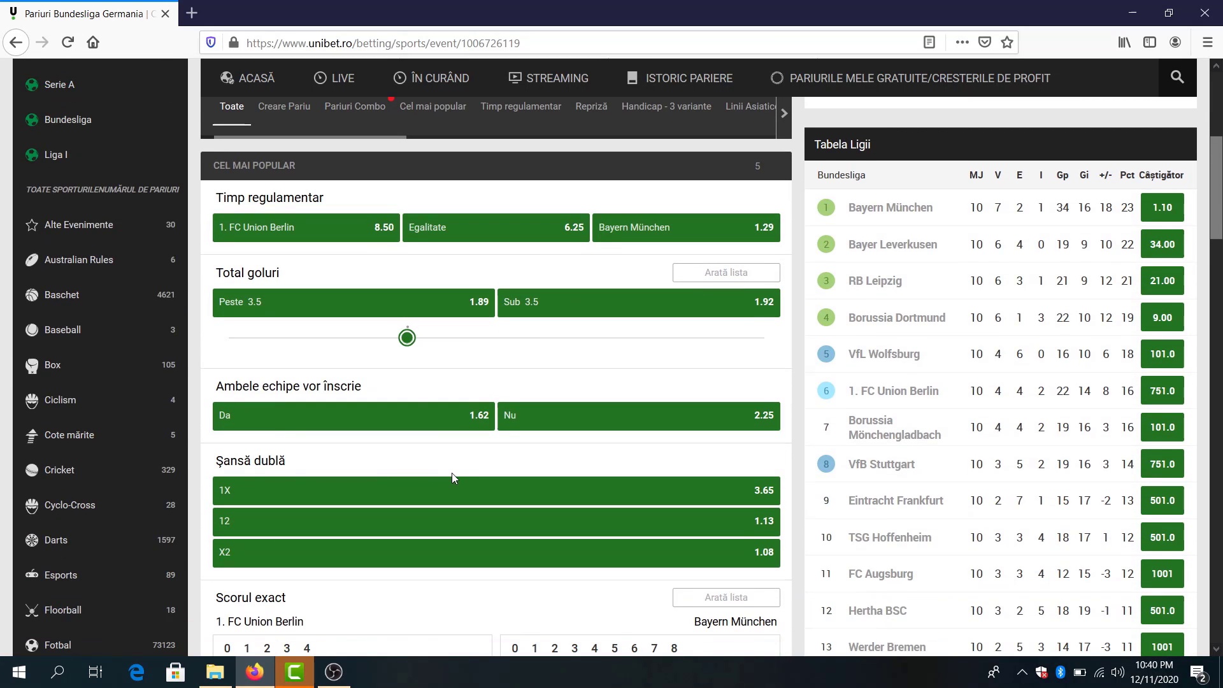
mouse_move(413, 425)
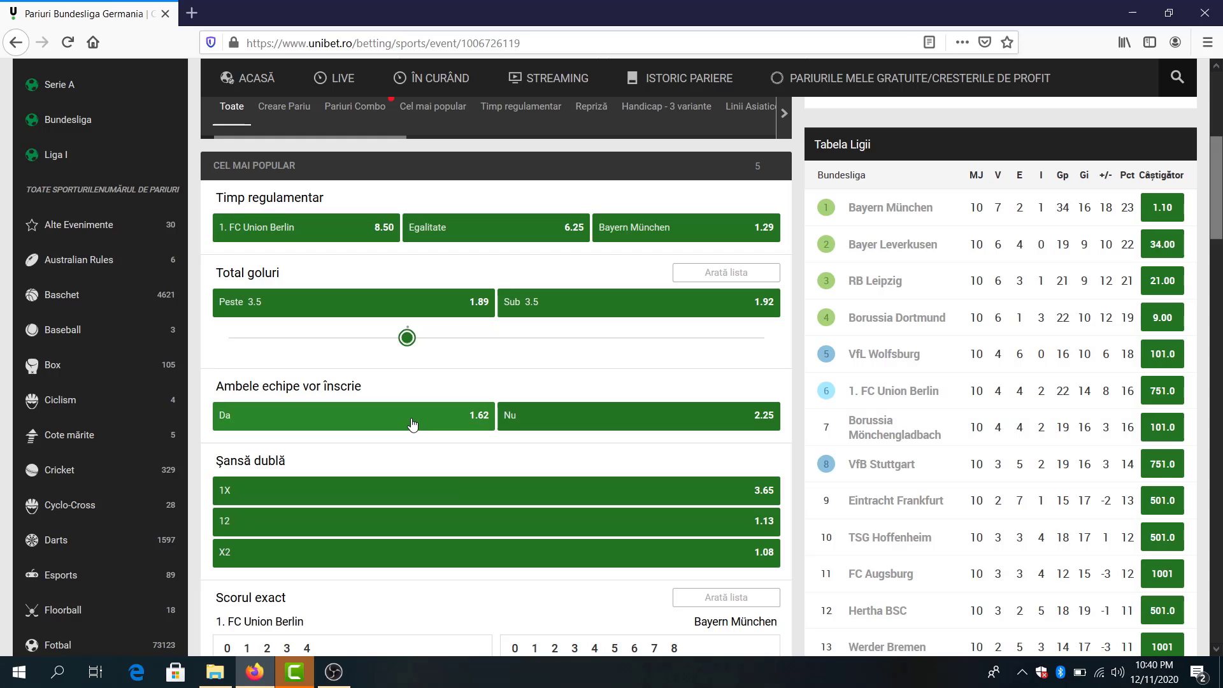
left_click(353, 415)
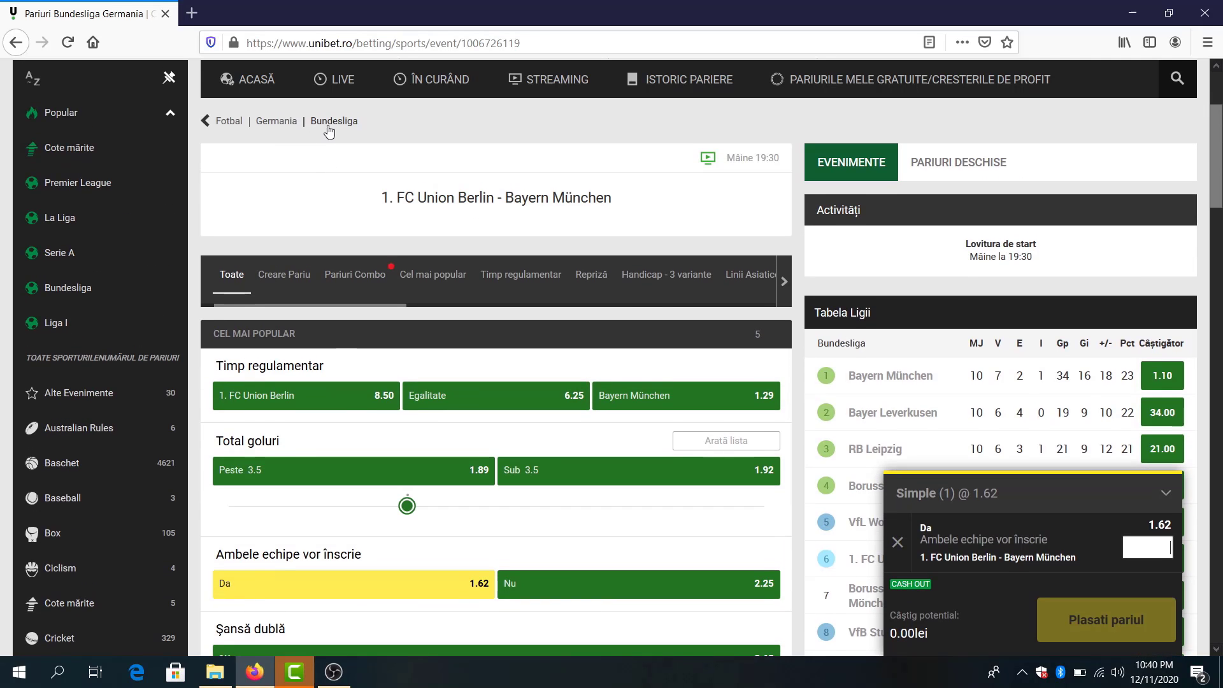
Add both teams to score Yes for Mönchengladbach – Hertha BSC and return to the Bundesliga list
left_click(334, 121)
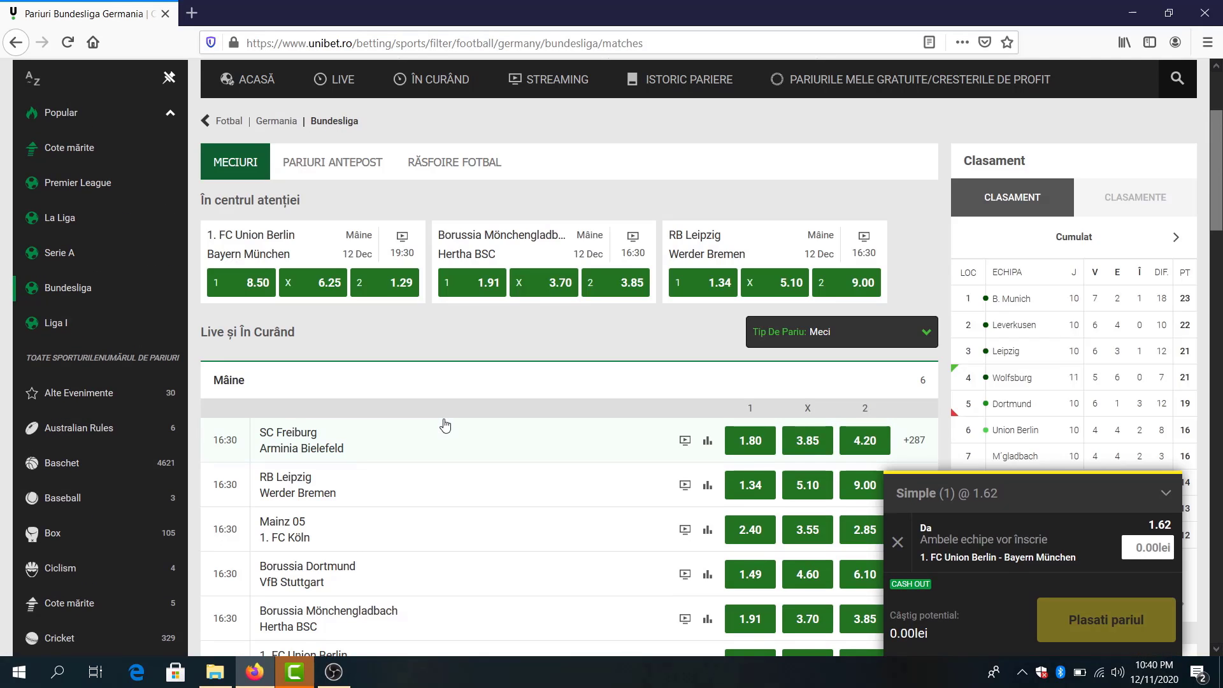
scroll("down", 3)
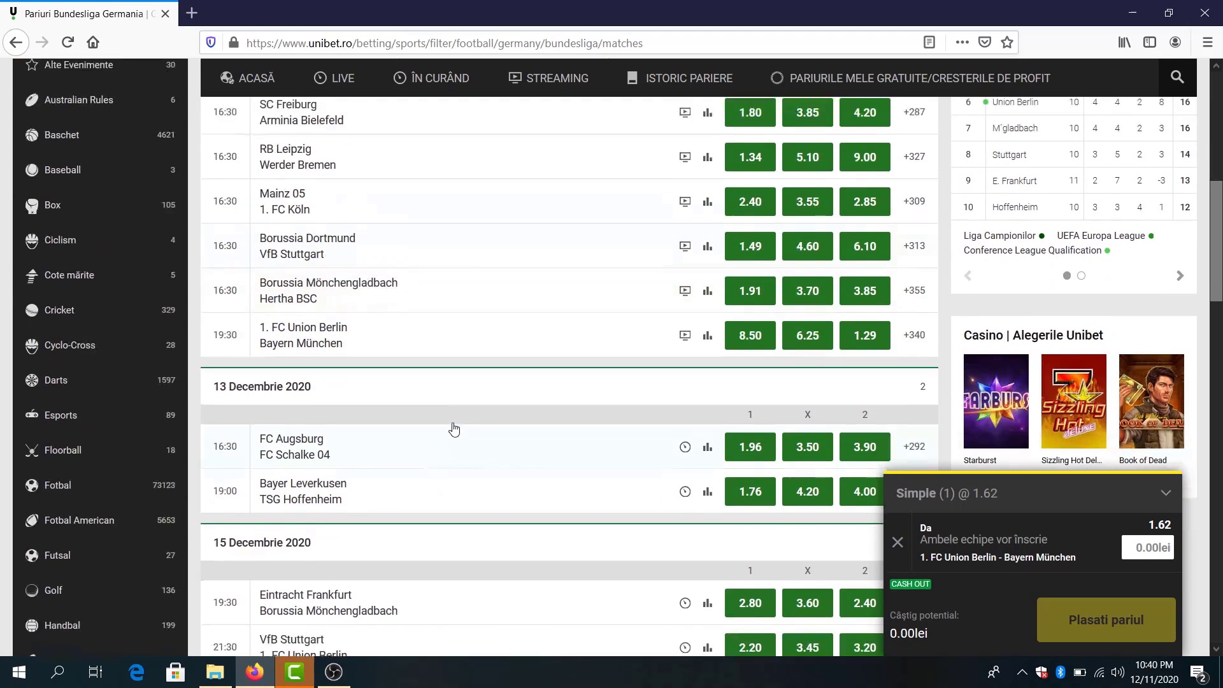
left_click(328, 291)
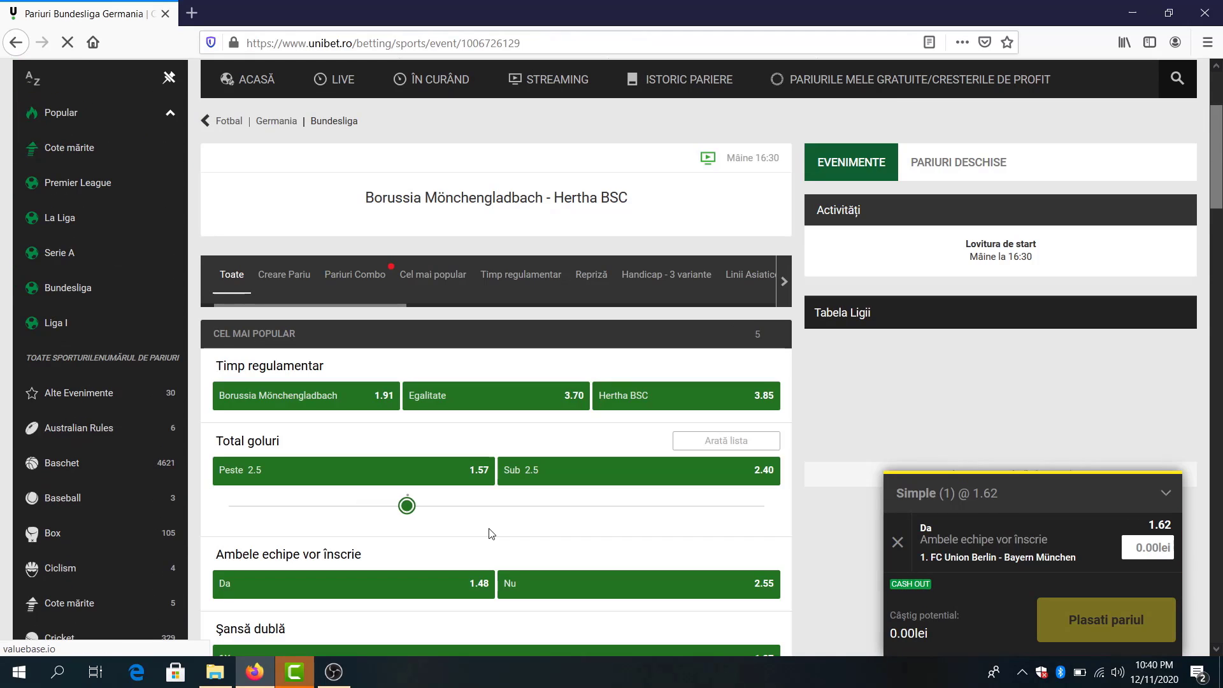
scroll("down", 3)
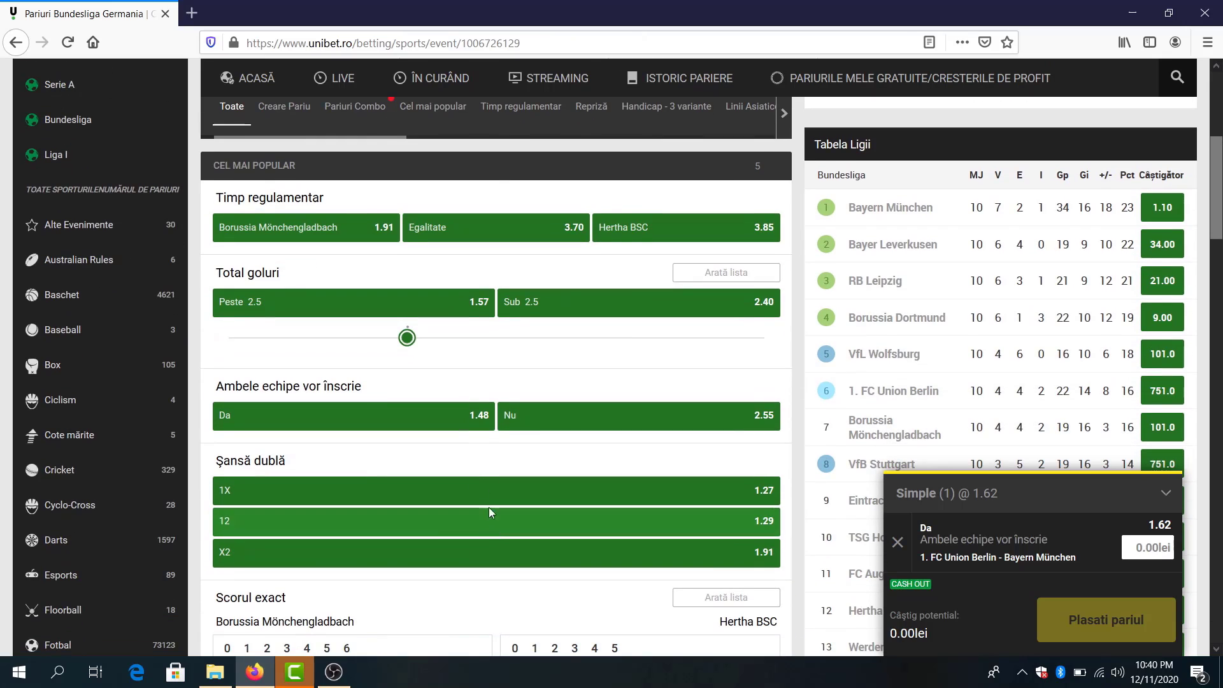
mouse_move(477, 440)
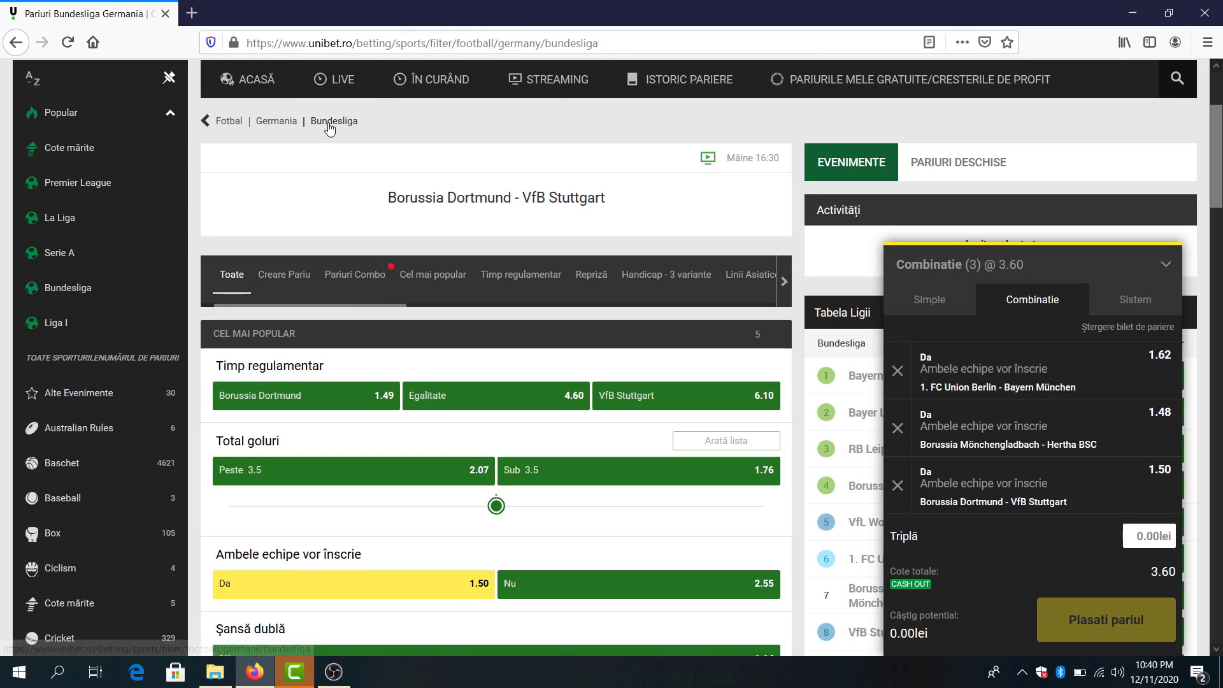
left_click(334, 121)
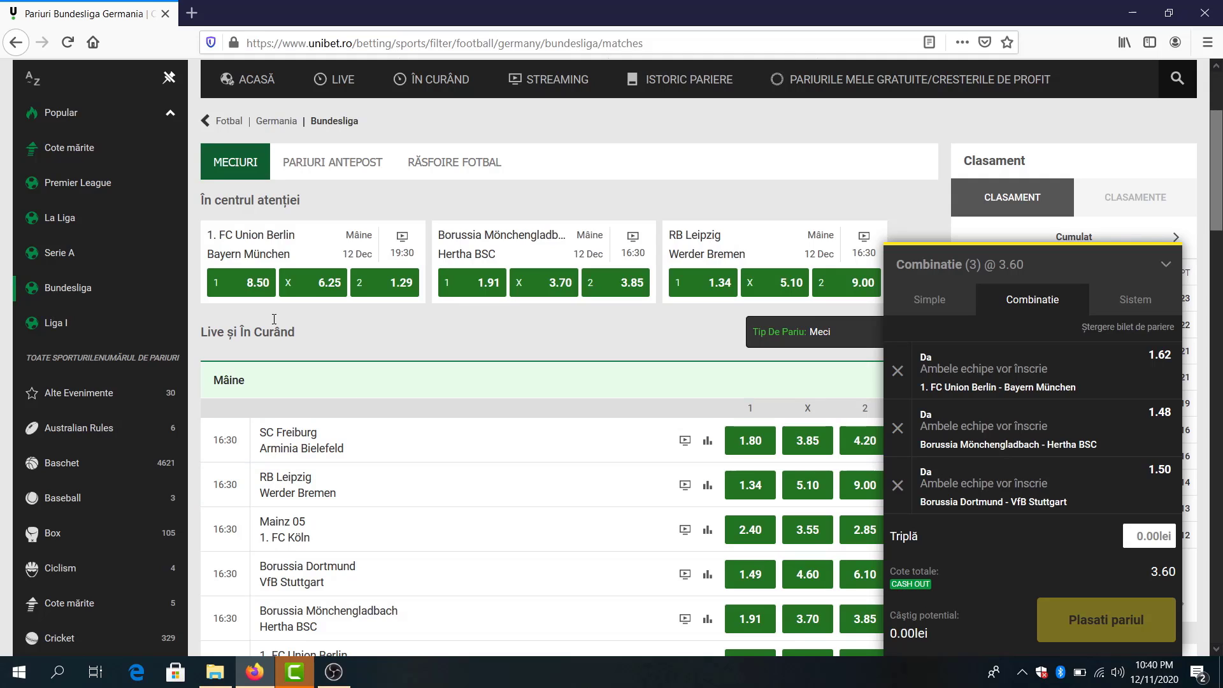
Browse the Serie A fixtures for 12–13 December without picking anything
left_click(59, 252)
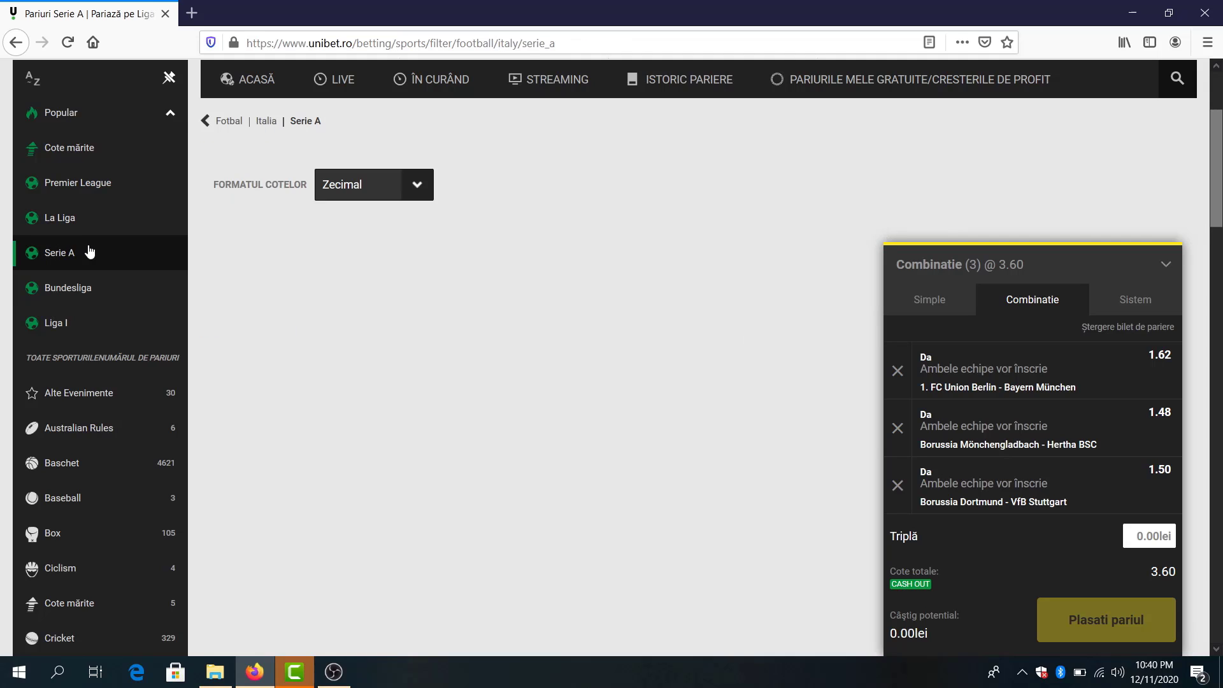
left_click(59, 252)
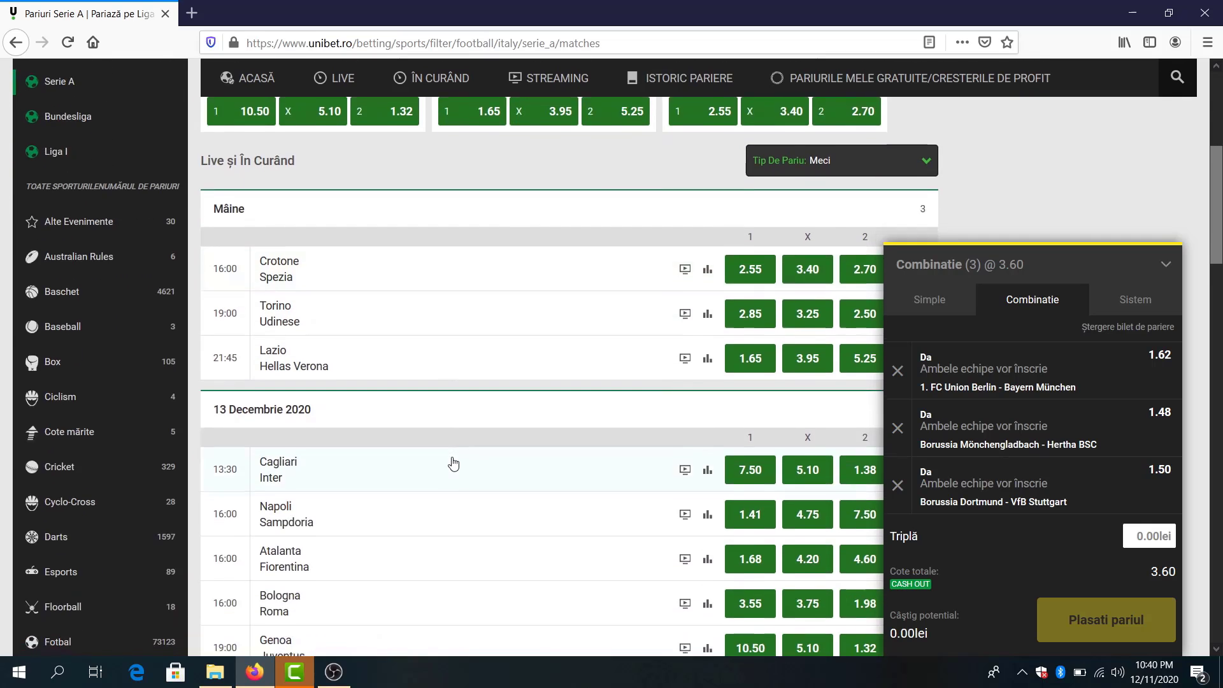
scroll("down", 3)
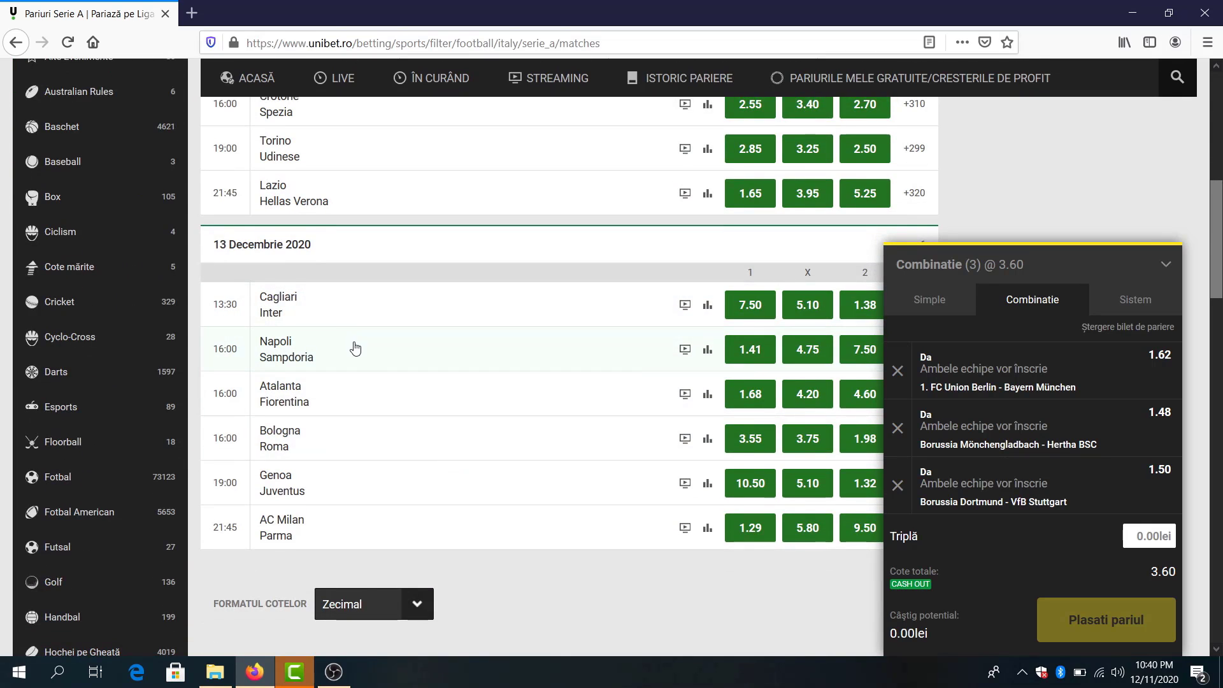
mouse_move(341, 528)
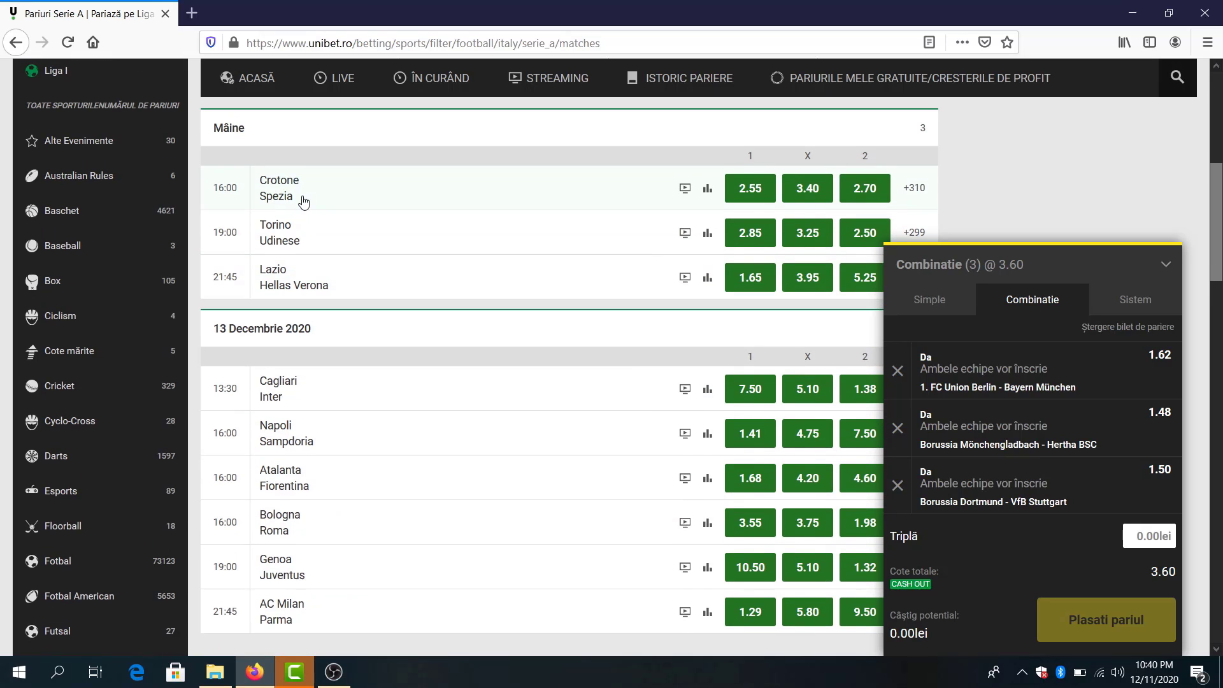
mouse_move(404, 392)
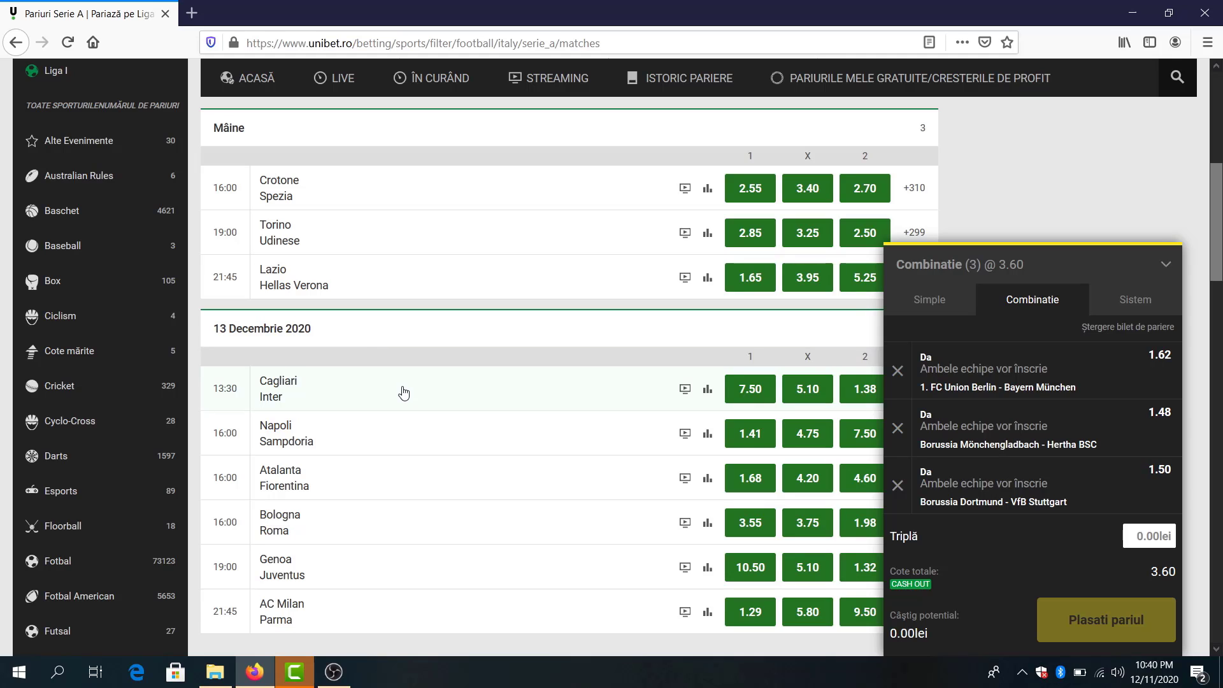
mouse_move(385, 383)
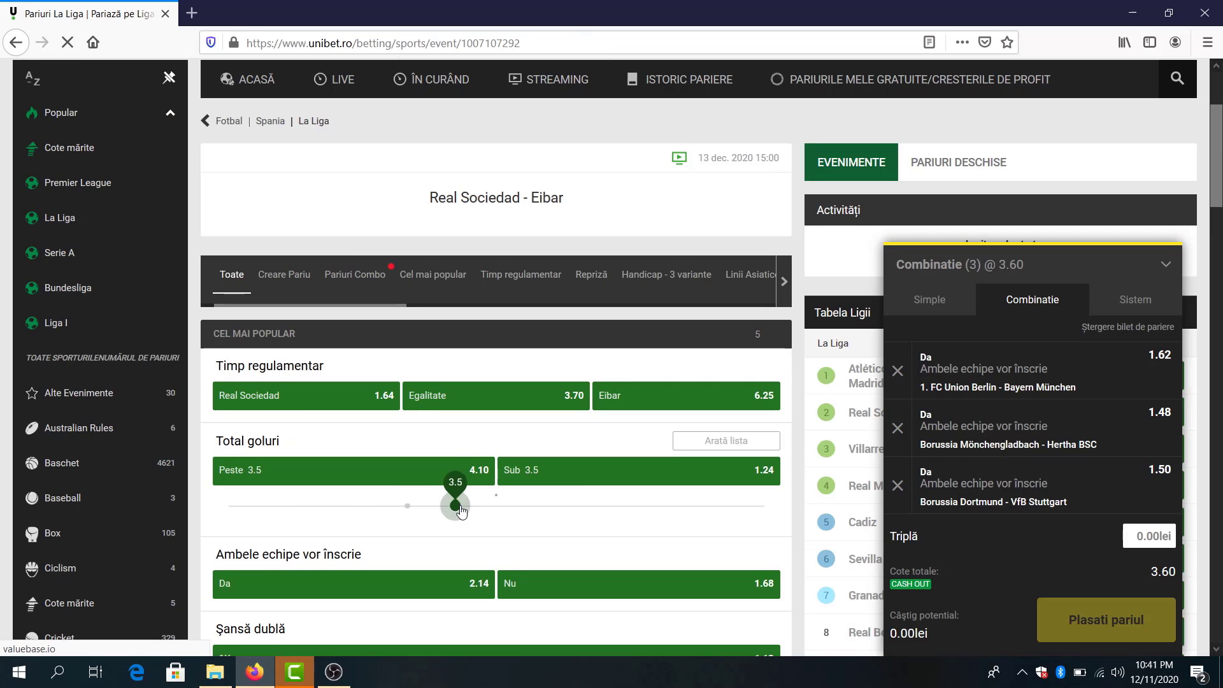
Add under 3.5 goals at 1.24 for Real Sociedad – Eibar, four picks at 4.46, and return to La Liga
left_click(640, 470)
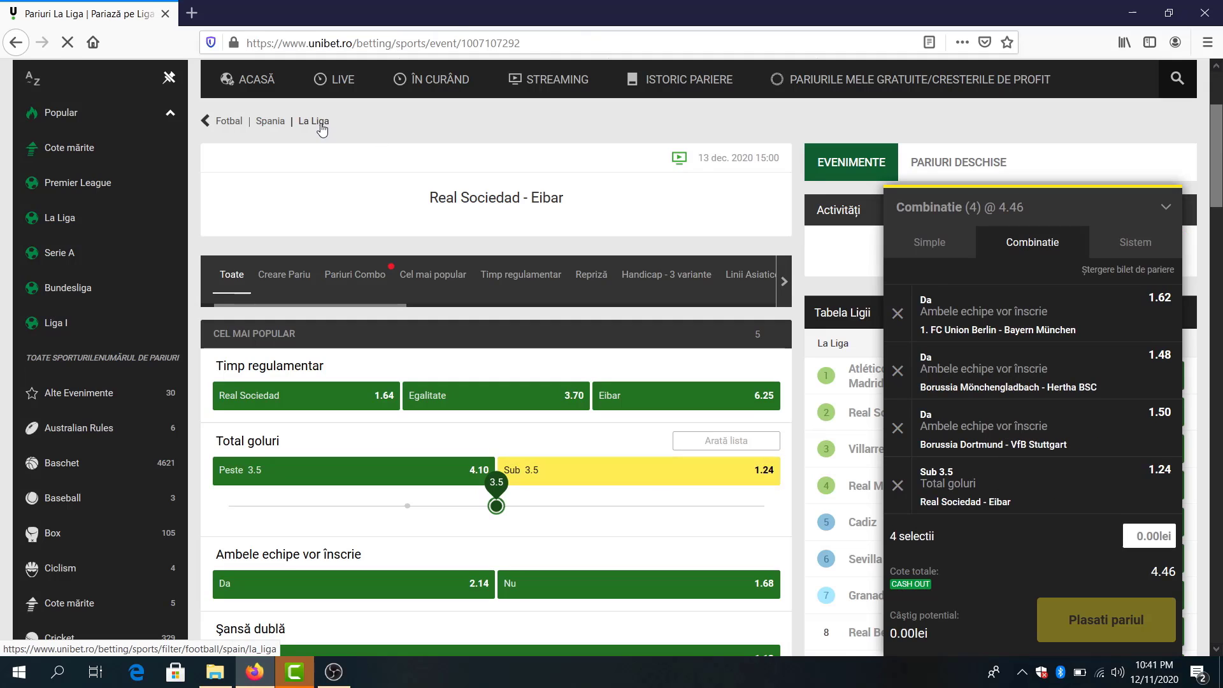
left_click(313, 121)
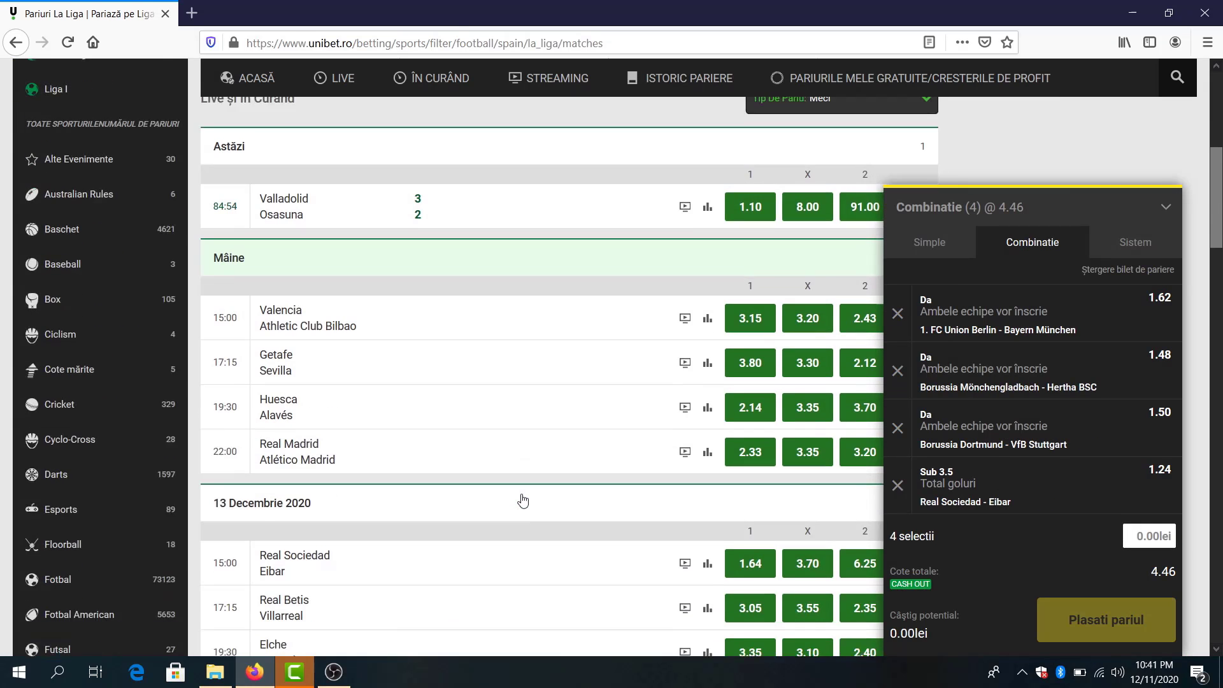
scroll("down", 3)
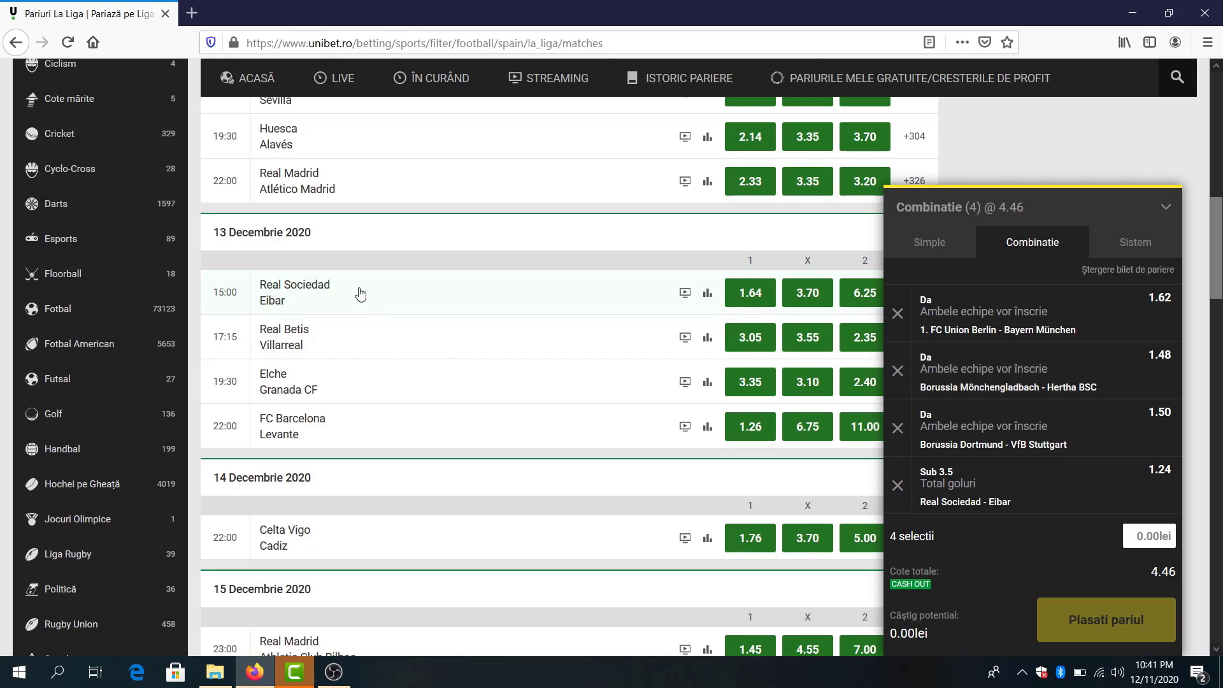
mouse_move(330, 398)
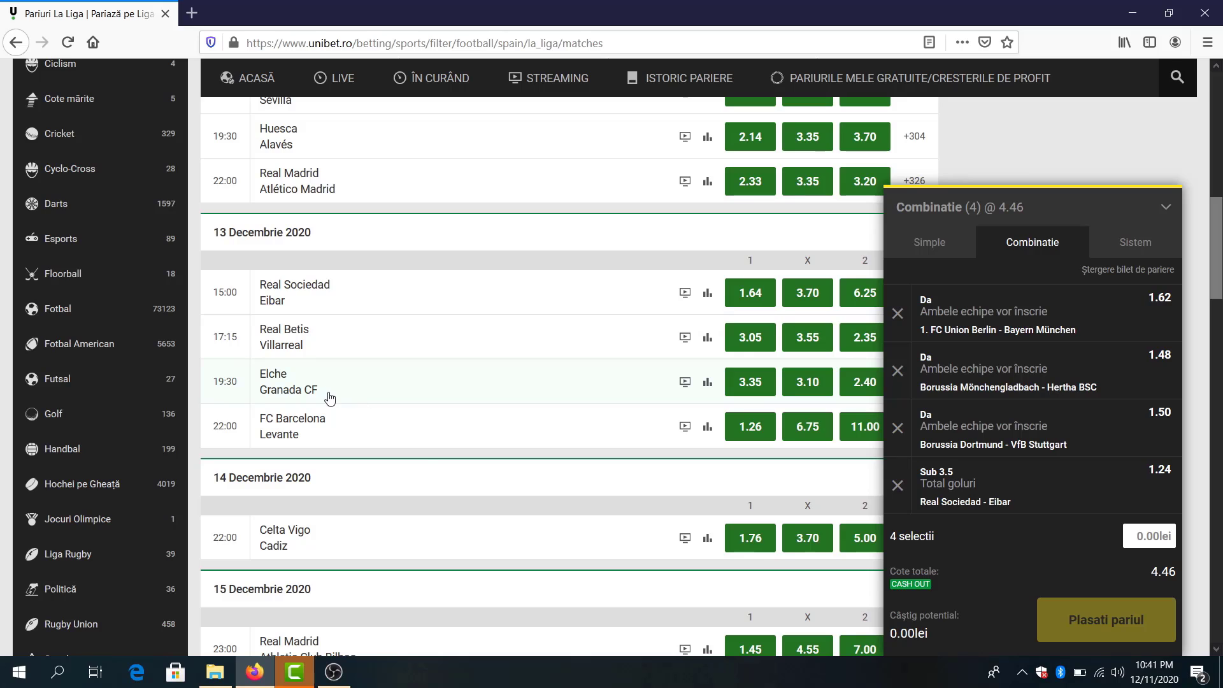
mouse_move(361, 440)
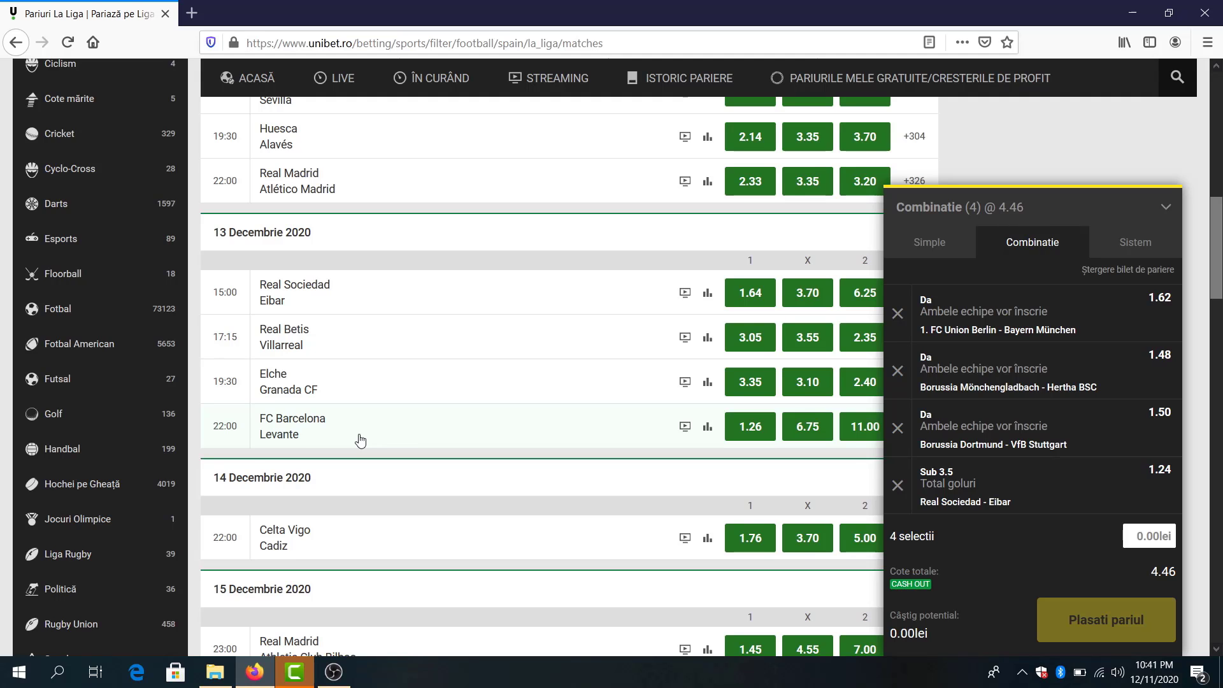
scroll("up", 3)
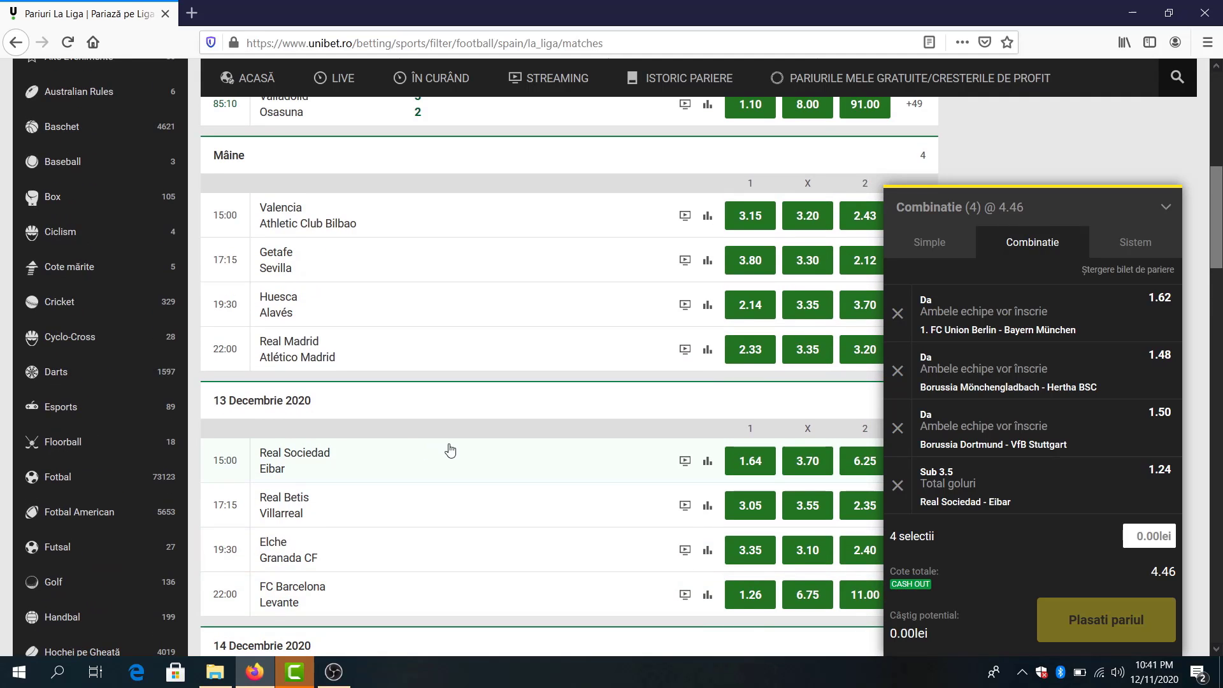
mouse_move(455, 450)
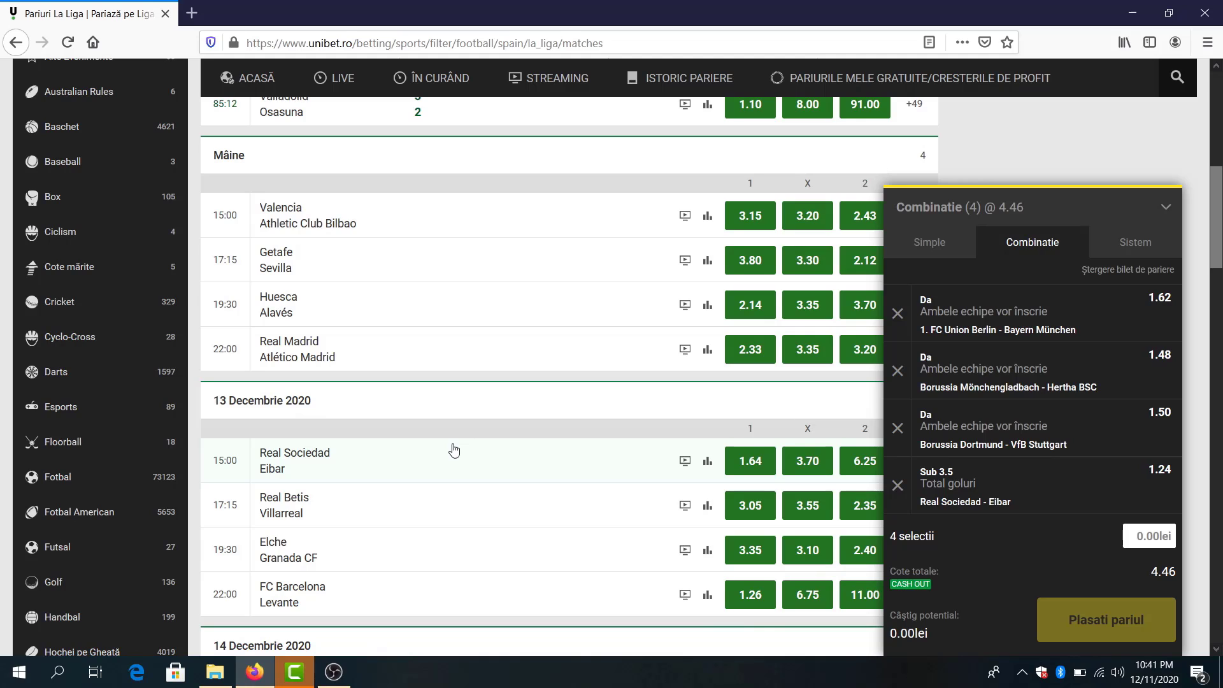
mouse_move(359, 348)
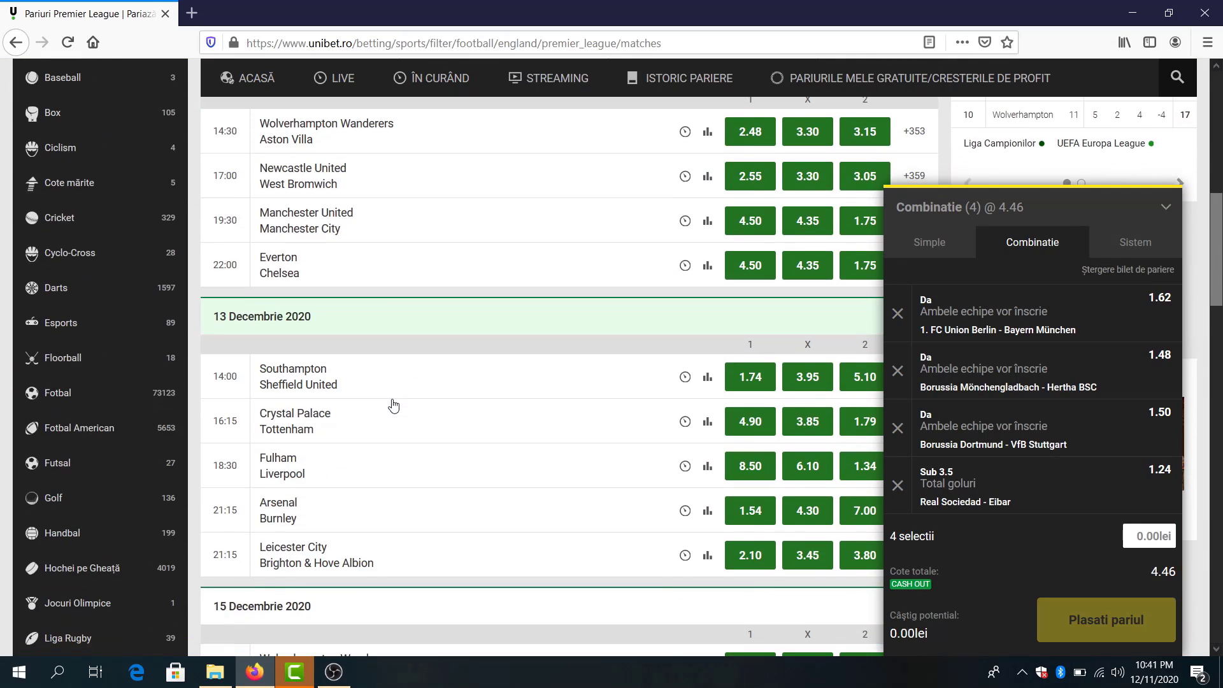
mouse_move(390, 413)
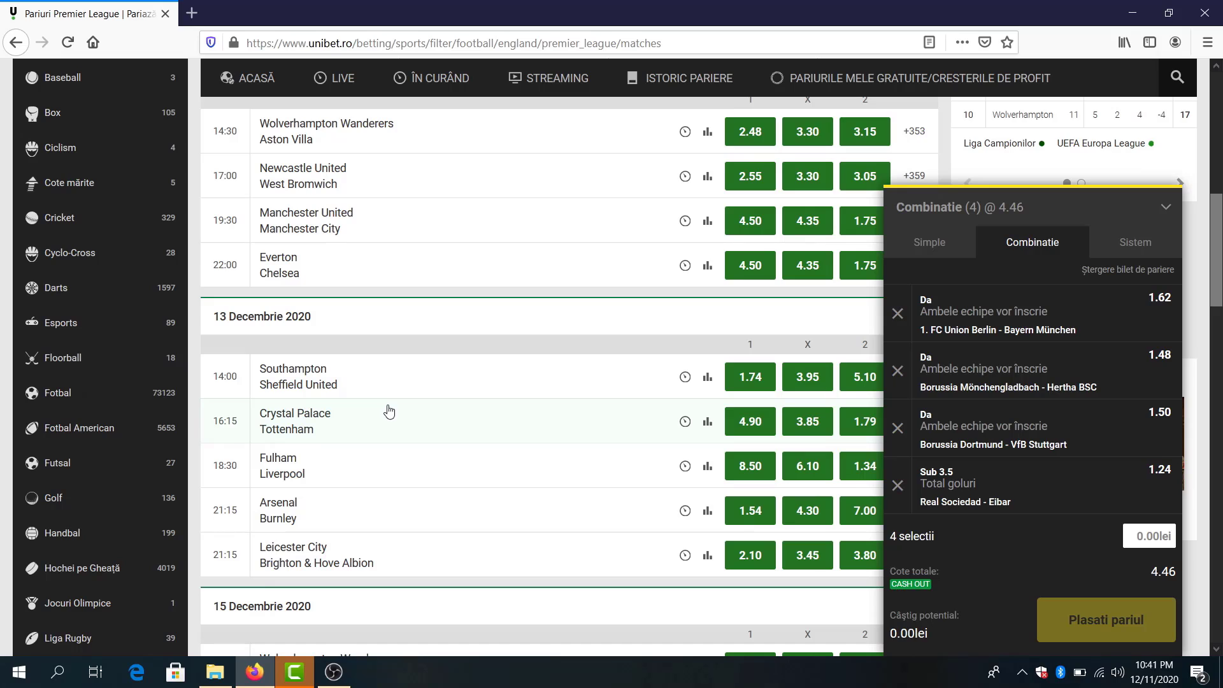
mouse_move(365, 533)
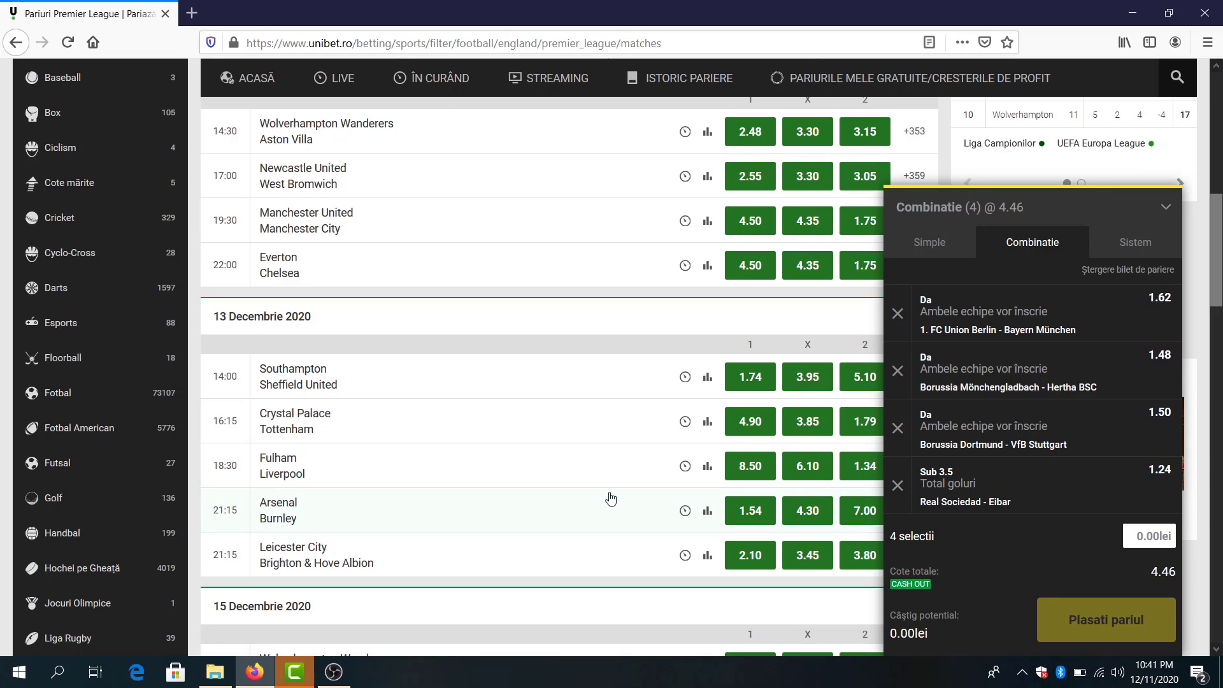
mouse_move(709, 509)
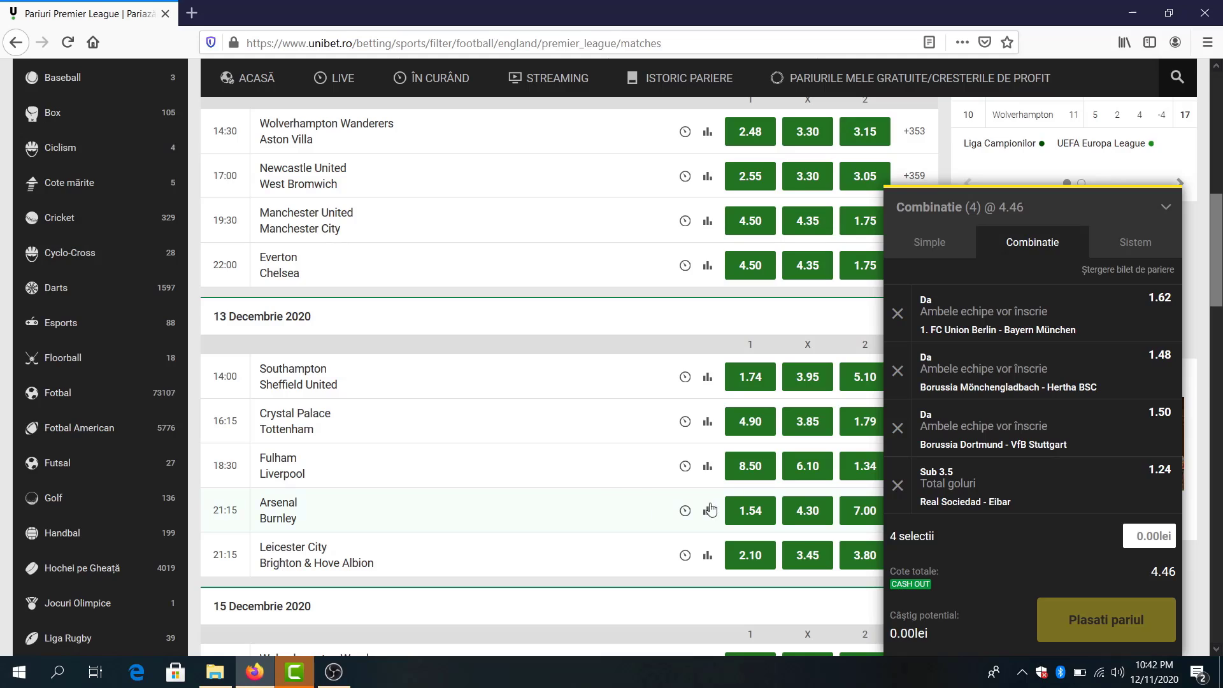
mouse_move(741, 515)
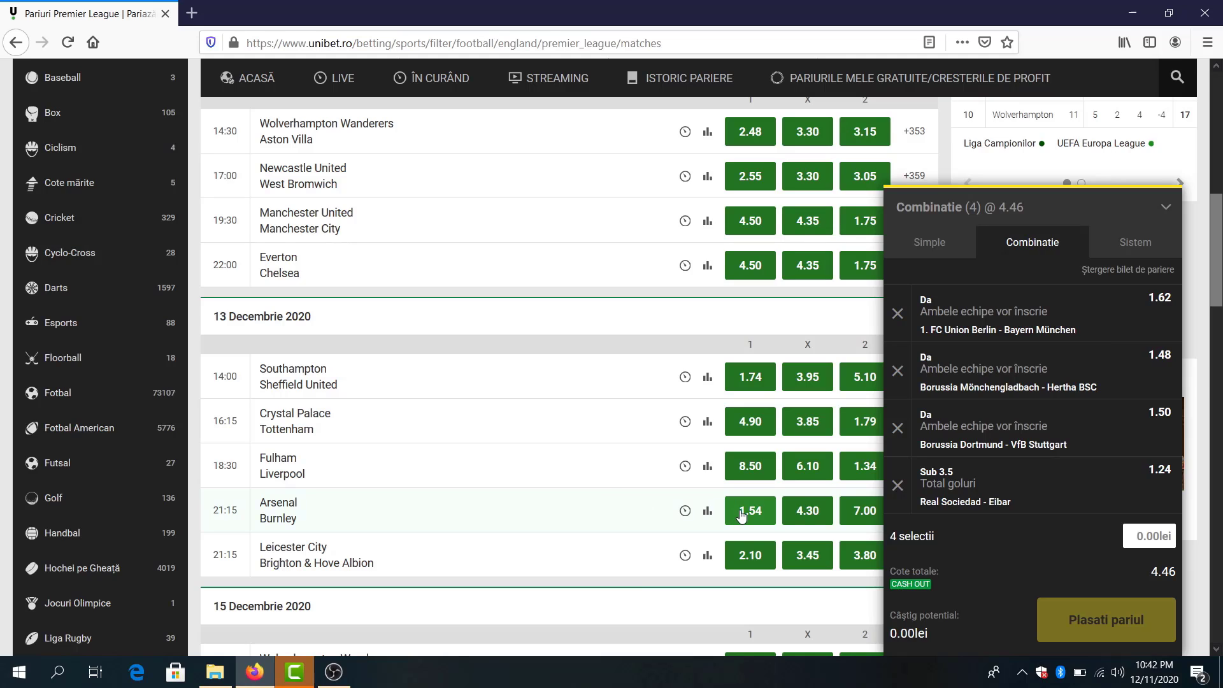
mouse_move(767, 510)
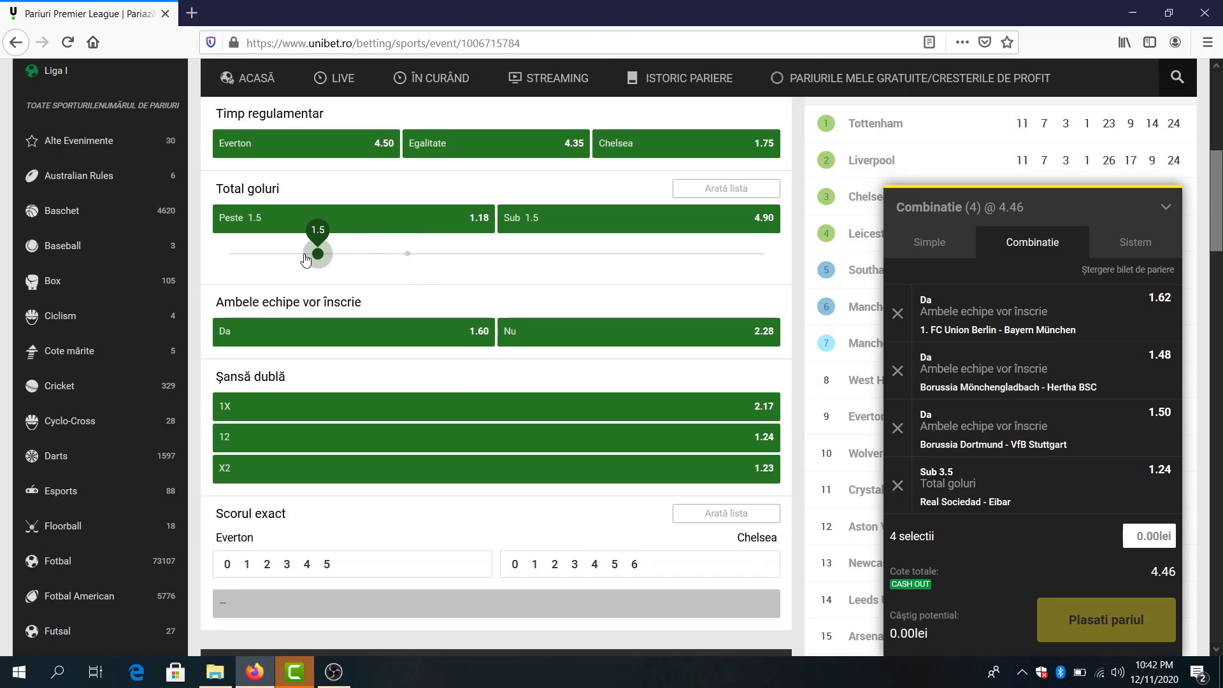
mouse_move(451, 358)
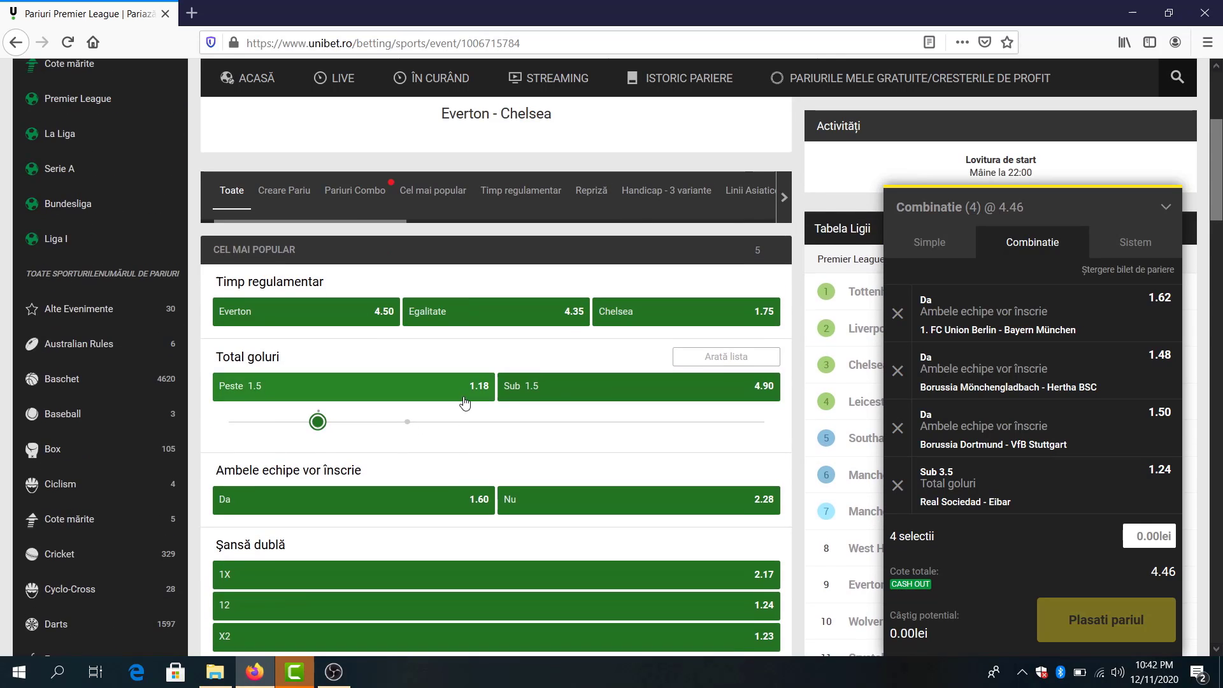
Scroll the Premier League fixtures toward the Manchester United – Manchester City match
scroll("down", 3)
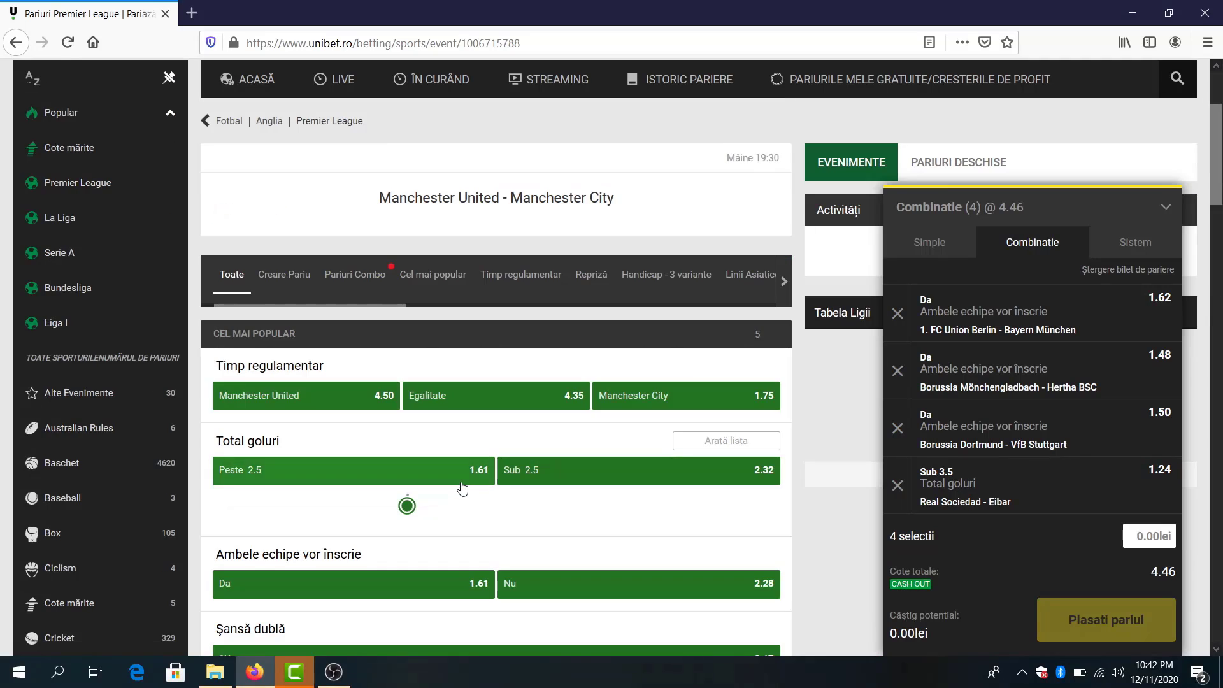
Add both teams to score for the Manchester derby and place the five-pick 7.18 accumulator for 100 lei
scroll("down", 3)
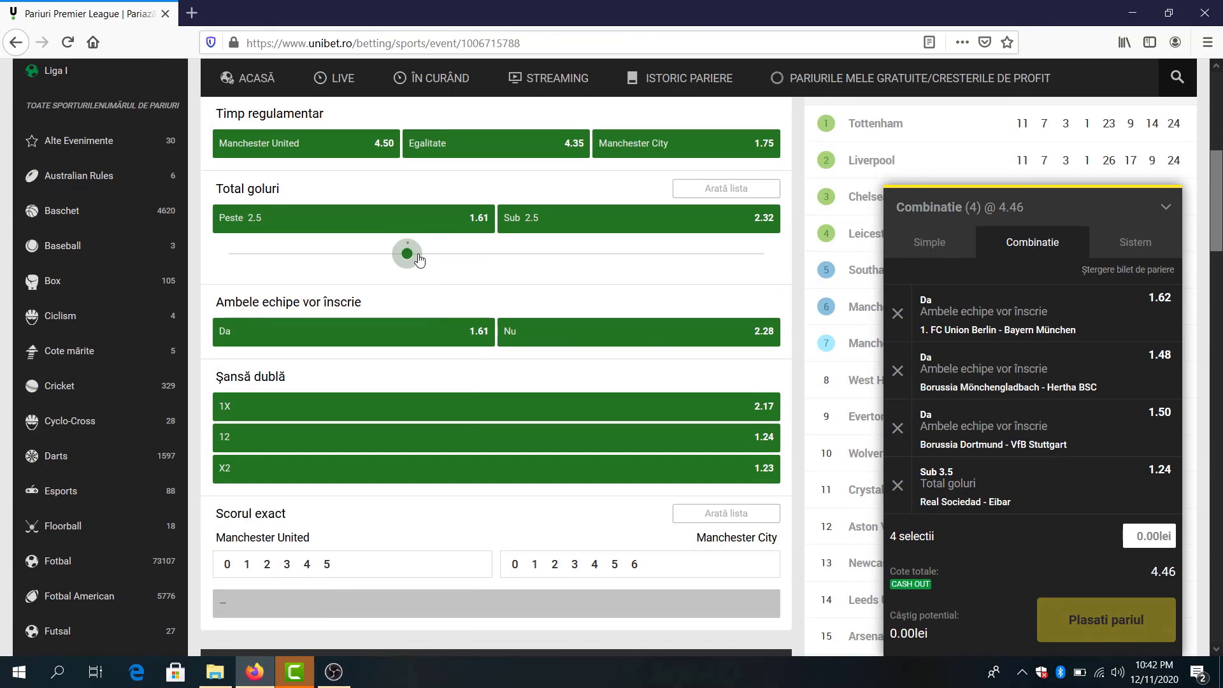
left_click_drag(406, 253, 317, 254)
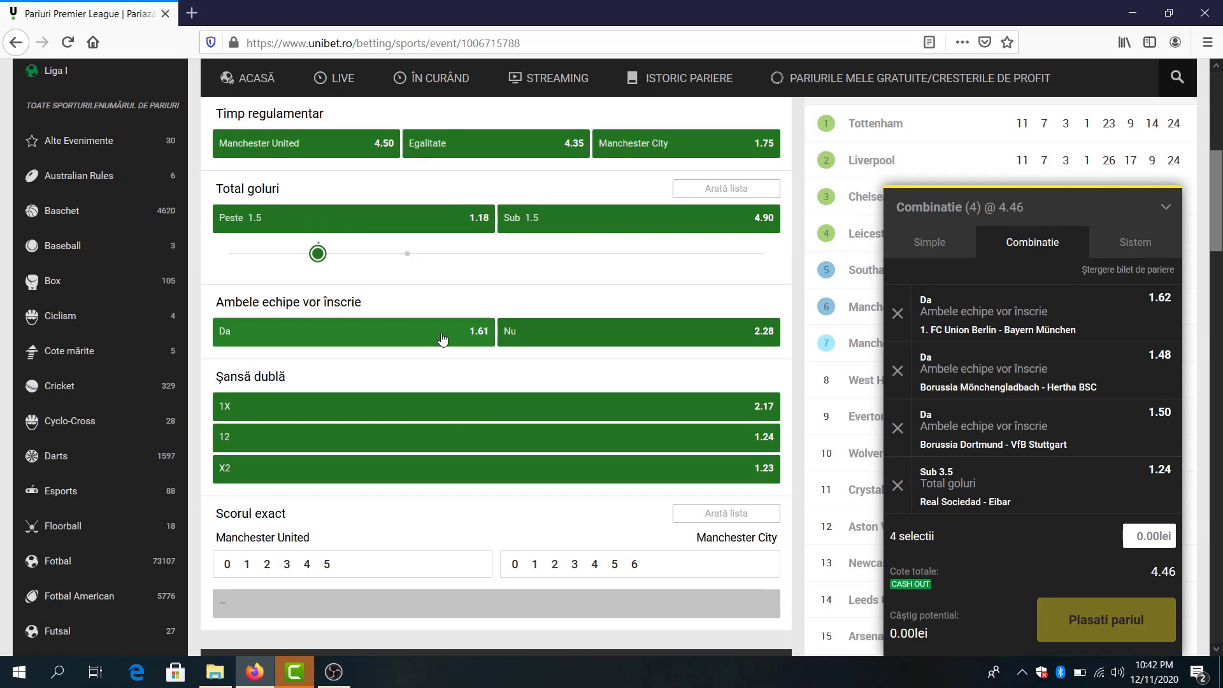
left_click(352, 331)
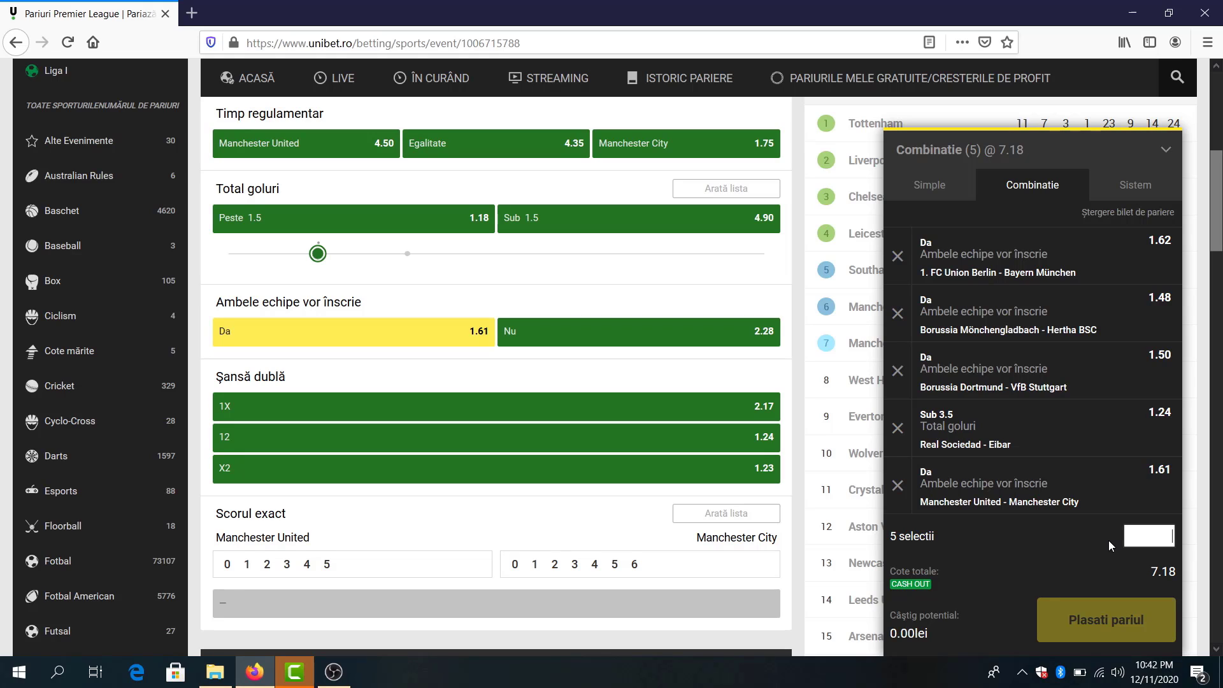
type("100")
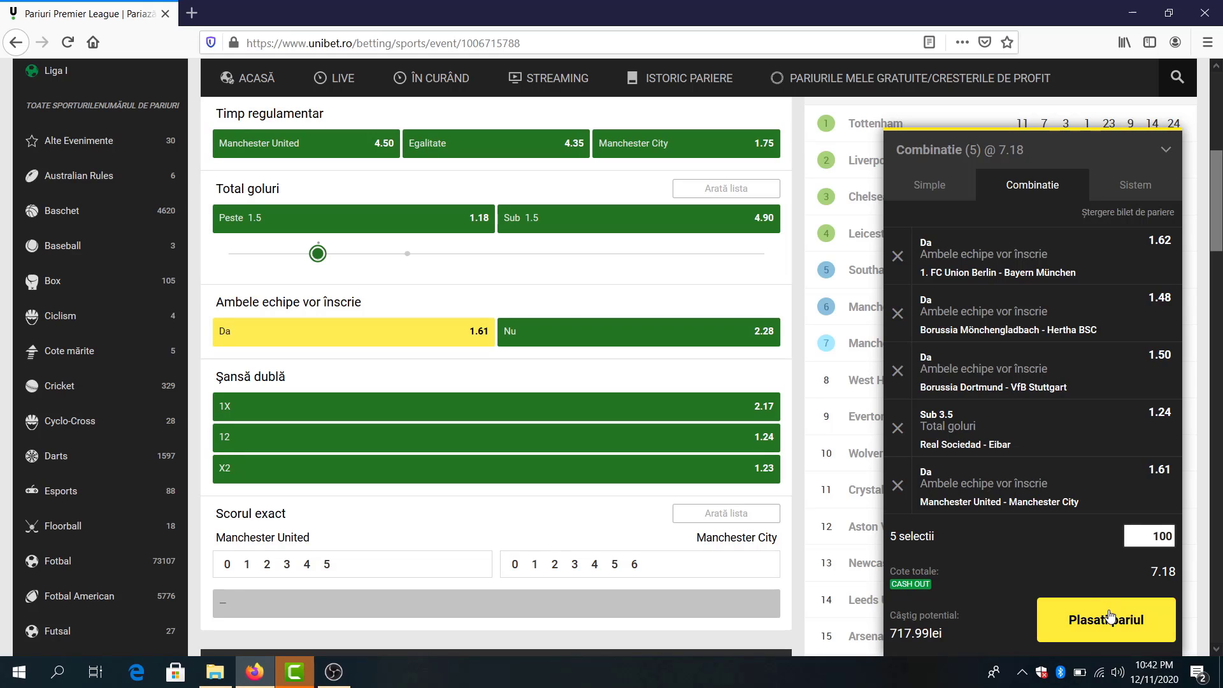
left_click(1106, 619)
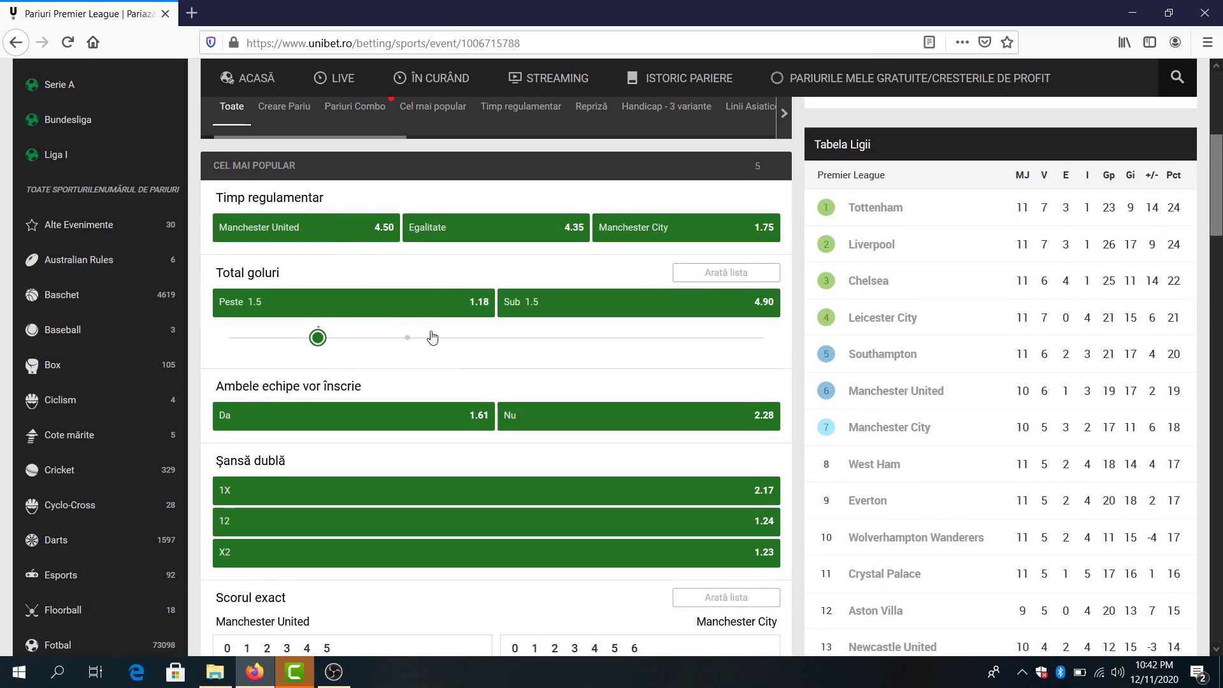
mouse_move(375, 517)
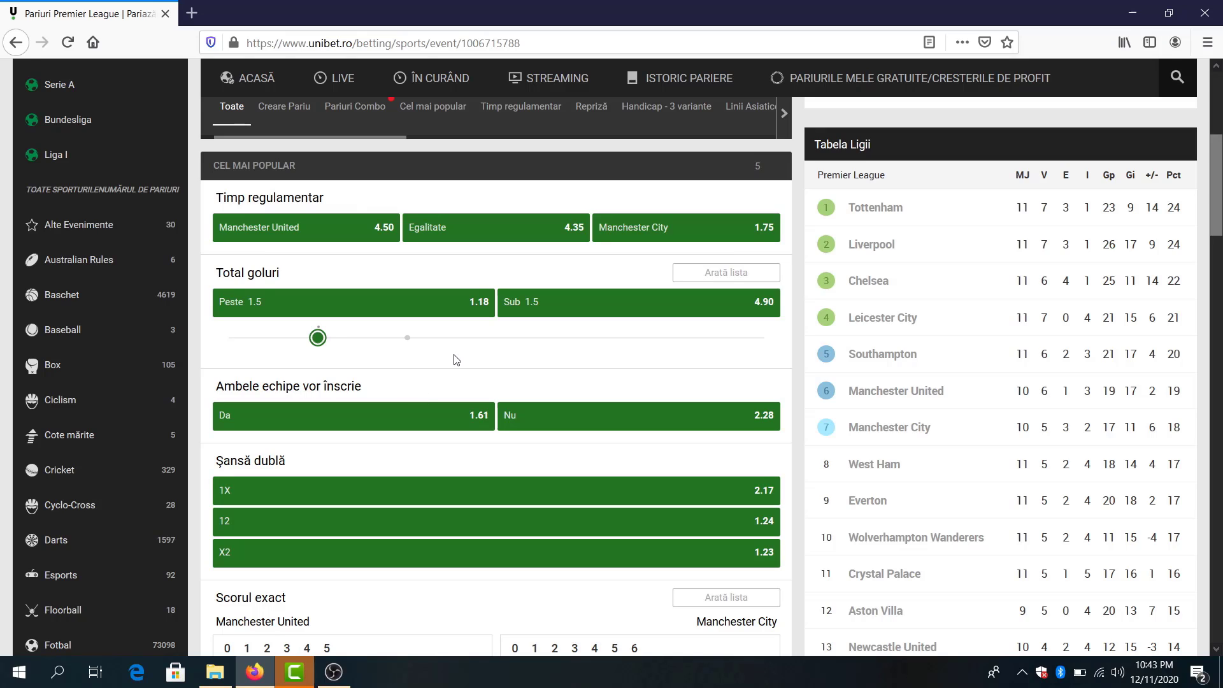
Place the 150 lei single on Everton or draw at 2.17 against Chelsea
scroll("down", 3)
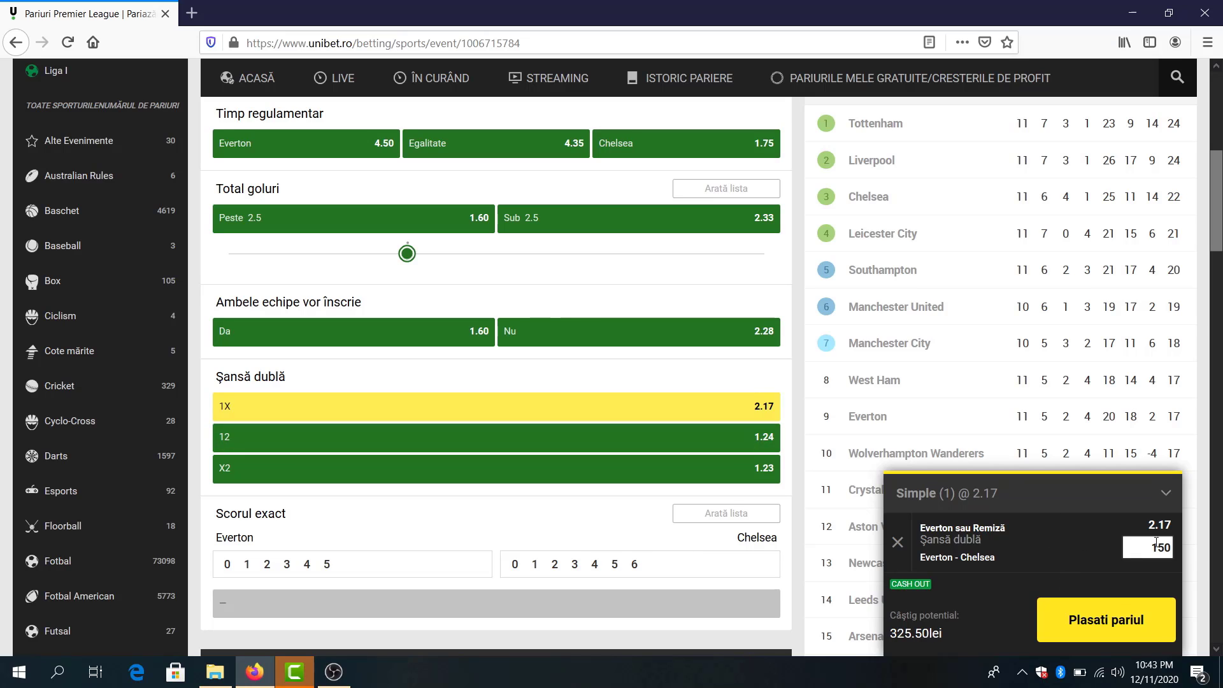
mouse_move(1126, 614)
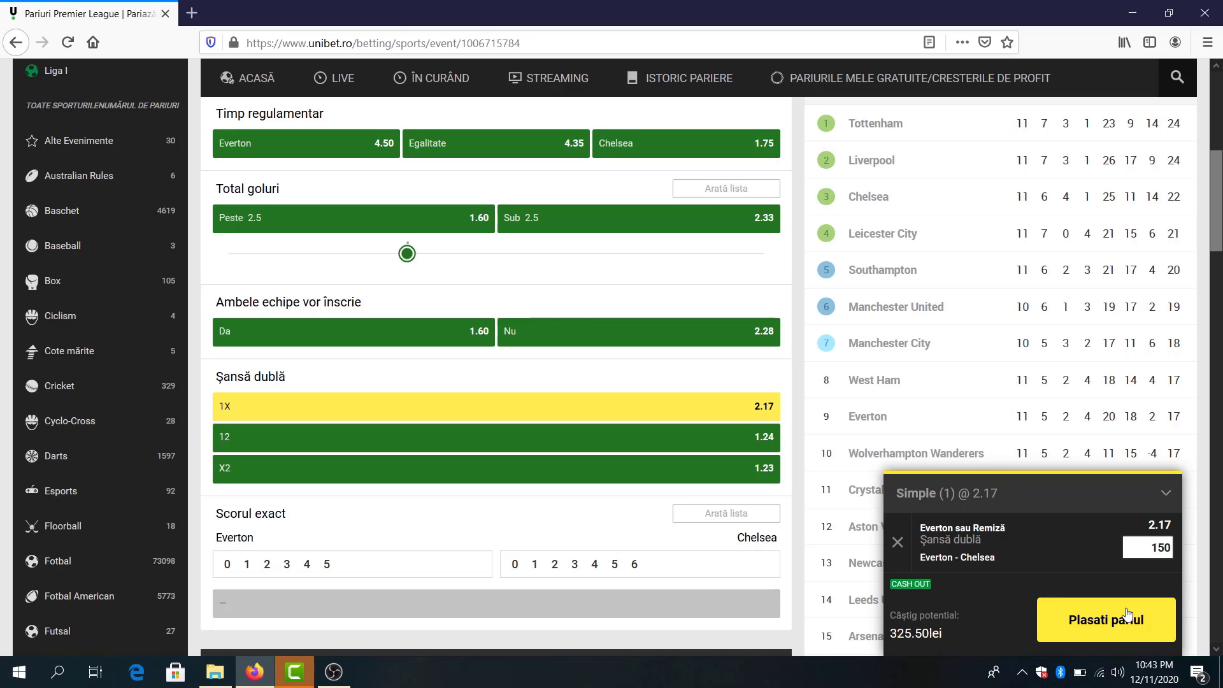
left_click(1106, 620)
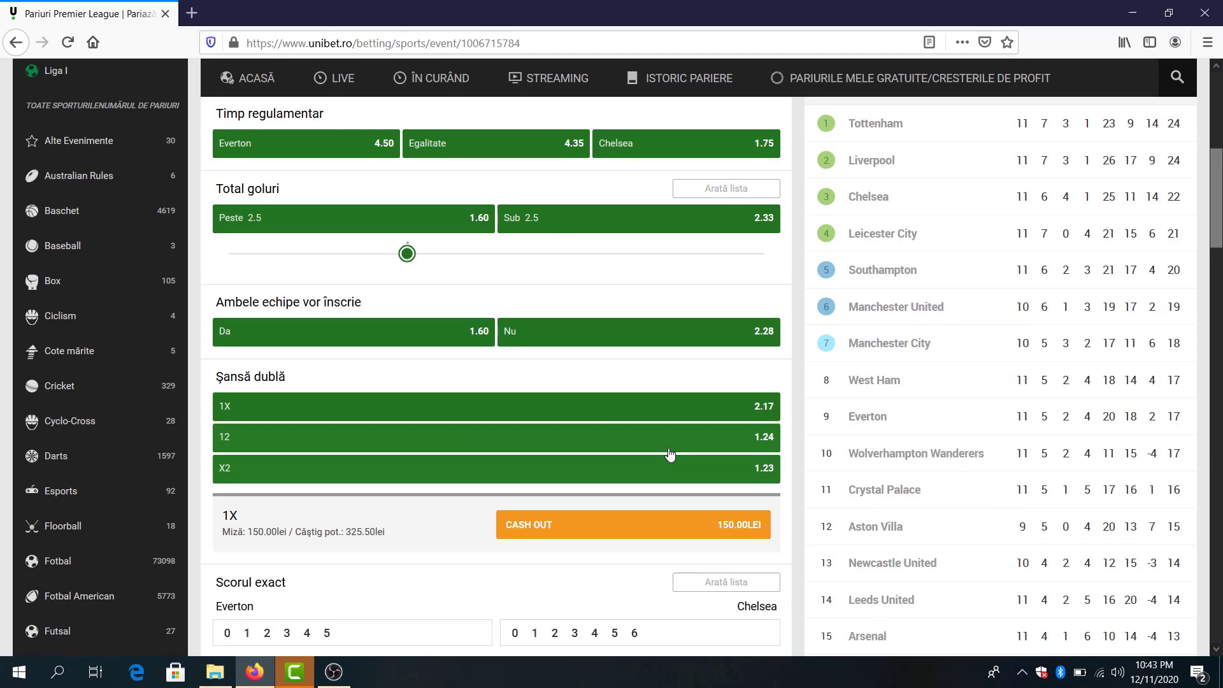
mouse_move(558, 227)
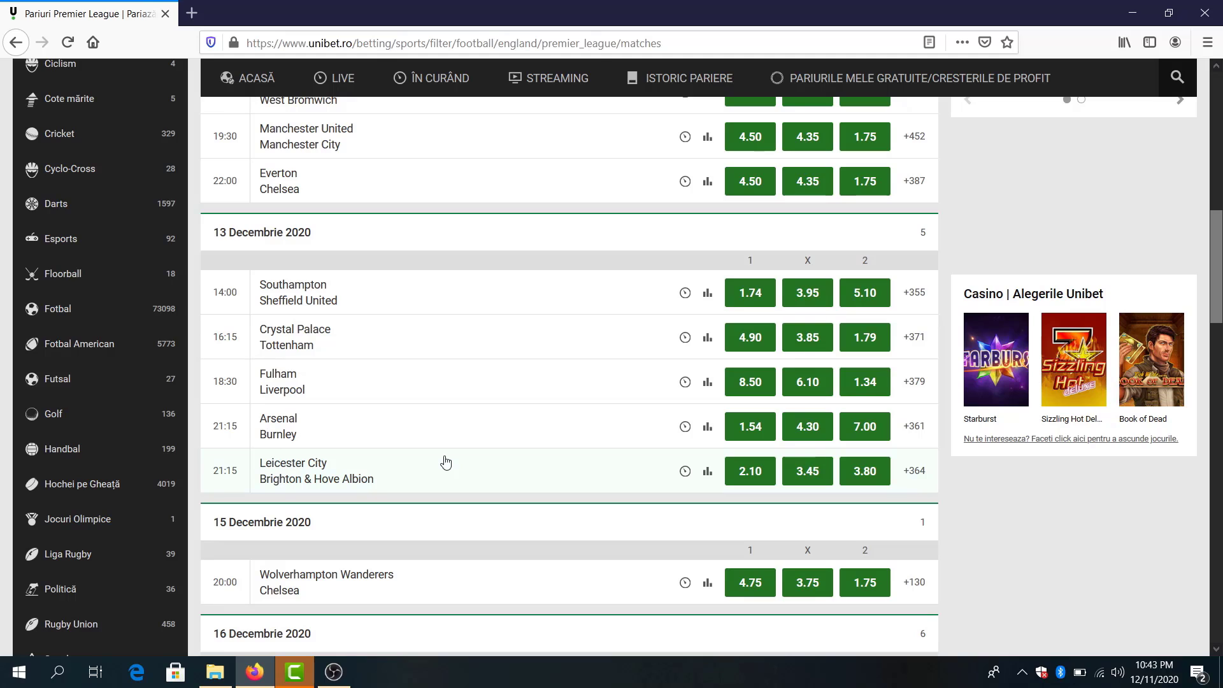
Back Arsenal to beat Burnley at 1.54 and Liverpool to win at Fulham at 1.34
left_click(749, 425)
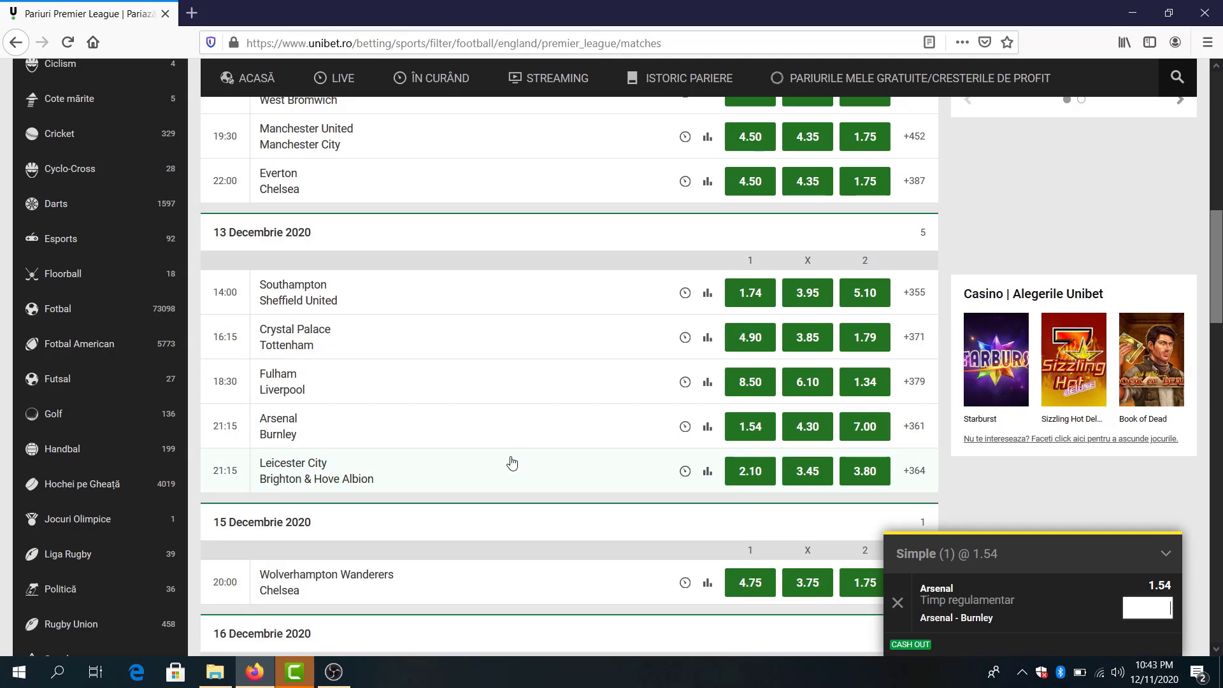
left_click(863, 382)
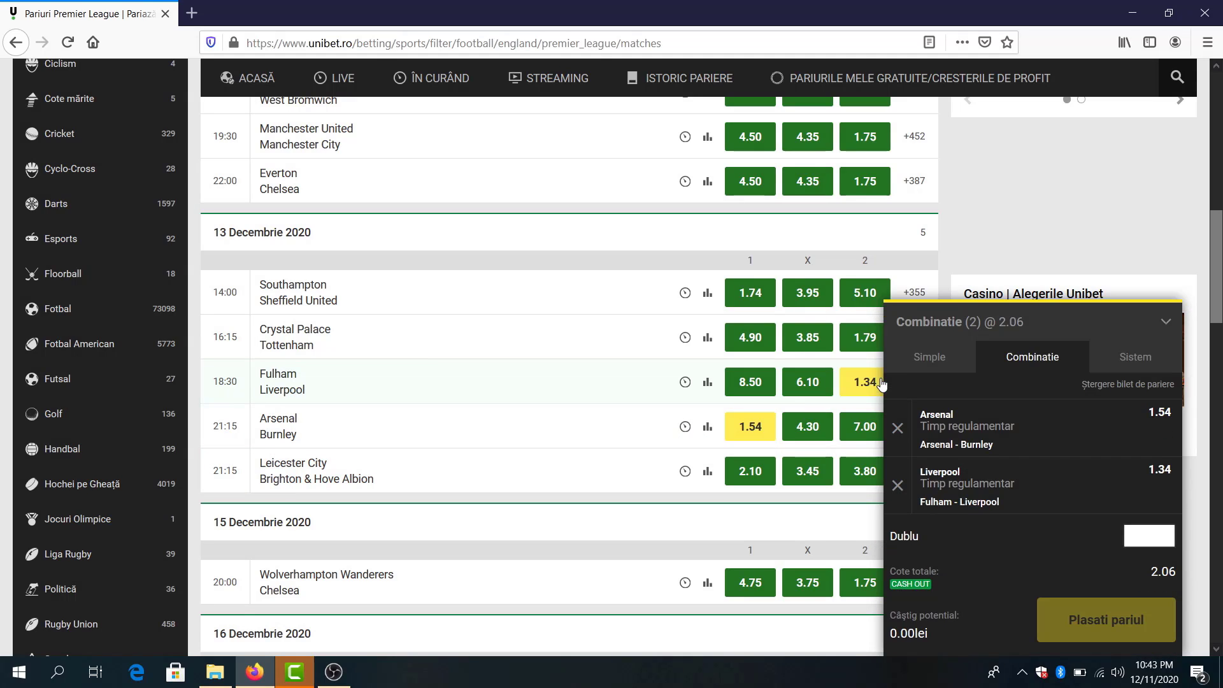
left_click(295, 336)
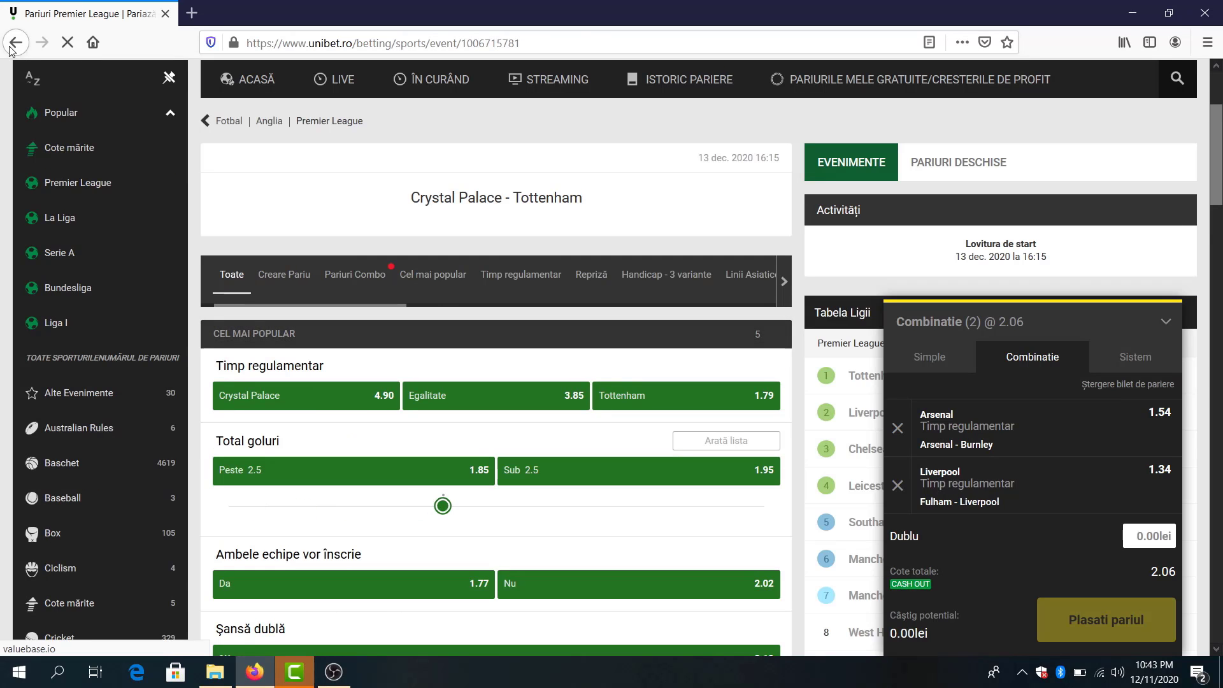
left_click(16, 42)
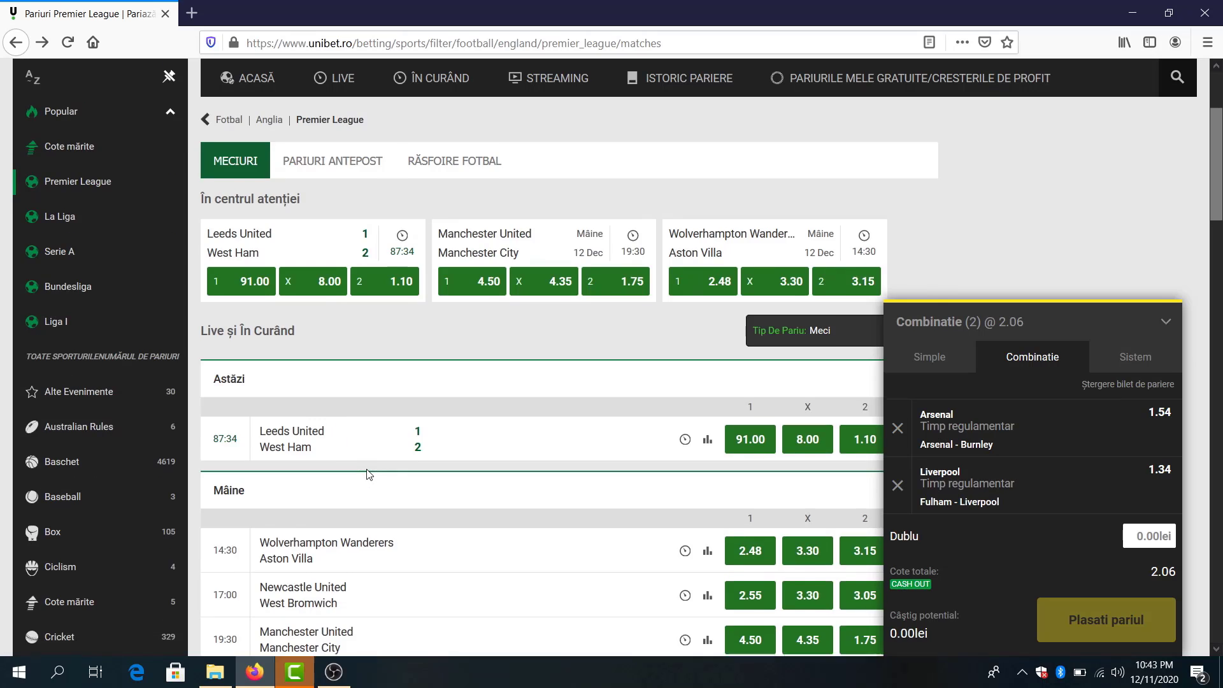
scroll("down", 3)
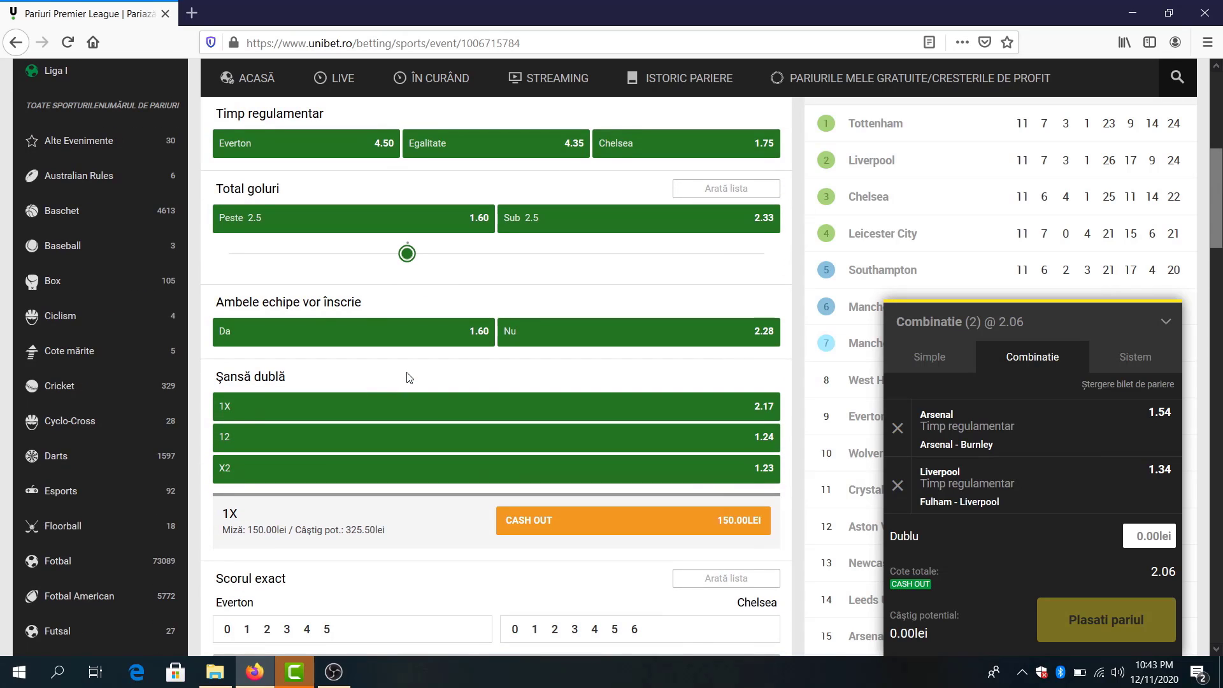
mouse_move(440, 345)
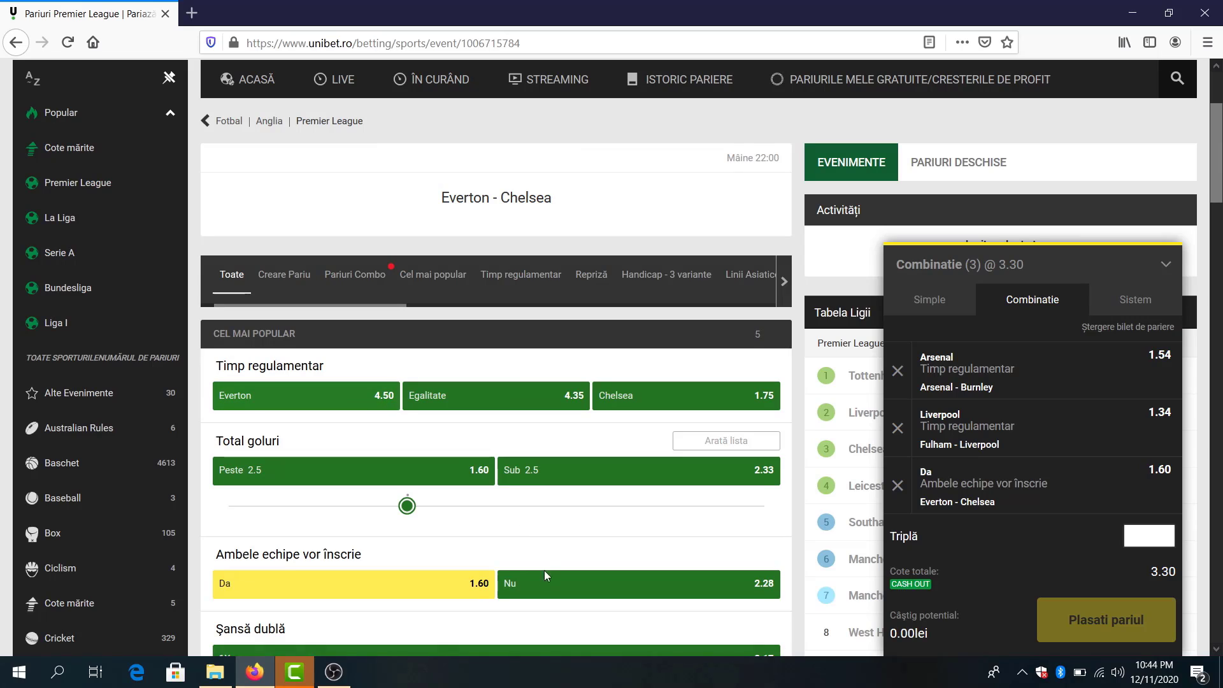
mouse_move(322, 122)
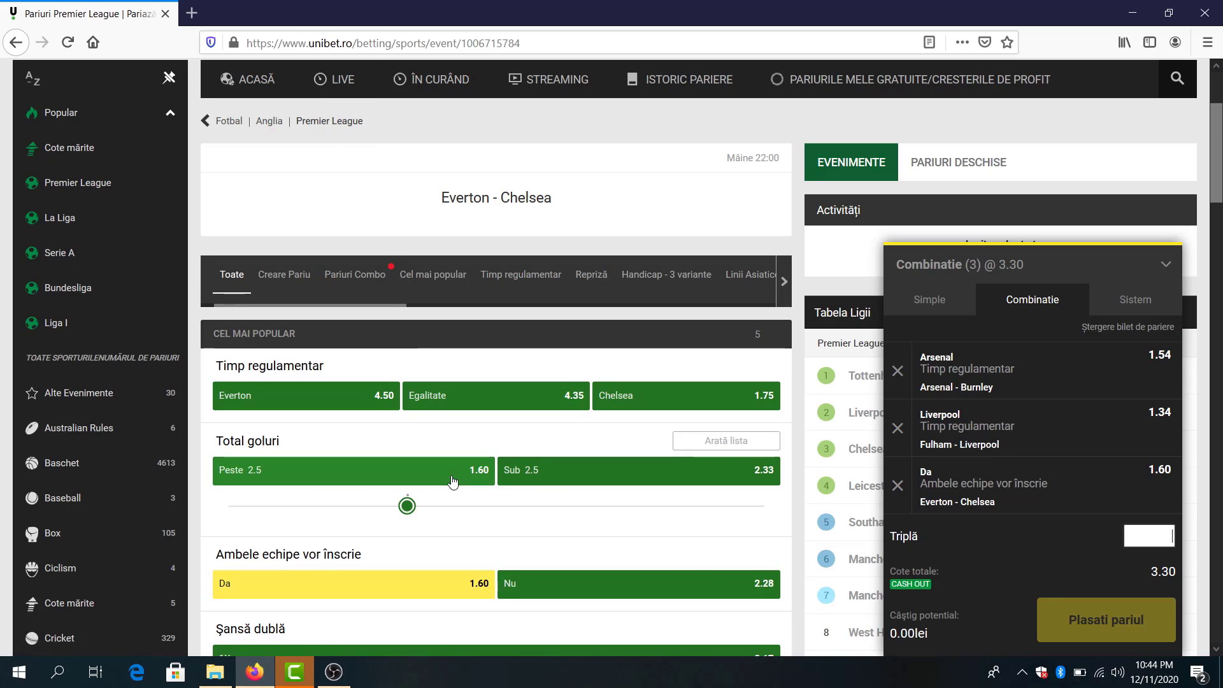
Try over 2.5 goals in Everton–Chelsea, then swap it for both teams to score
left_click(352, 472)
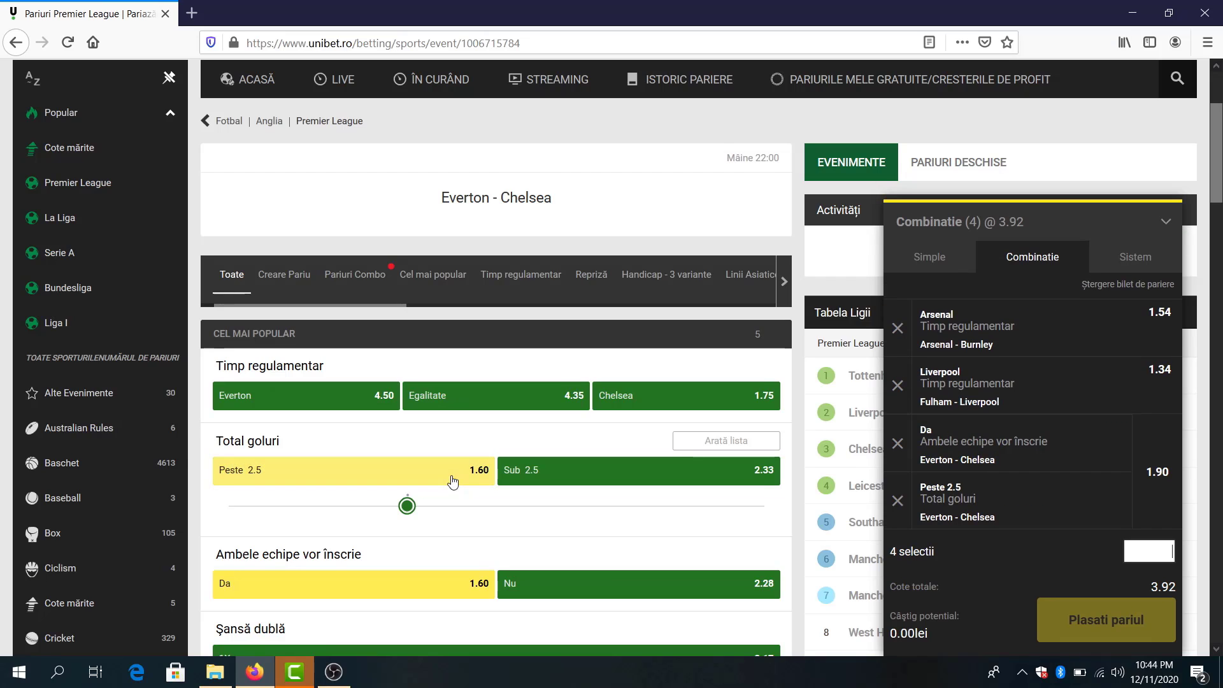
left_click(897, 502)
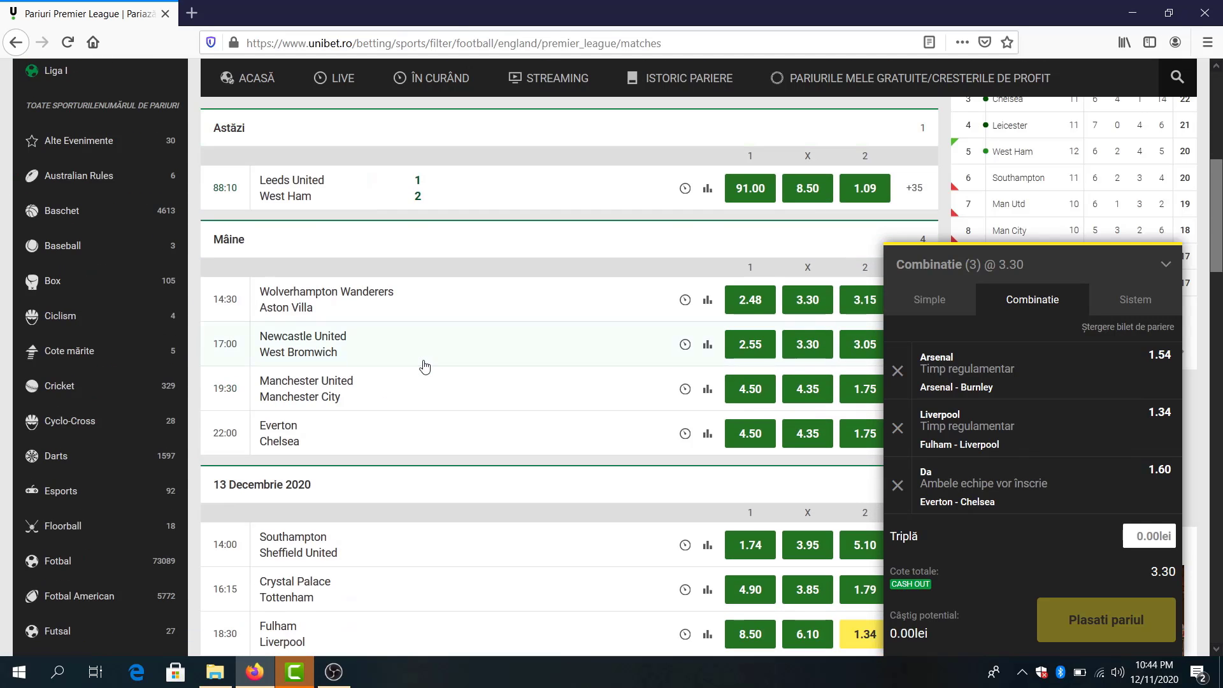
left_click(306, 389)
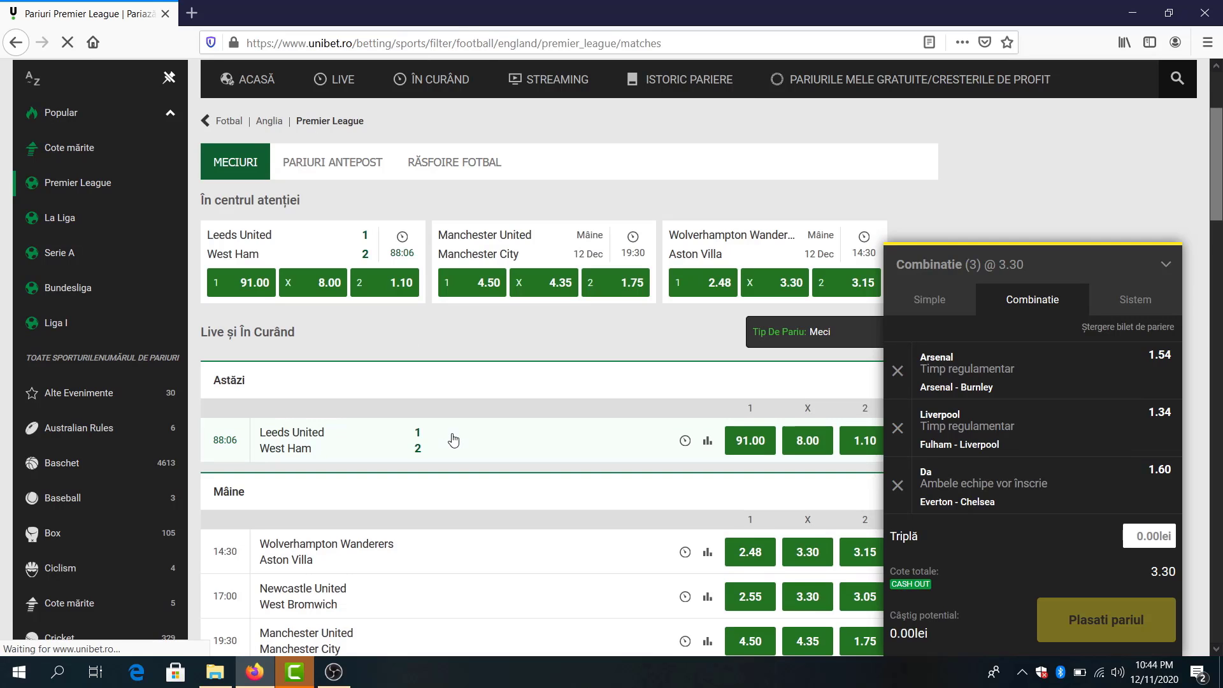
scroll("down", 3)
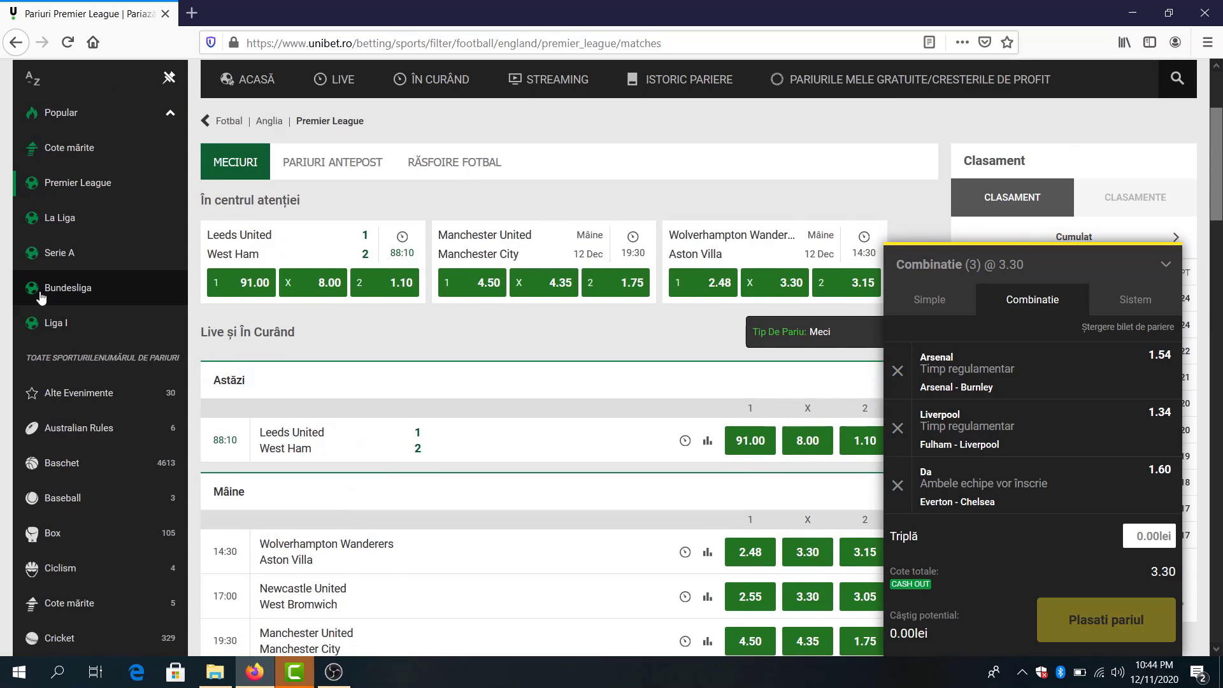
Add Bundesliga picks including both teams to score in Dortmund–Stuttgart
left_click(67, 288)
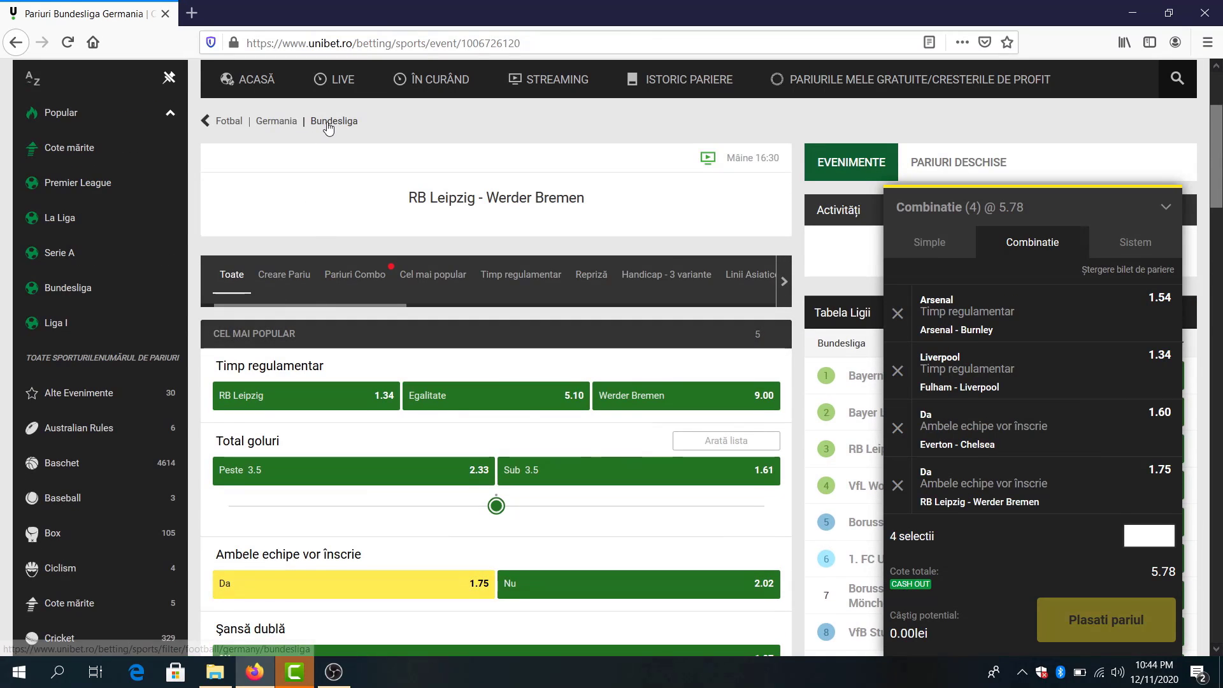
left_click(334, 121)
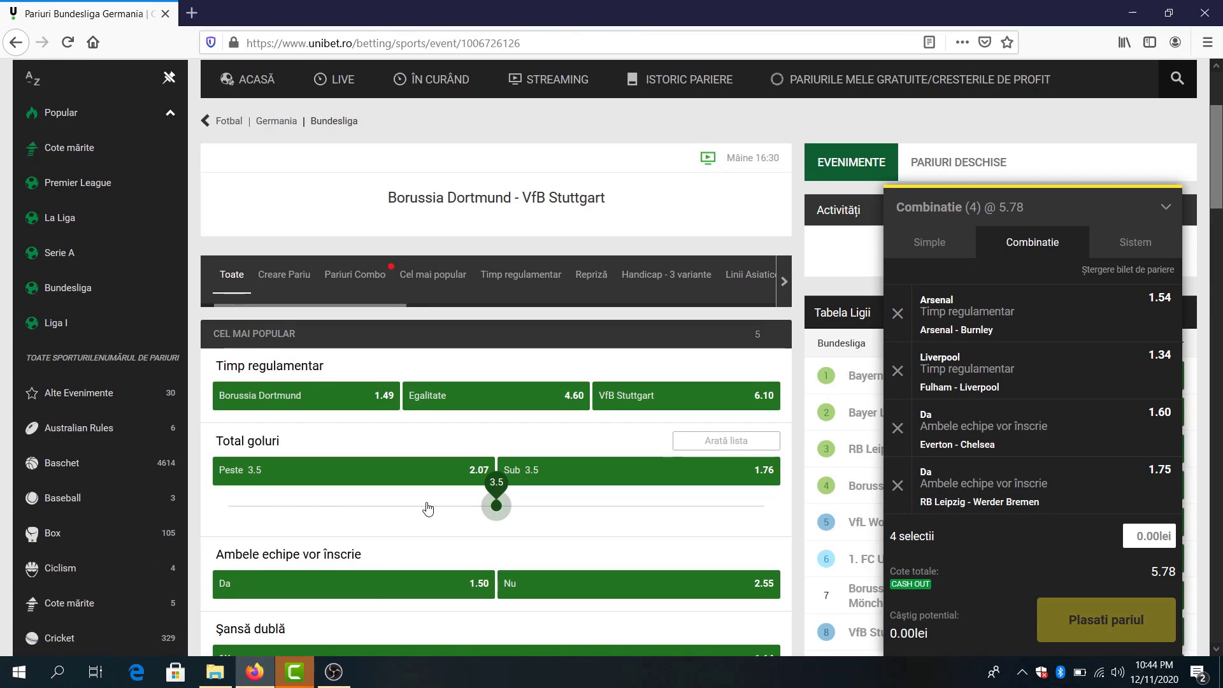
left_click_drag(496, 505, 407, 506)
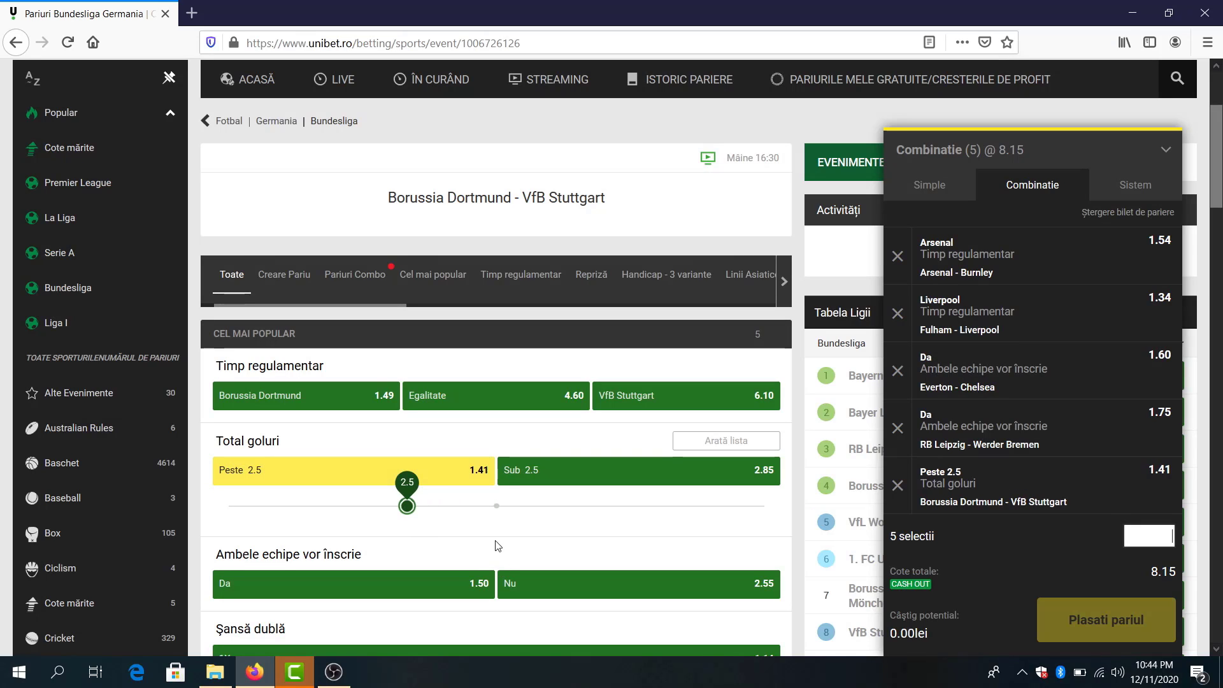
left_click(354, 584)
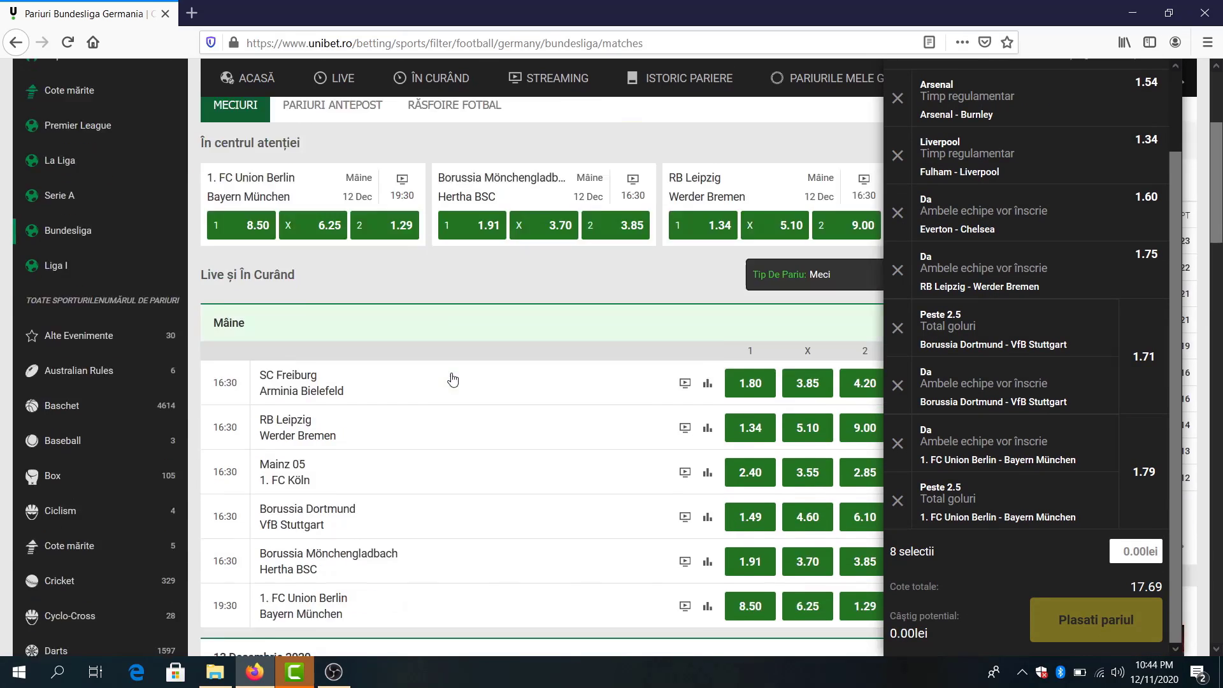
scroll("down", 3)
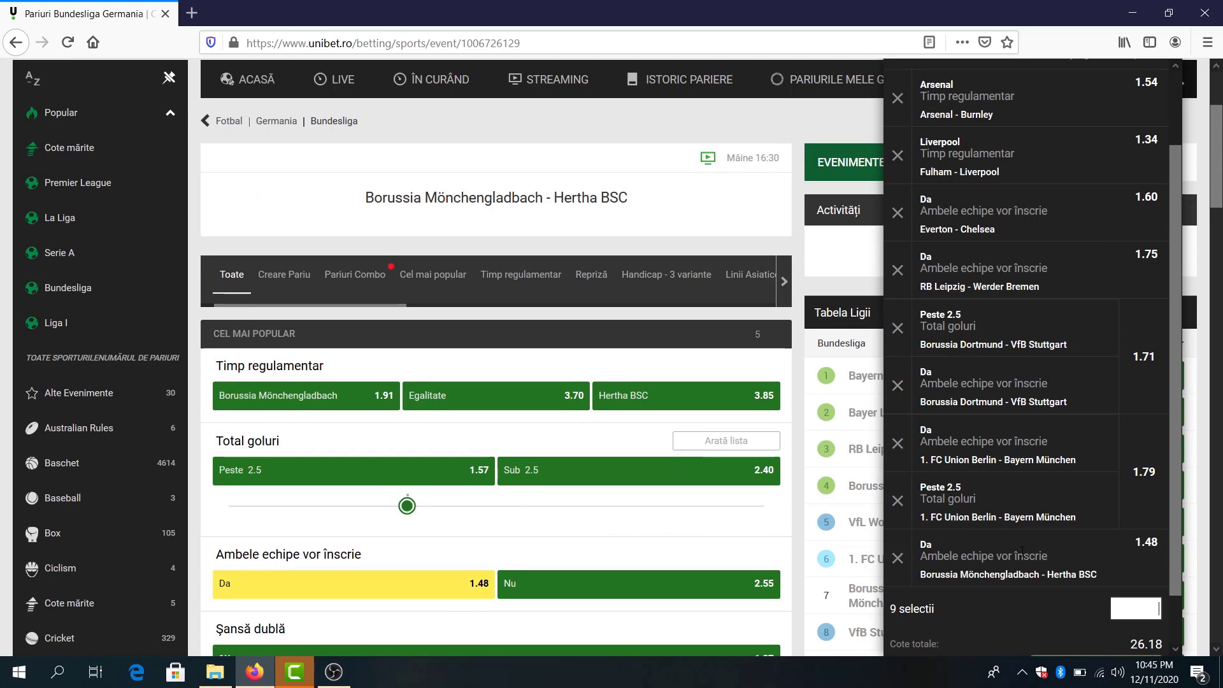
Replace both teams to score in Mönchengladbach–Hertha with over 2.5 goals at 1.57, reaching nine picks at 27.77
left_click(897, 559)
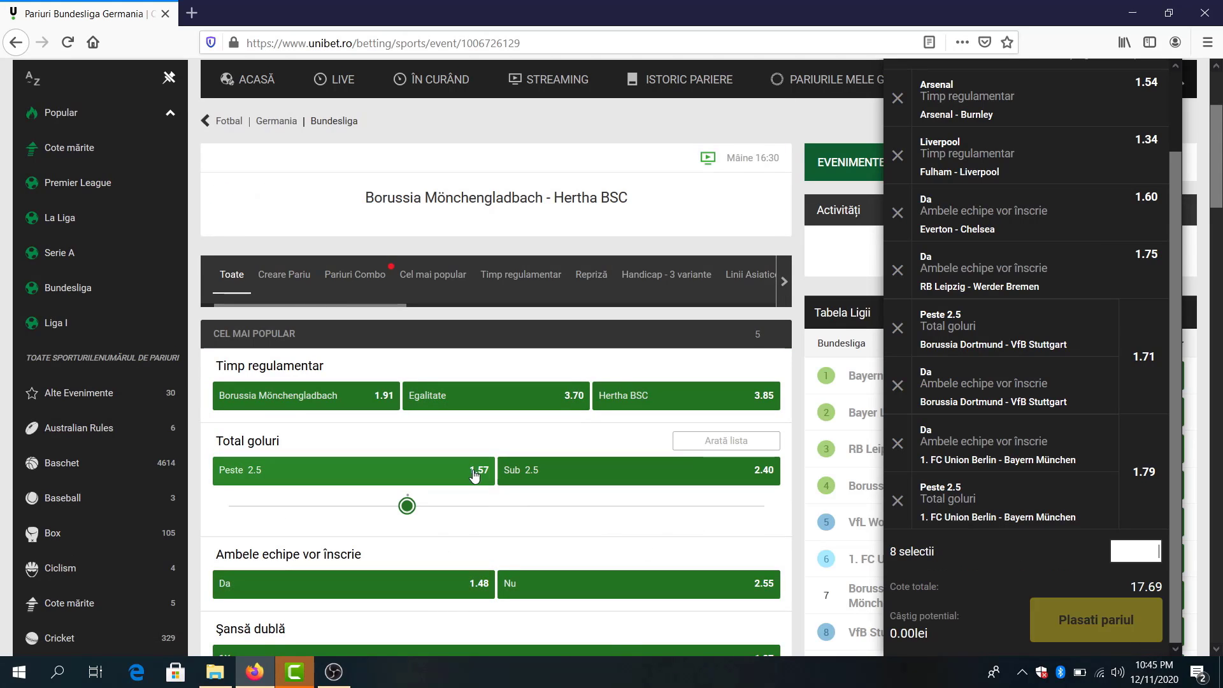
left_click(352, 470)
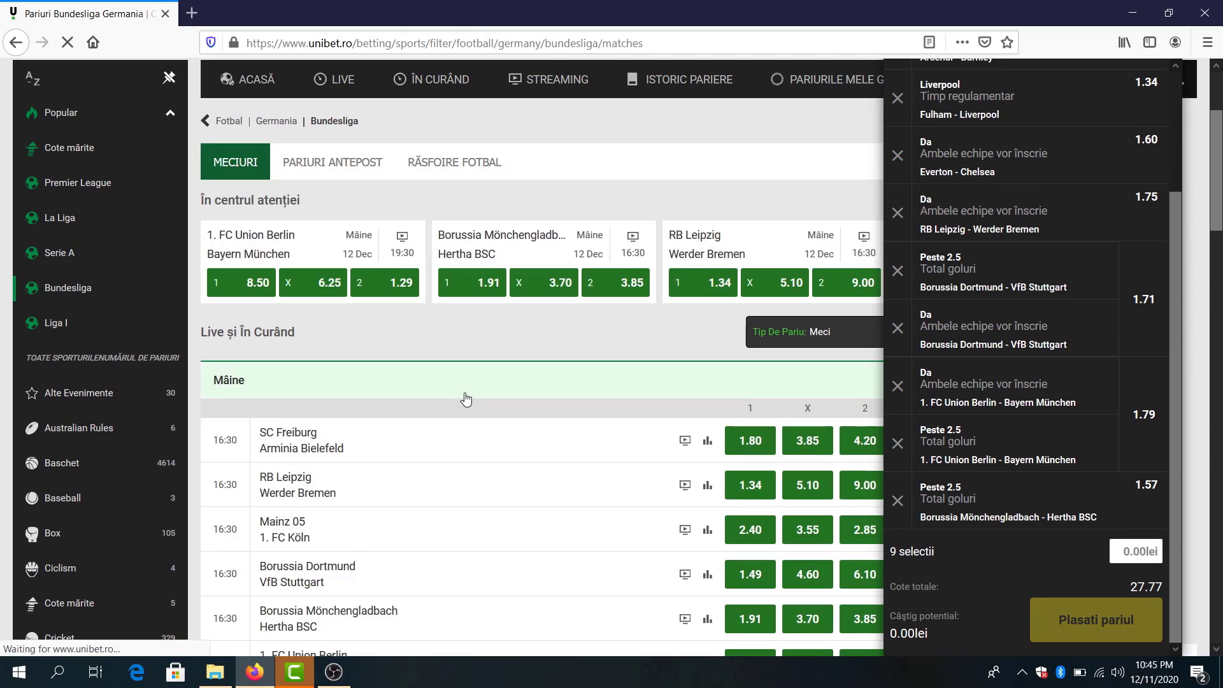
scroll("down", 3)
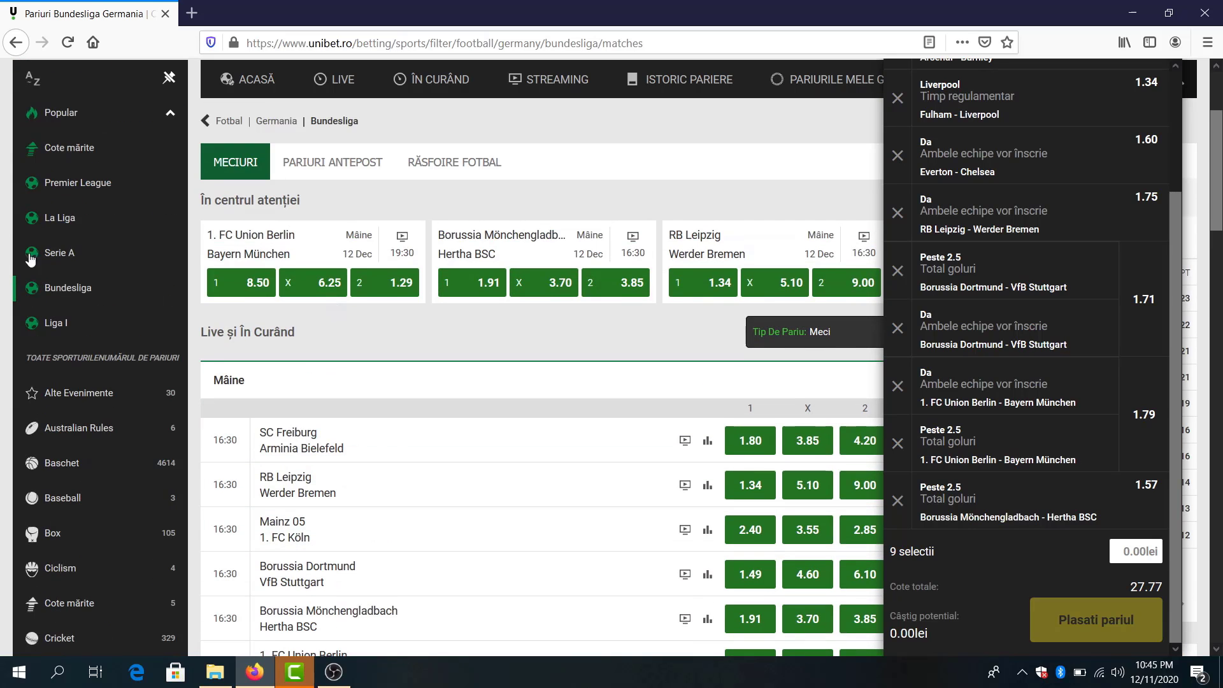
From Serie A, add Lazio to beat Hellas Verona at 1.65, making ten picks at 45.82
left_click(59, 253)
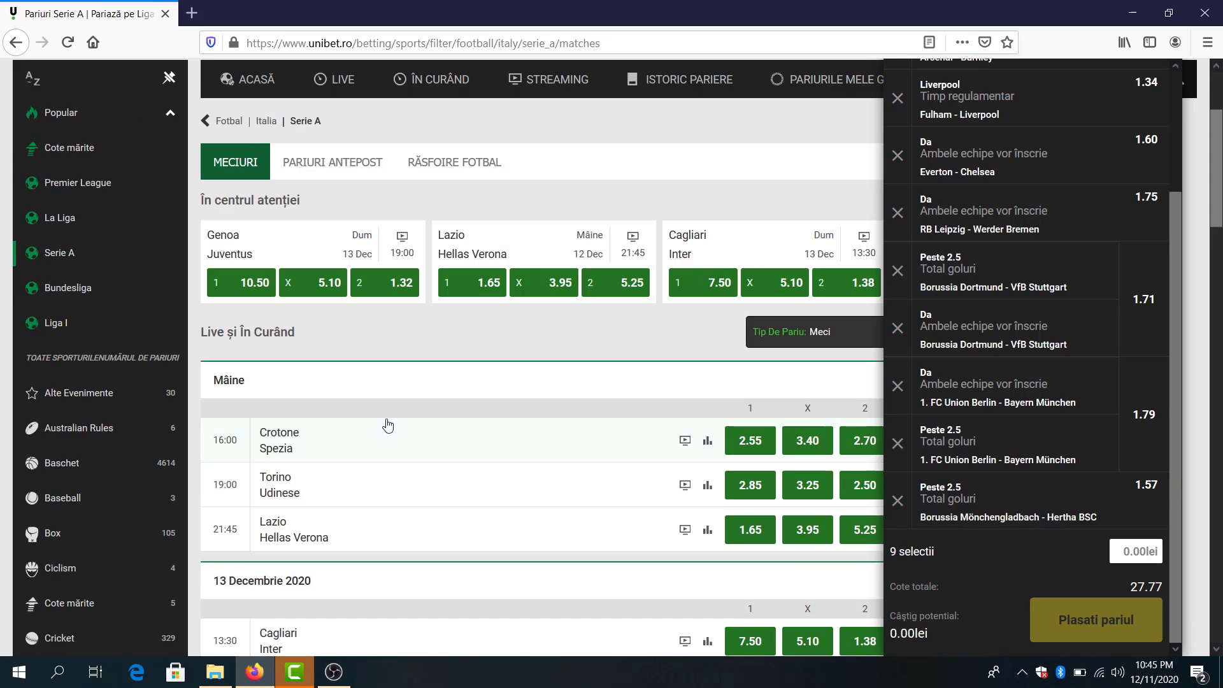
scroll("down", 3)
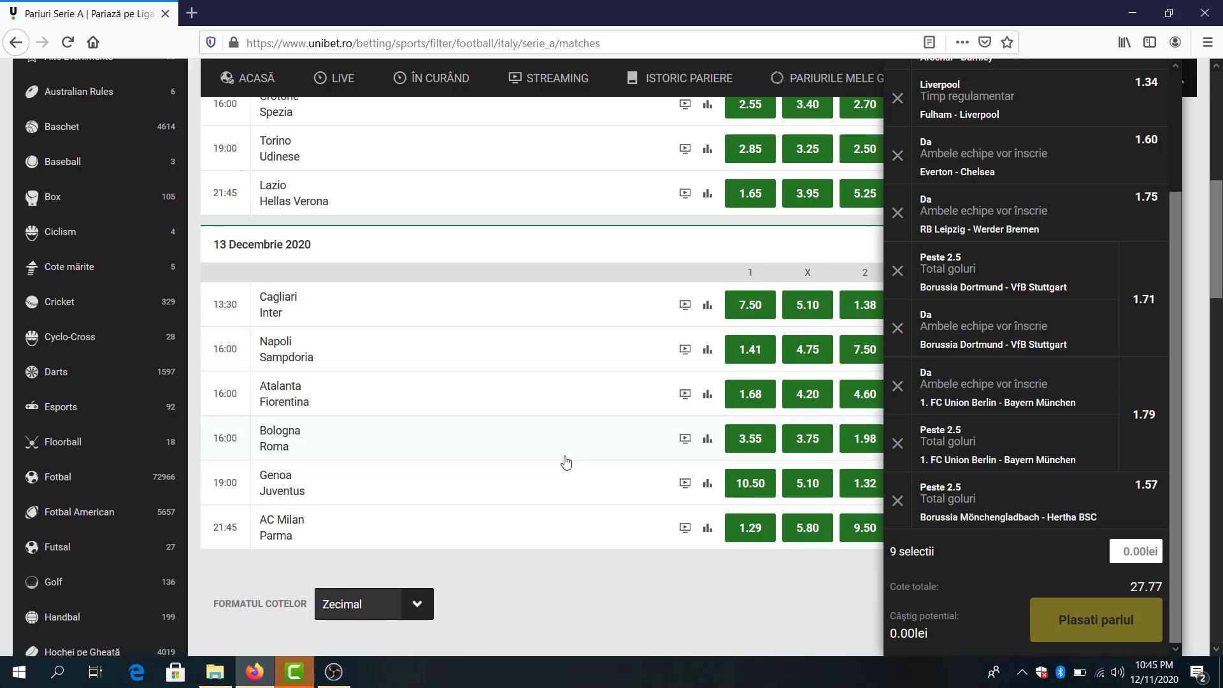
mouse_move(600, 262)
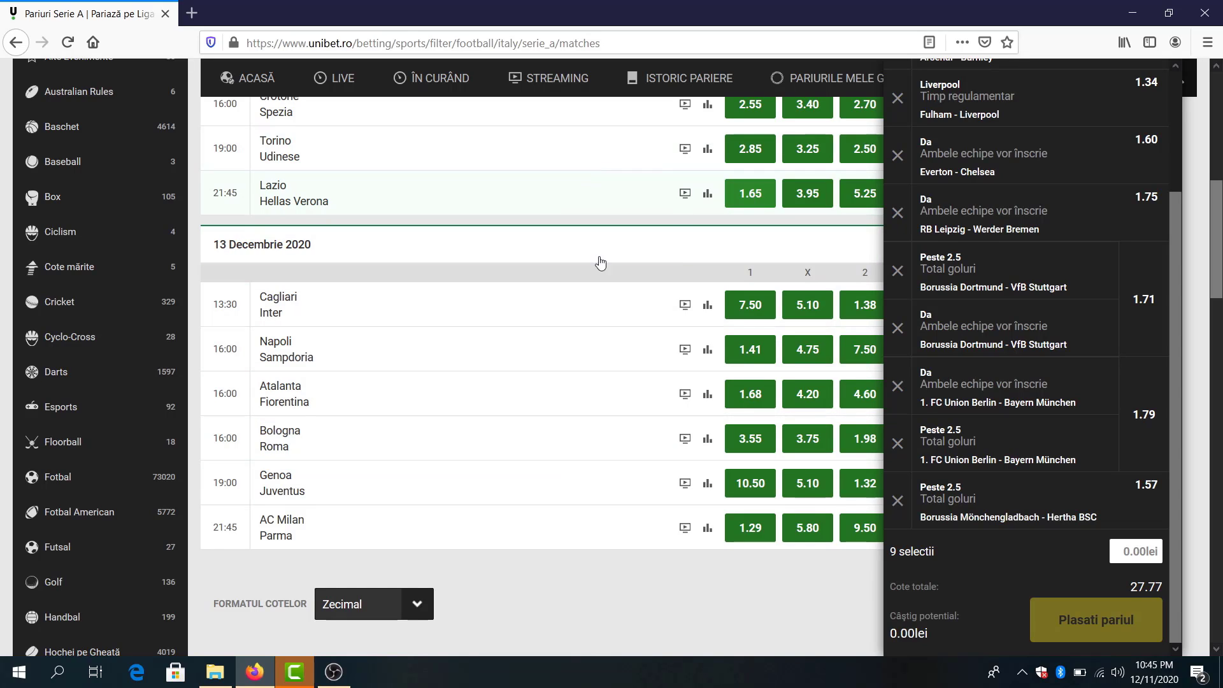
left_click(749, 193)
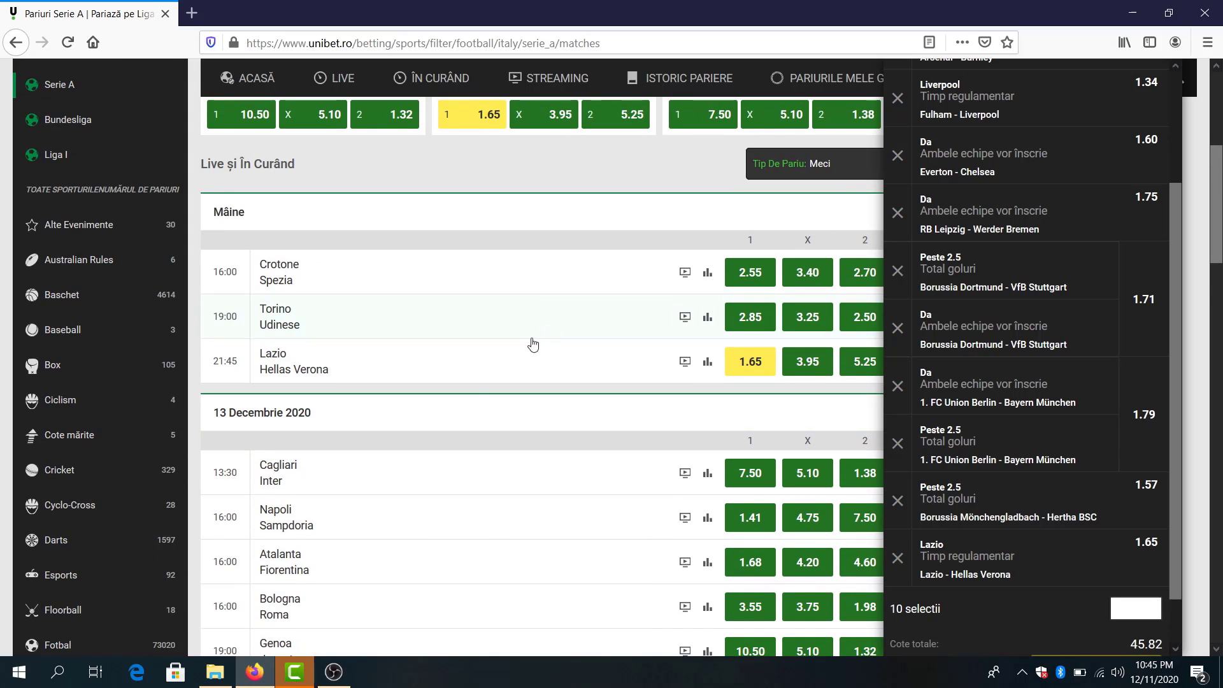
scroll("down", 3)
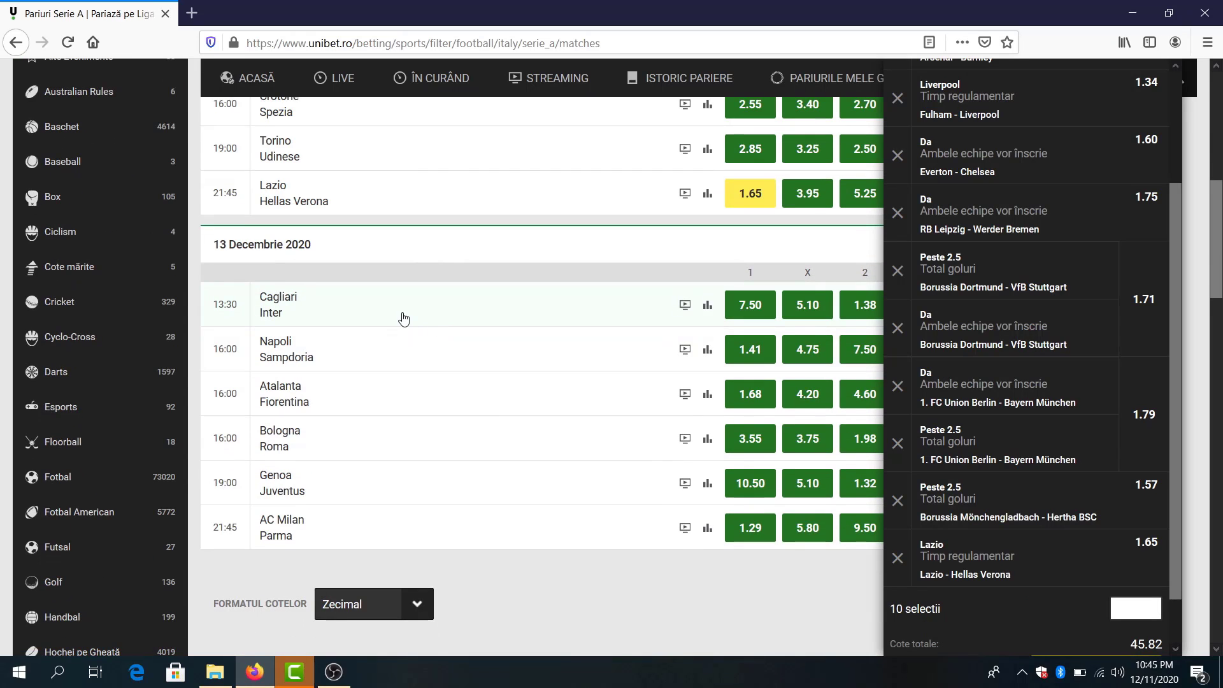
mouse_move(381, 354)
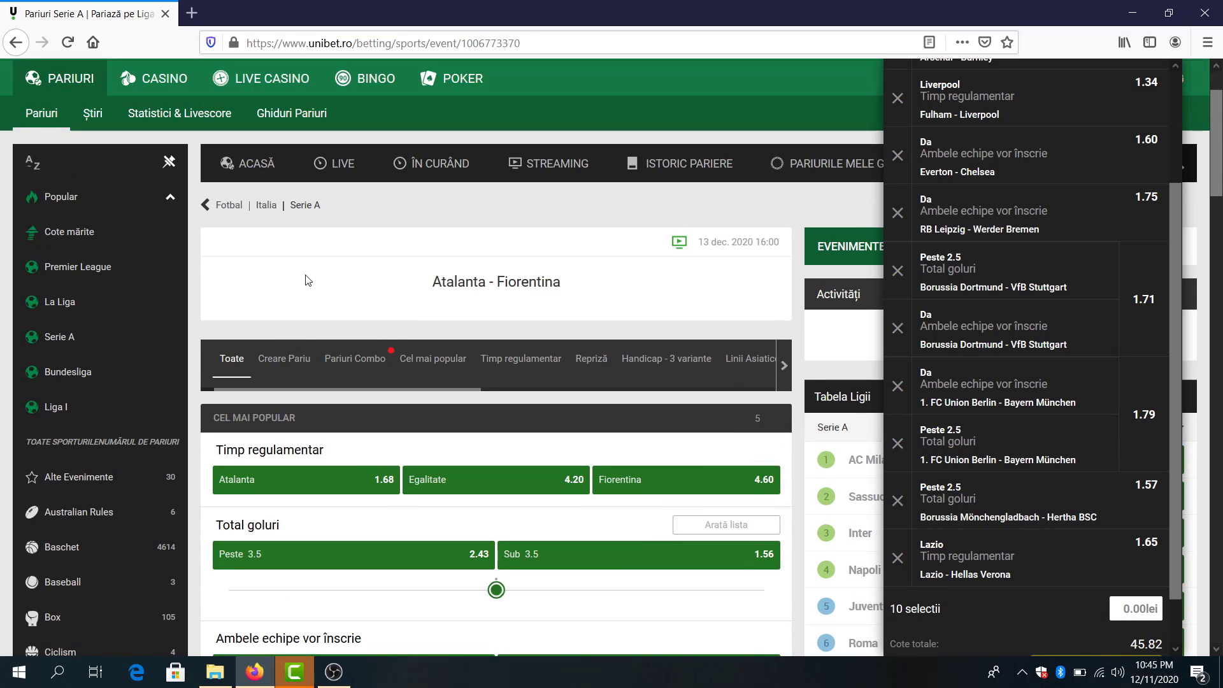
left_click(60, 336)
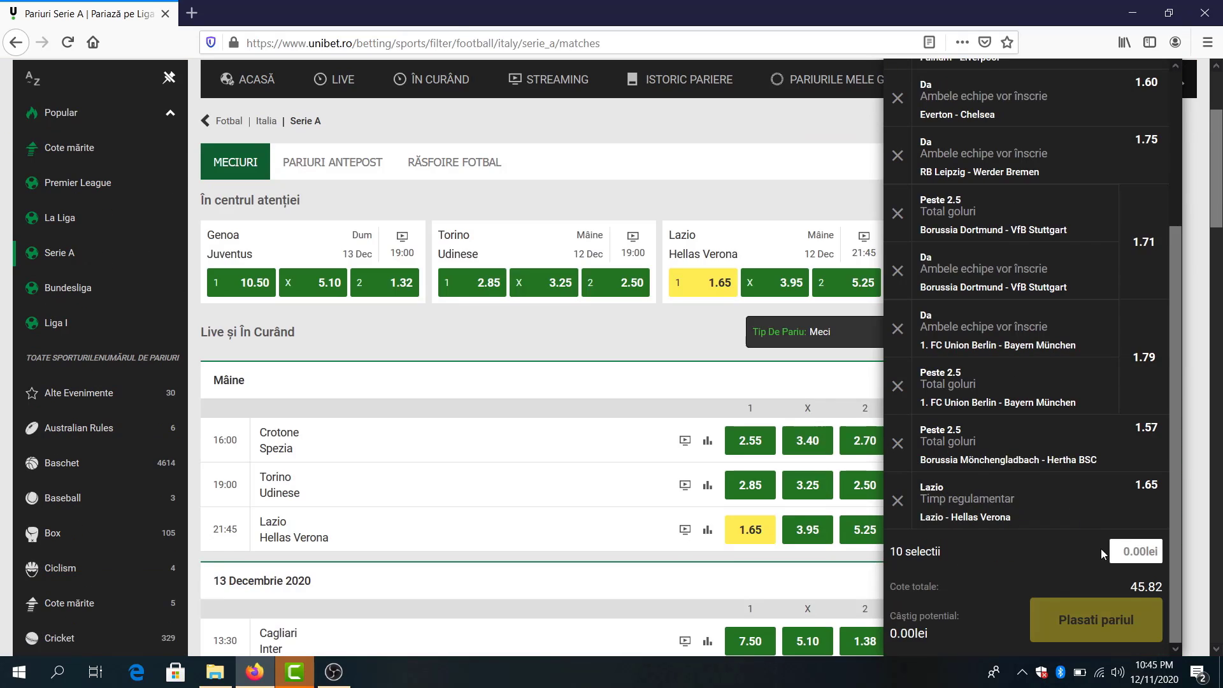
From La Liga, add Real Madrid or draw at 1.37 against Atlético and under 3.5 goals in Real Sociedad–Eibar
left_click(1137, 550)
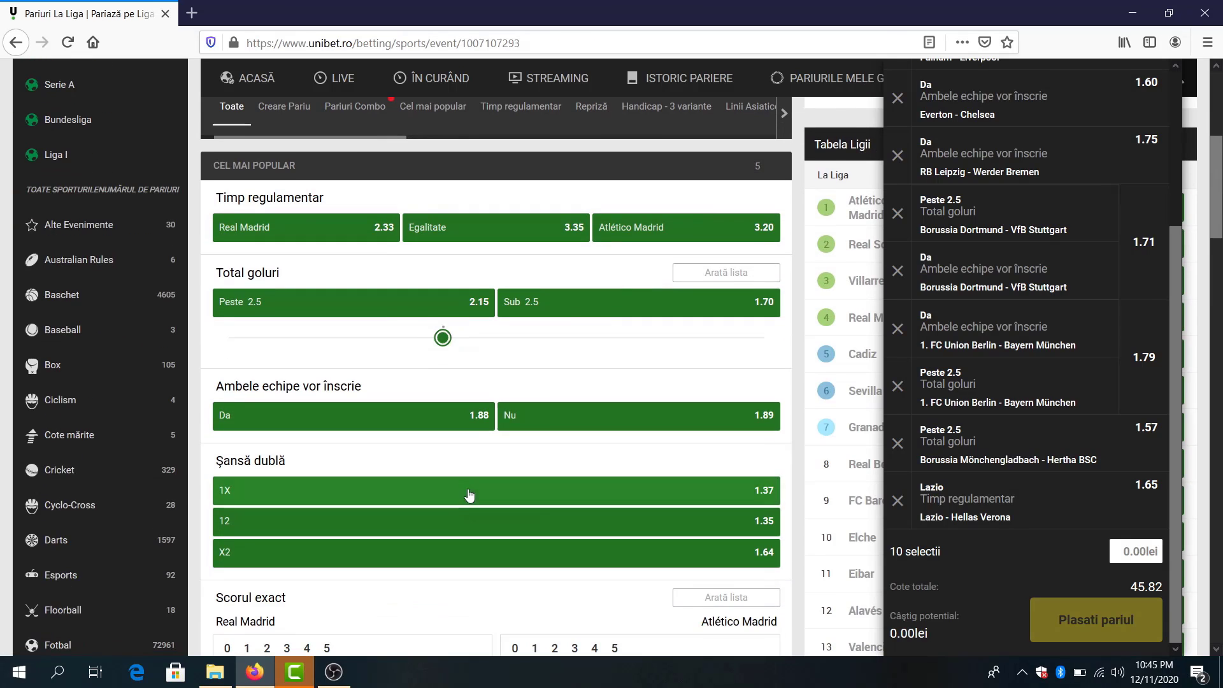
left_click(469, 495)
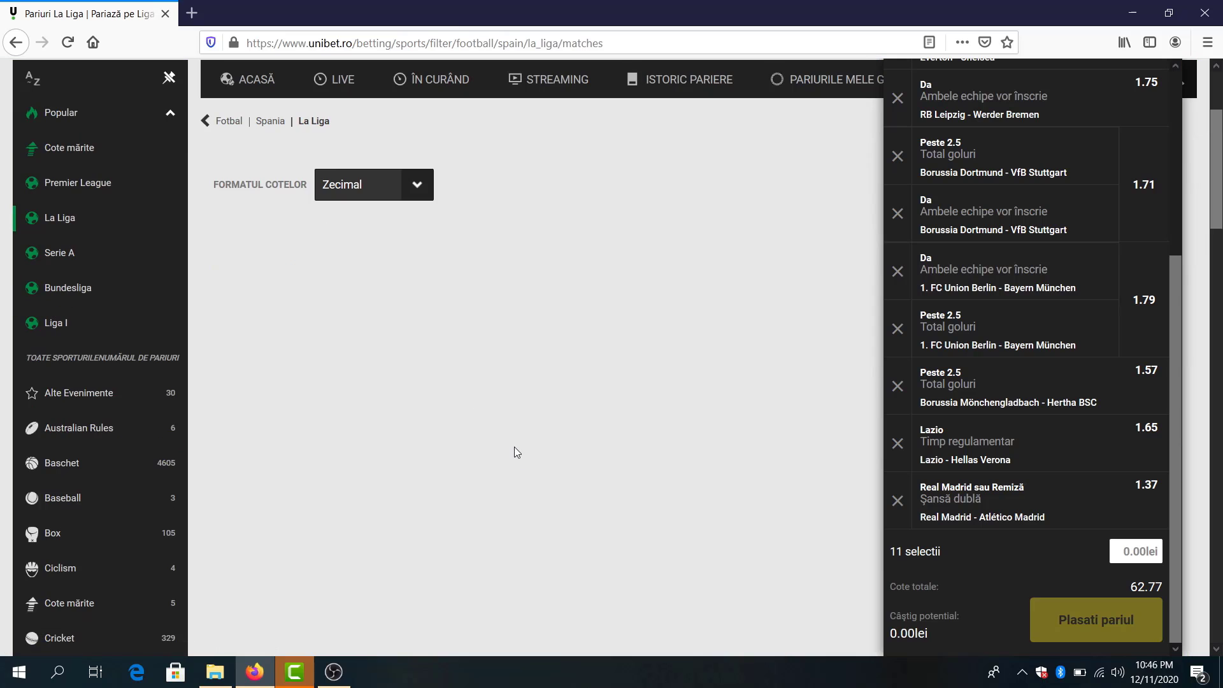
scroll("down", 3)
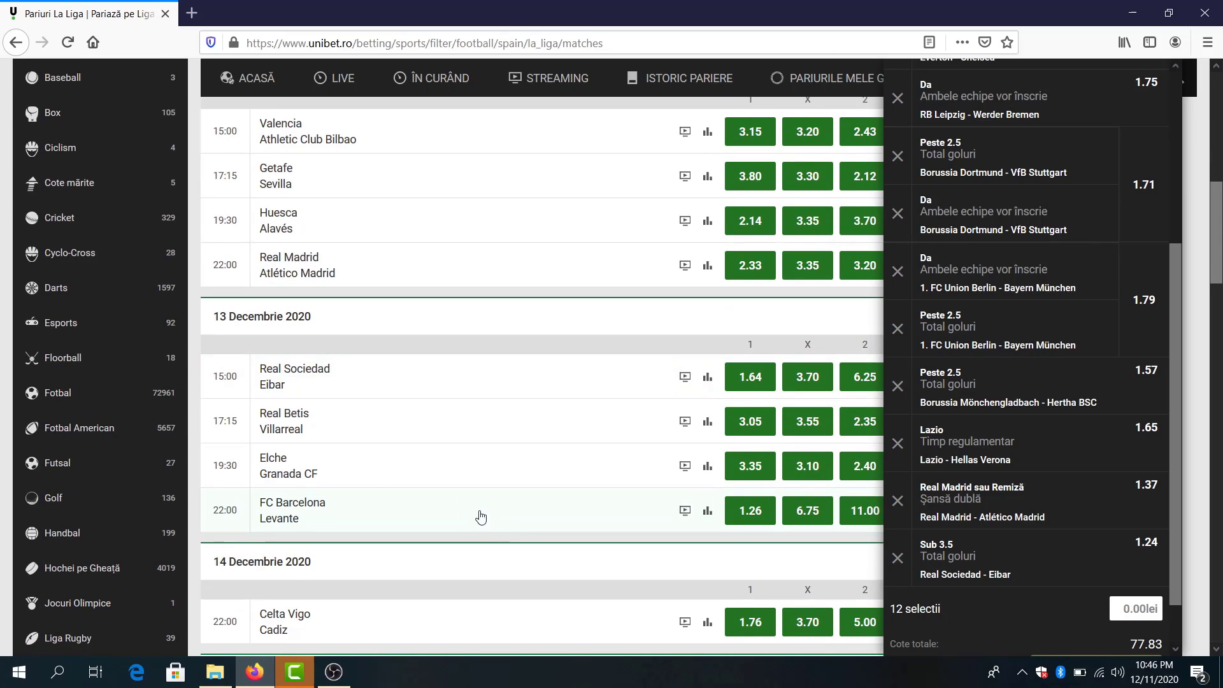
scroll("down", 3)
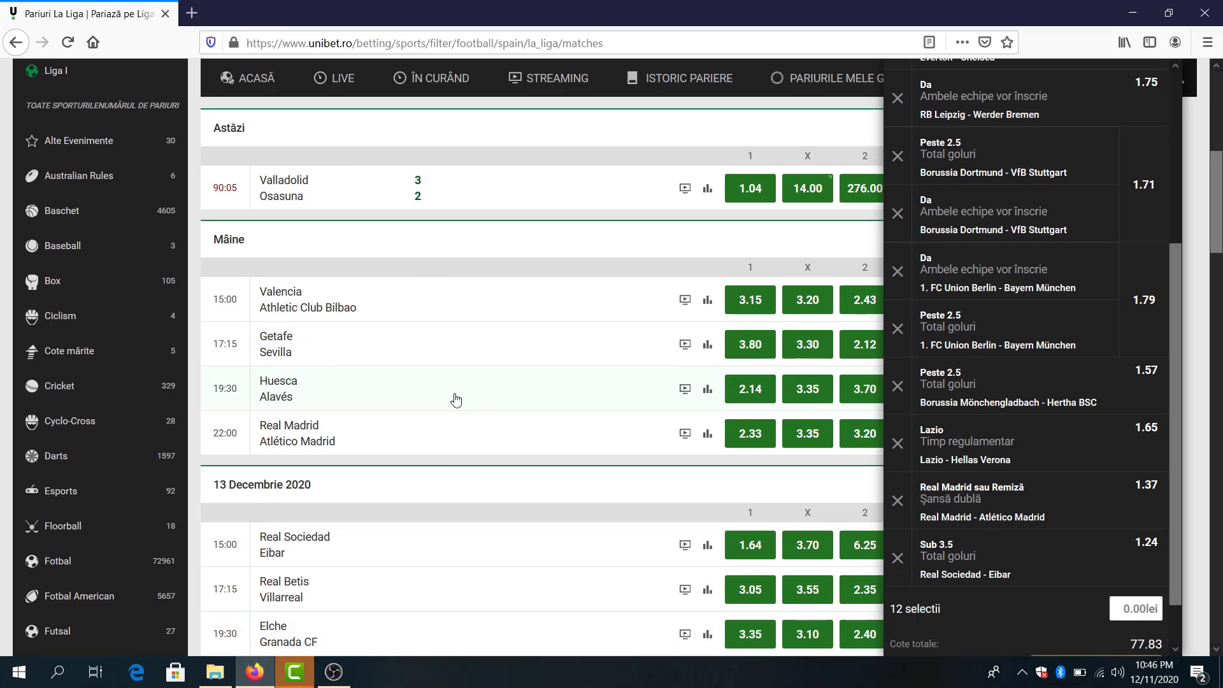
mouse_move(525, 320)
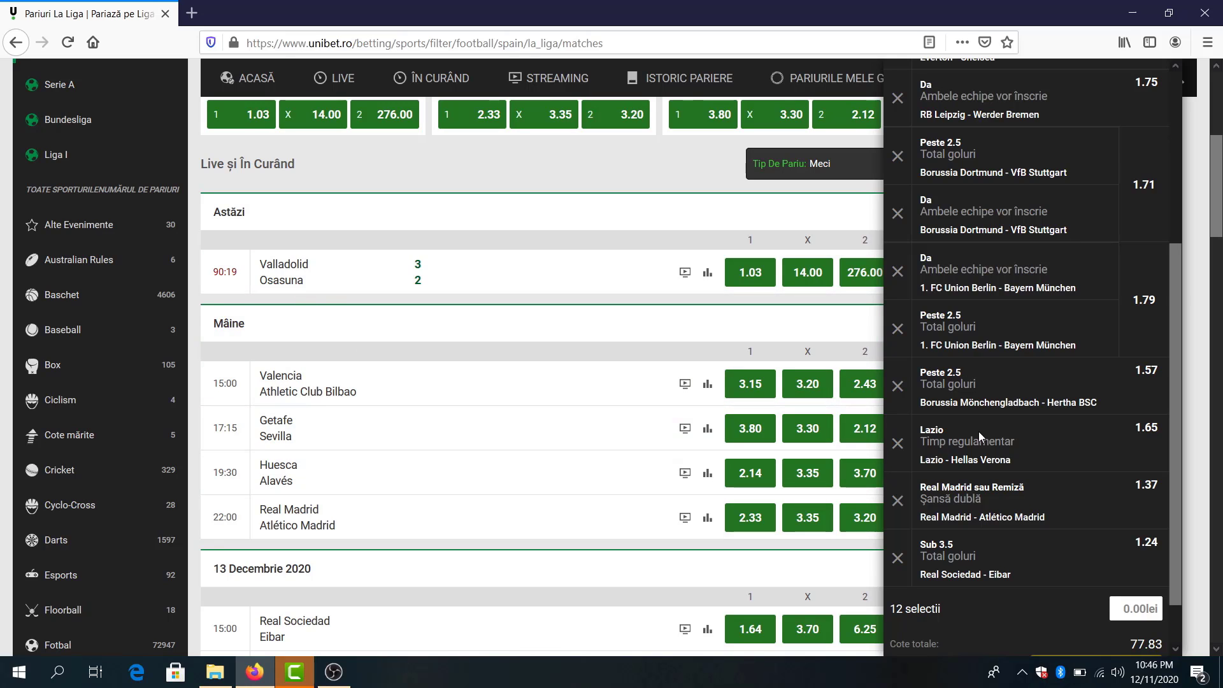
Stake 100 lei on the 12-pick 77.83 accumulator for 7783.21 lei potential, place it and close the confirmation
scroll("down", 3)
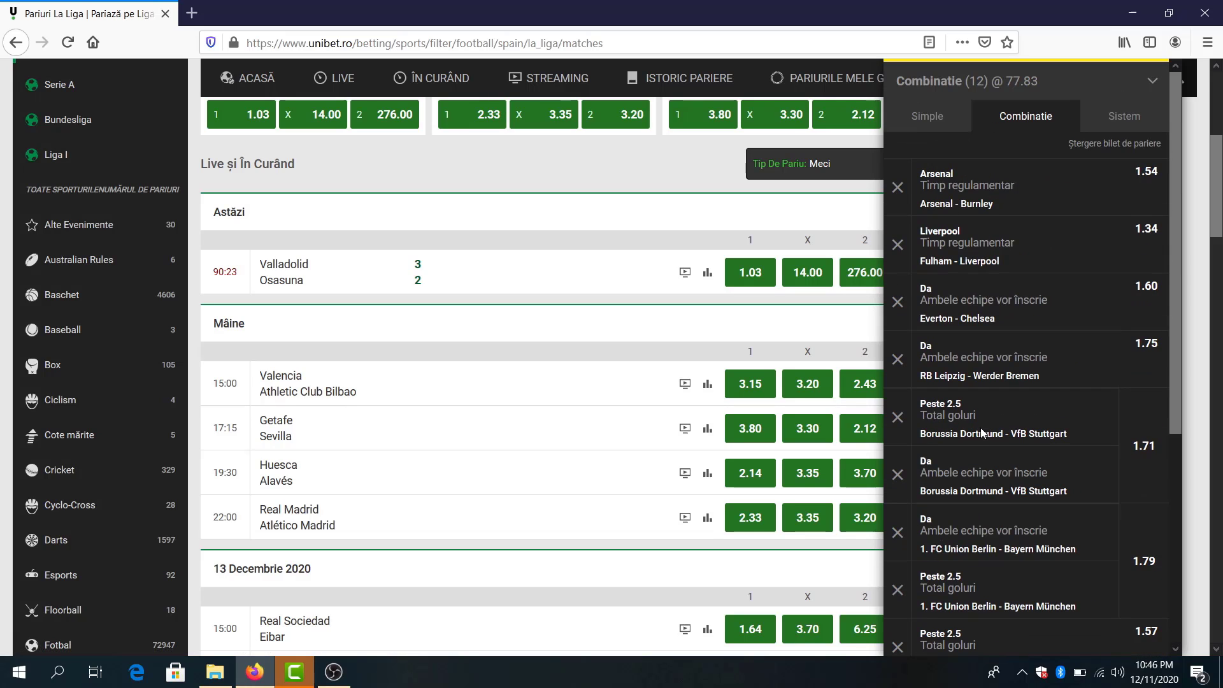
scroll("down", 3)
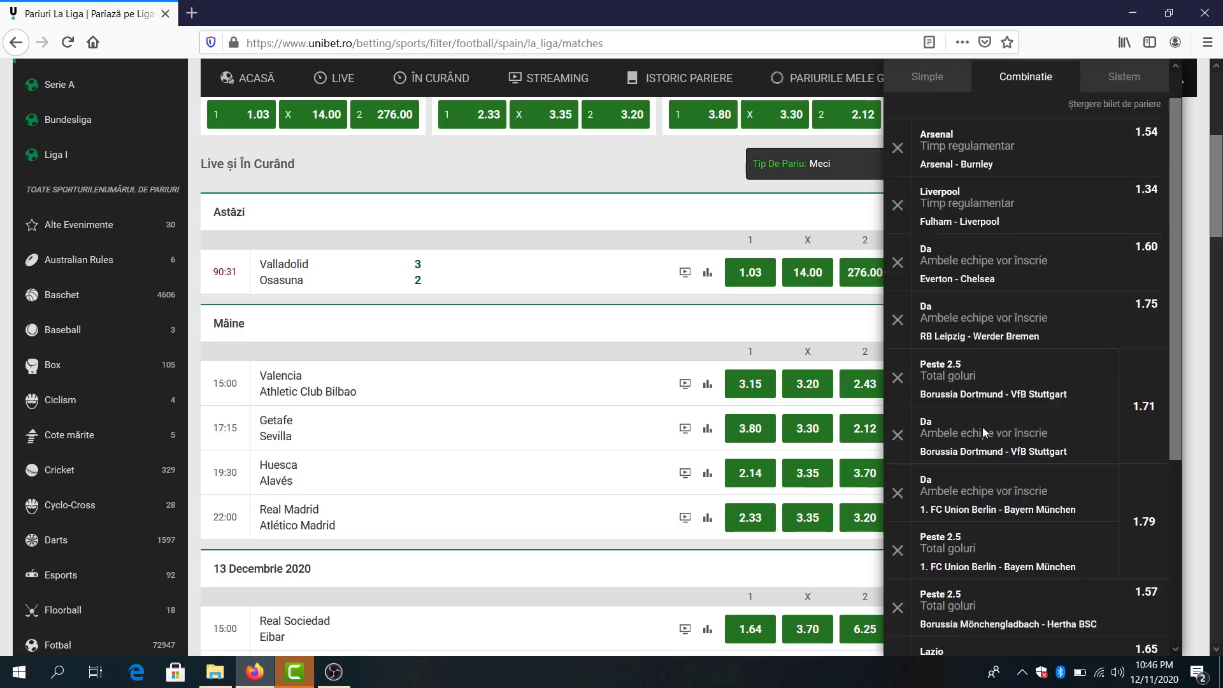
scroll("down", 3)
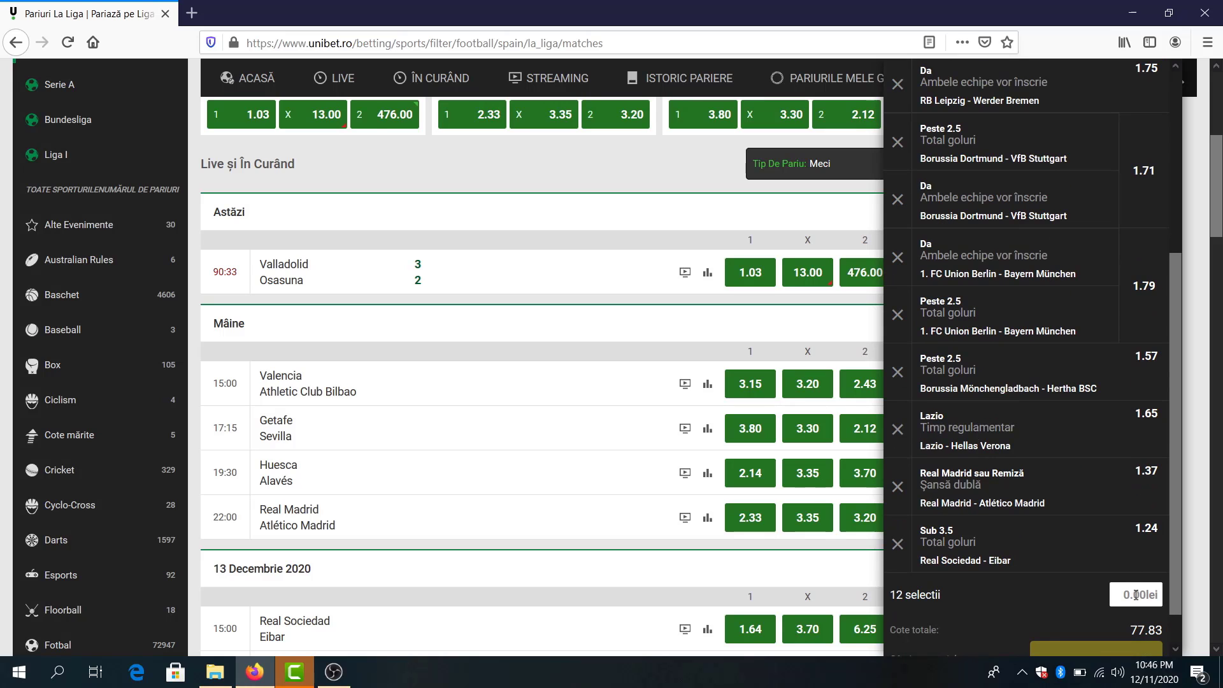
type("100")
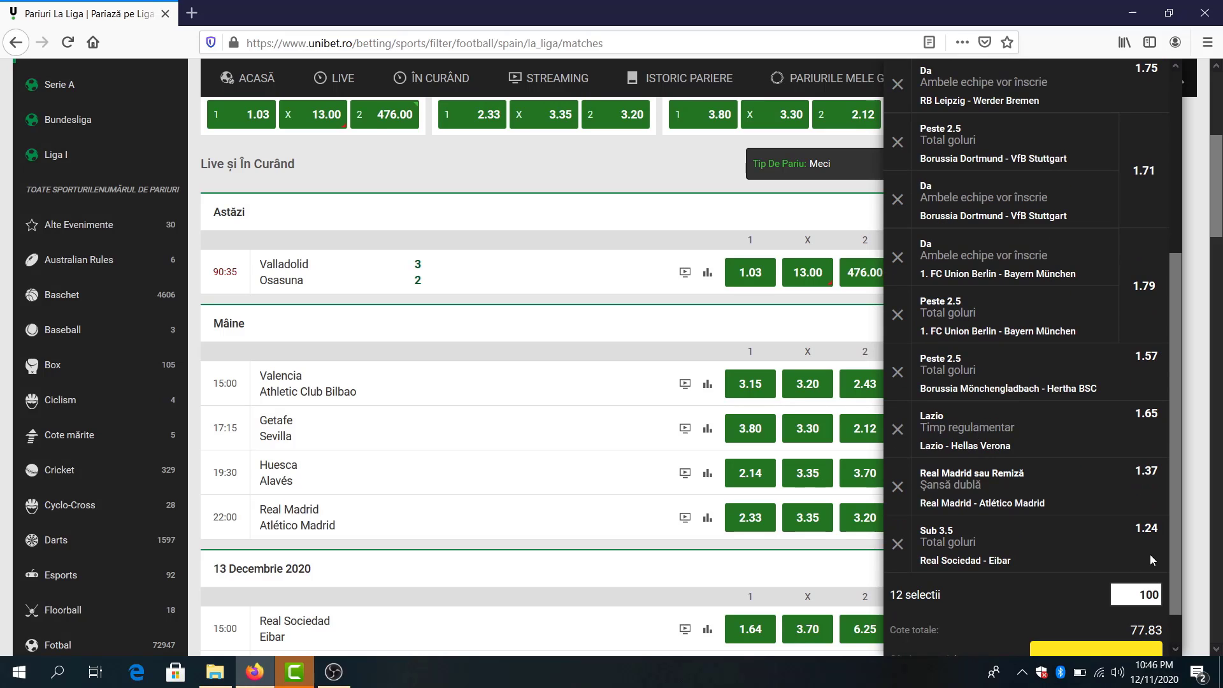
scroll("down", 3)
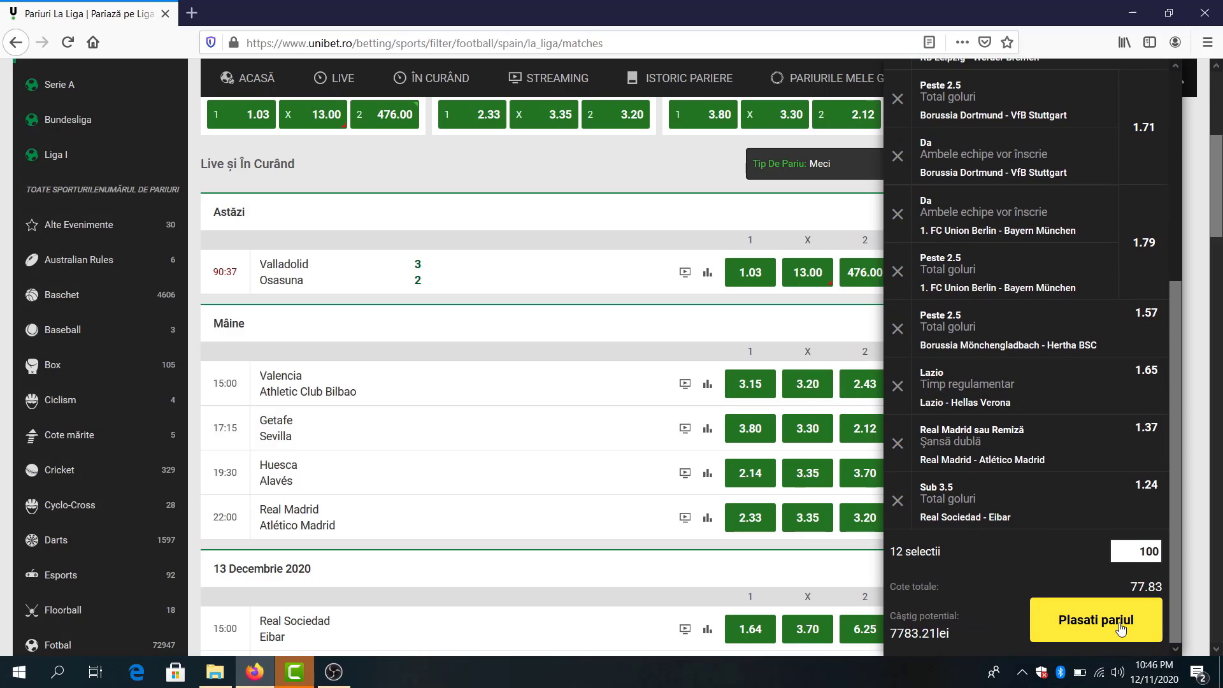
left_click(1096, 619)
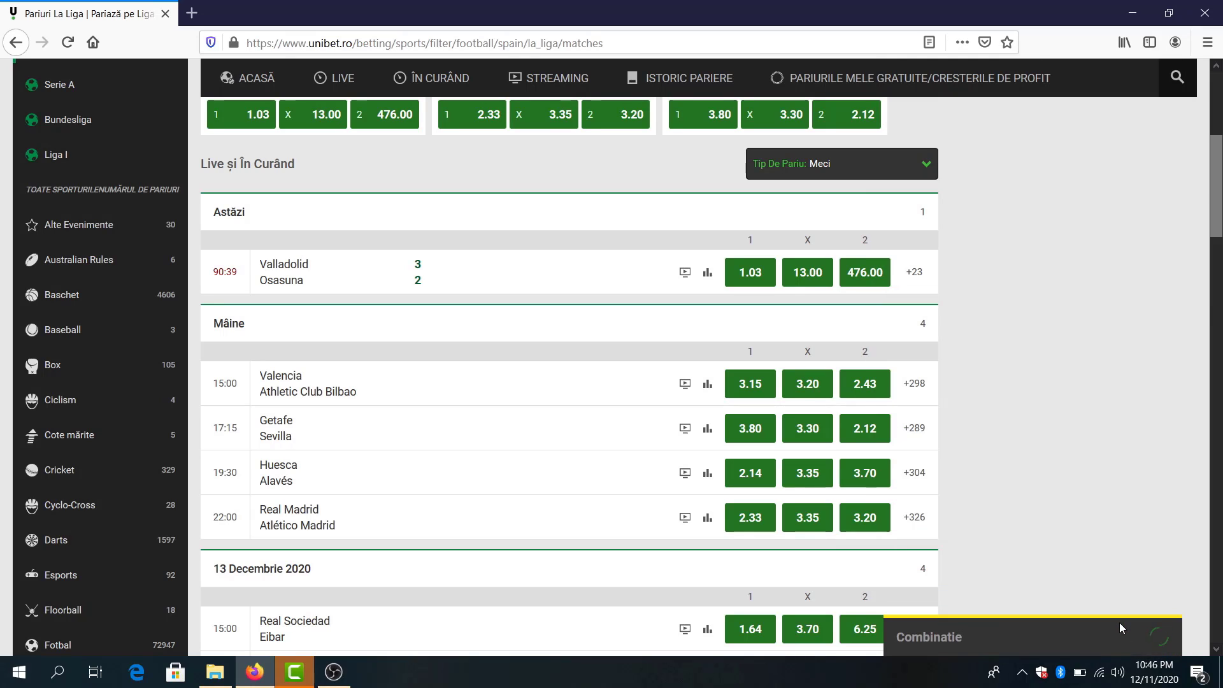
left_click(1026, 637)
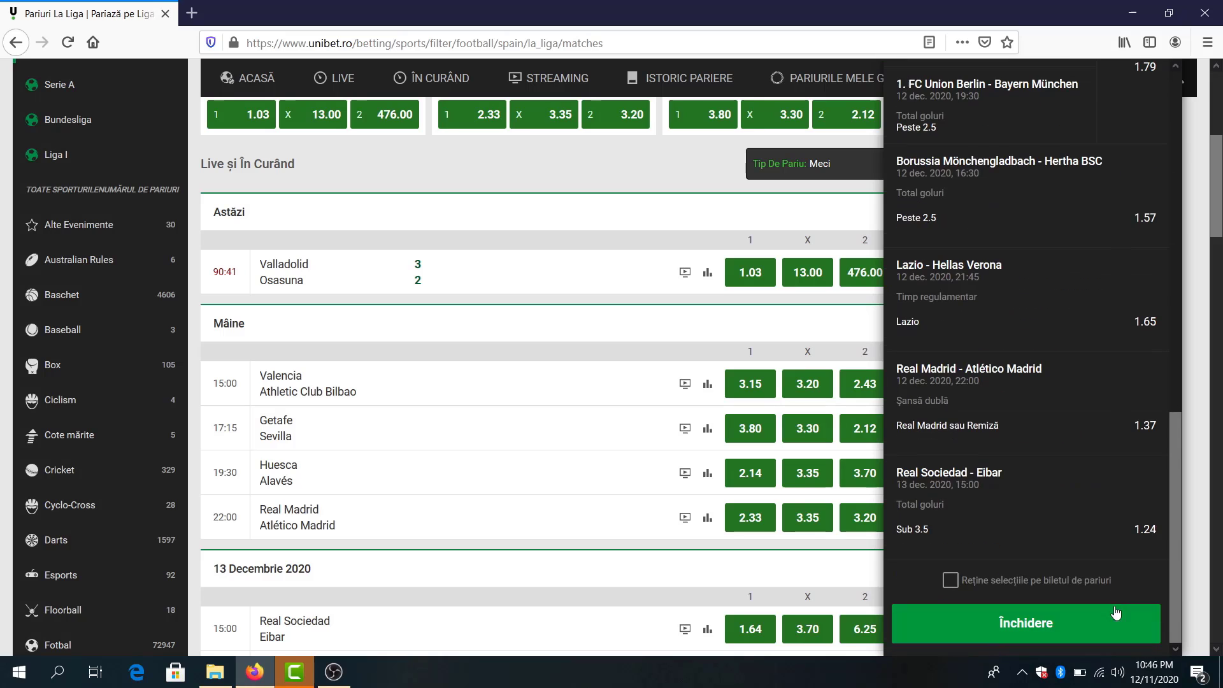
left_click(1025, 624)
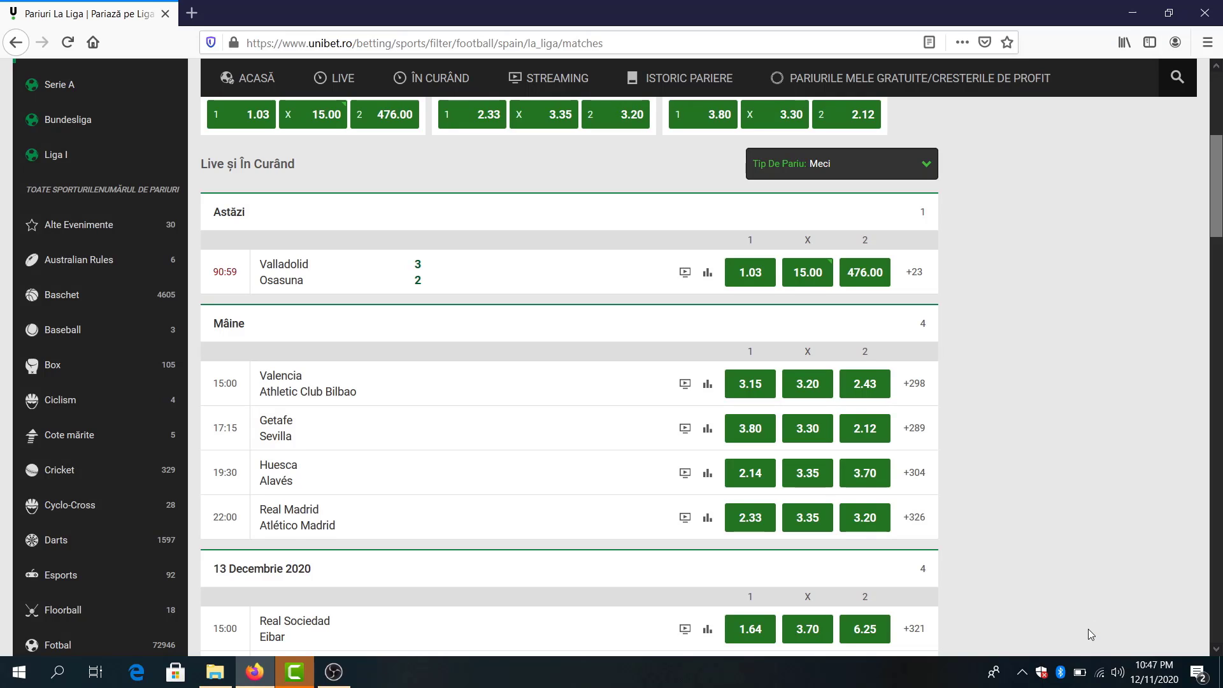
View the Real Madrid–Atlético Madrid event page with its popular markets and La Liga table
scroll("down", 3)
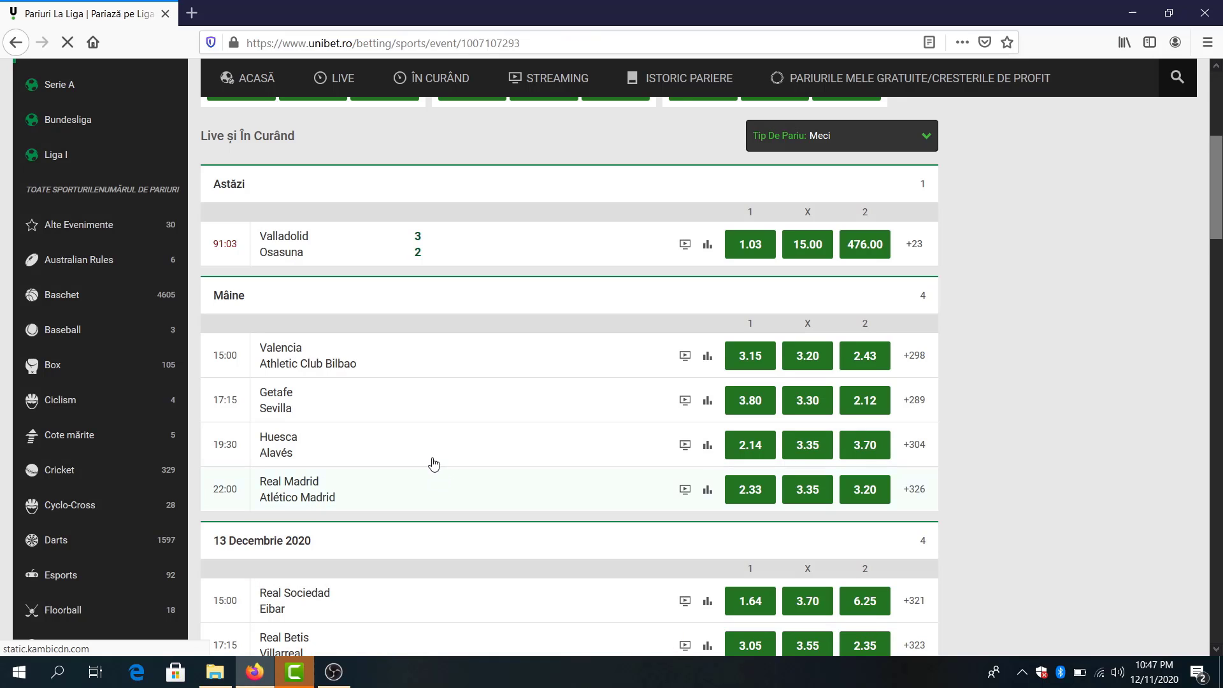
left_click(297, 489)
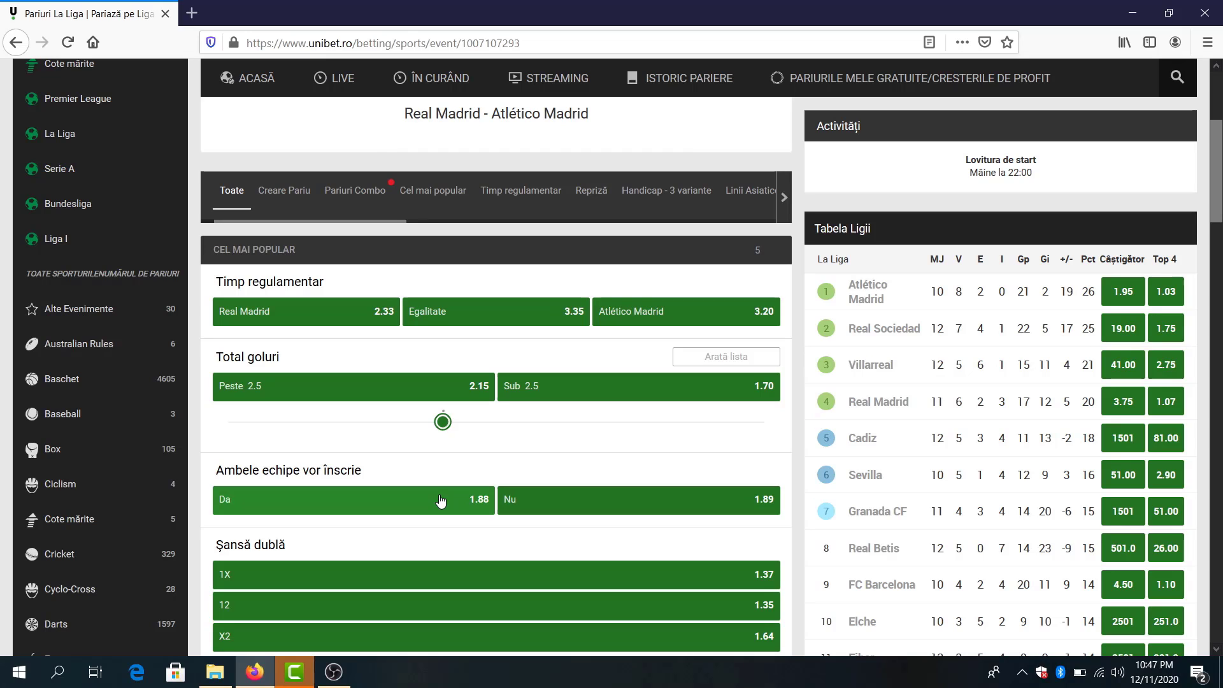
mouse_move(446, 507)
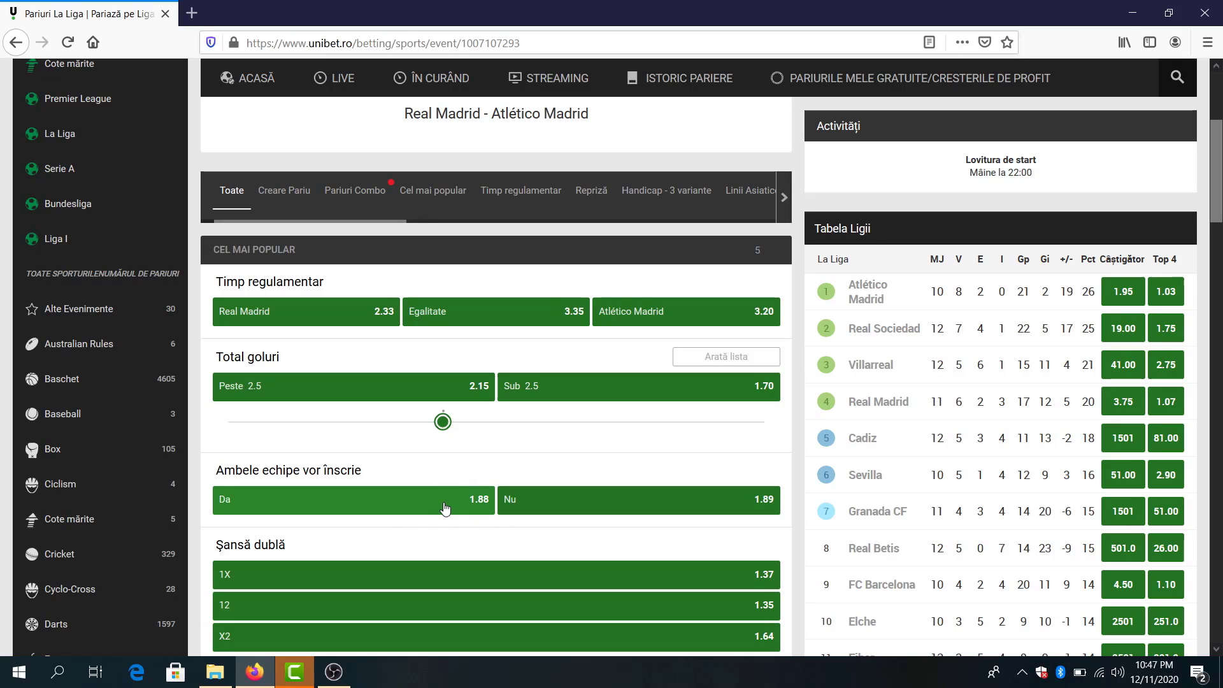